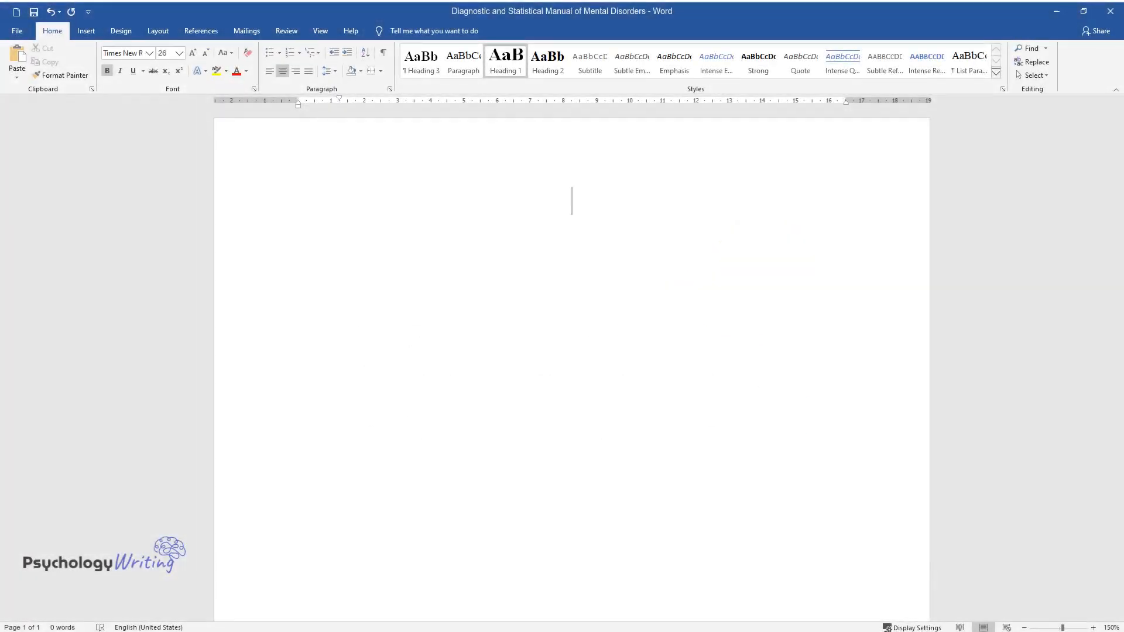
text(Diagnostic)
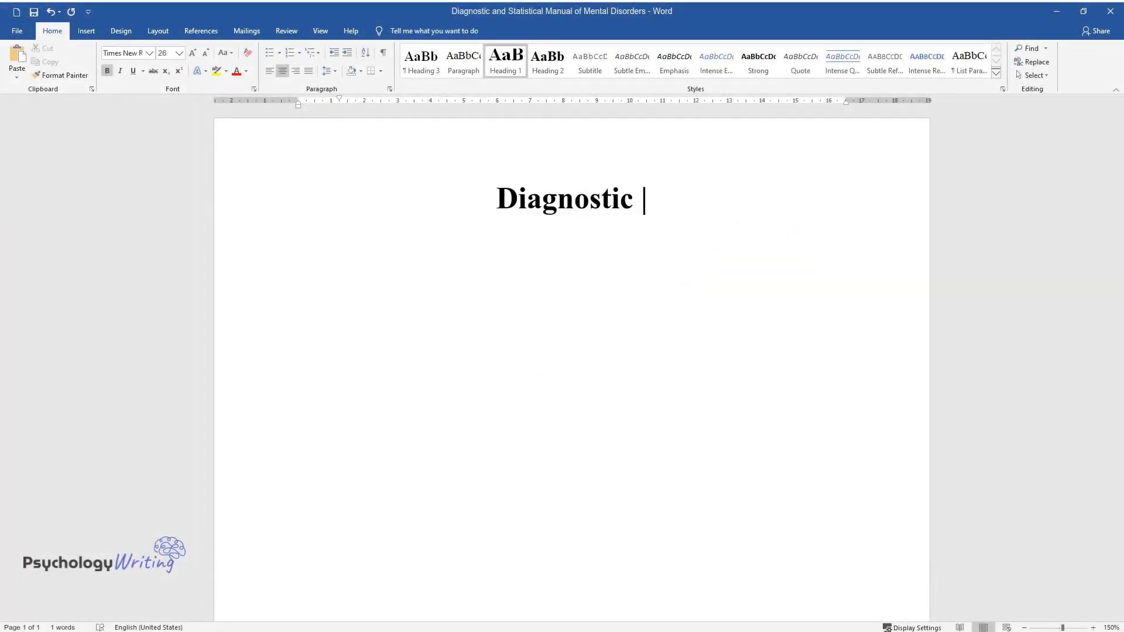
text(and Statistical Manual of Mental Disorders)
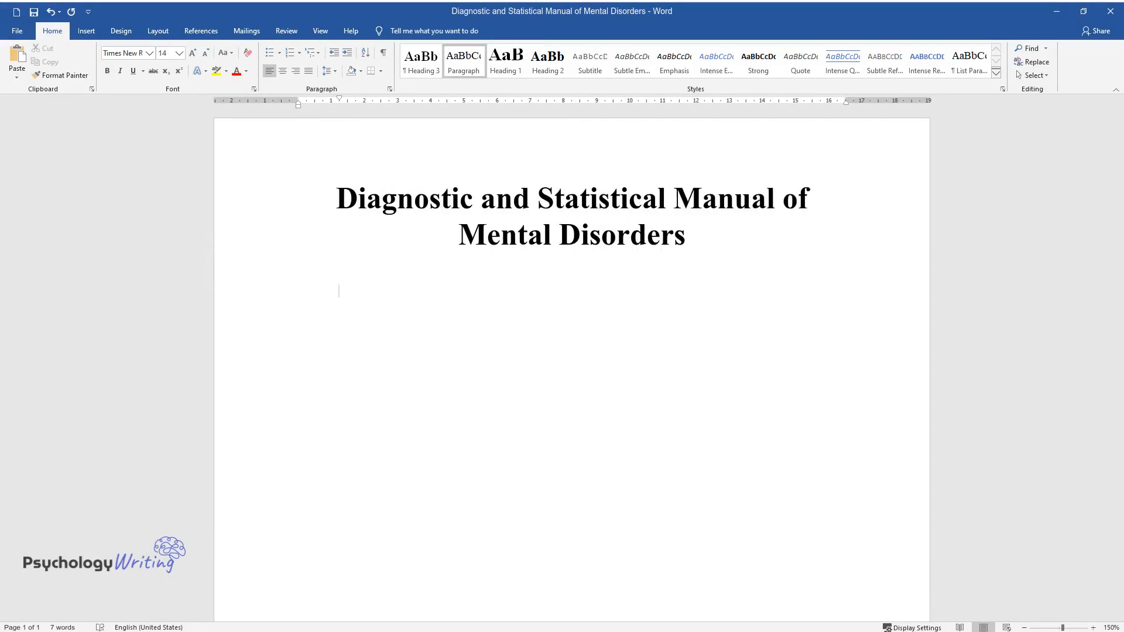
text(DSM stands for Diagnostic)
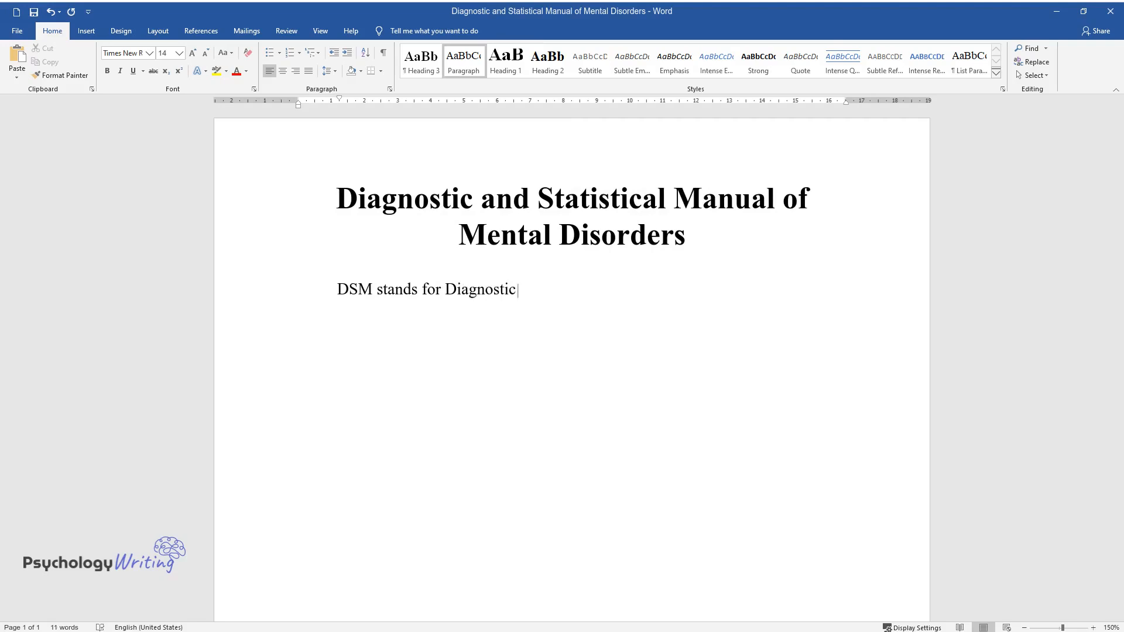
text(and Statistical Symptoms Mental)
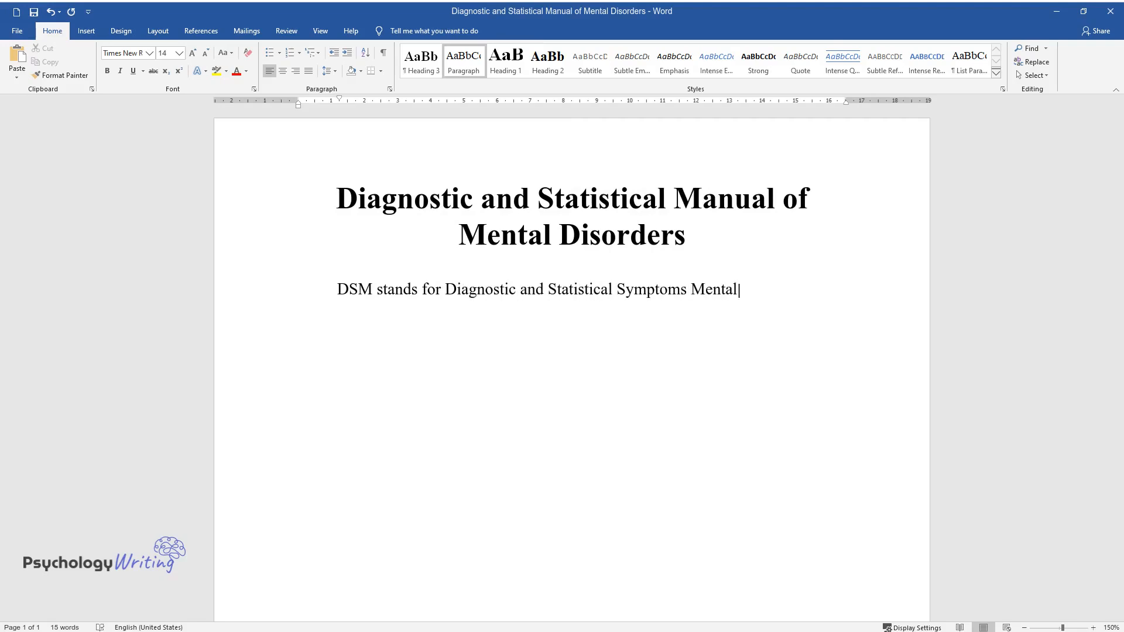
text(Disorders. This manual acts as a guide to many mental health)
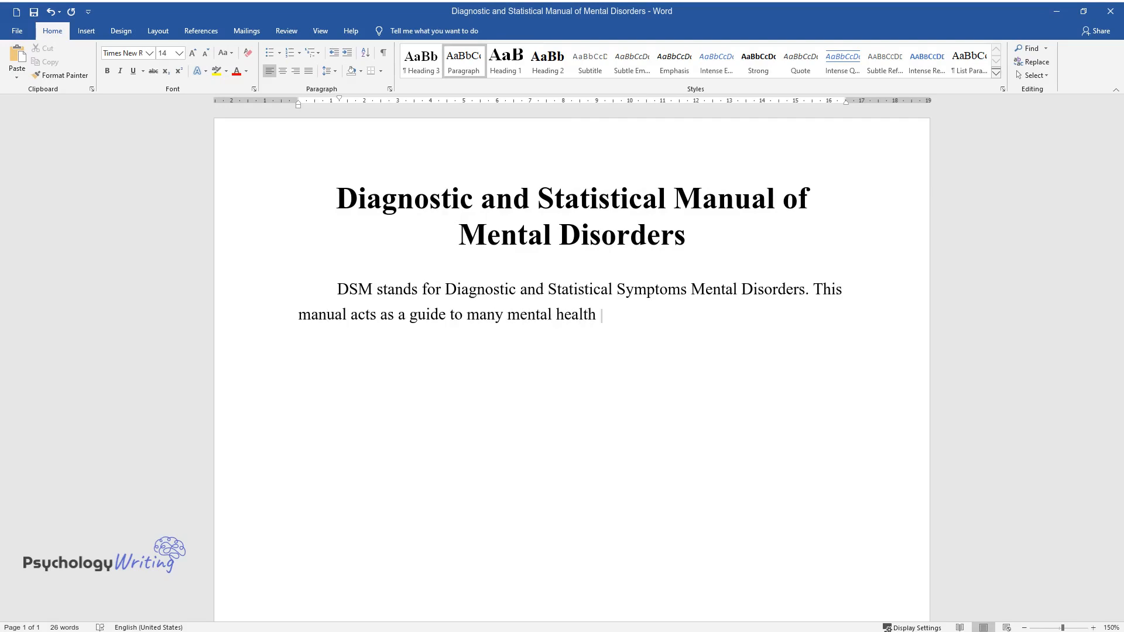
text(professionals. They help to des)
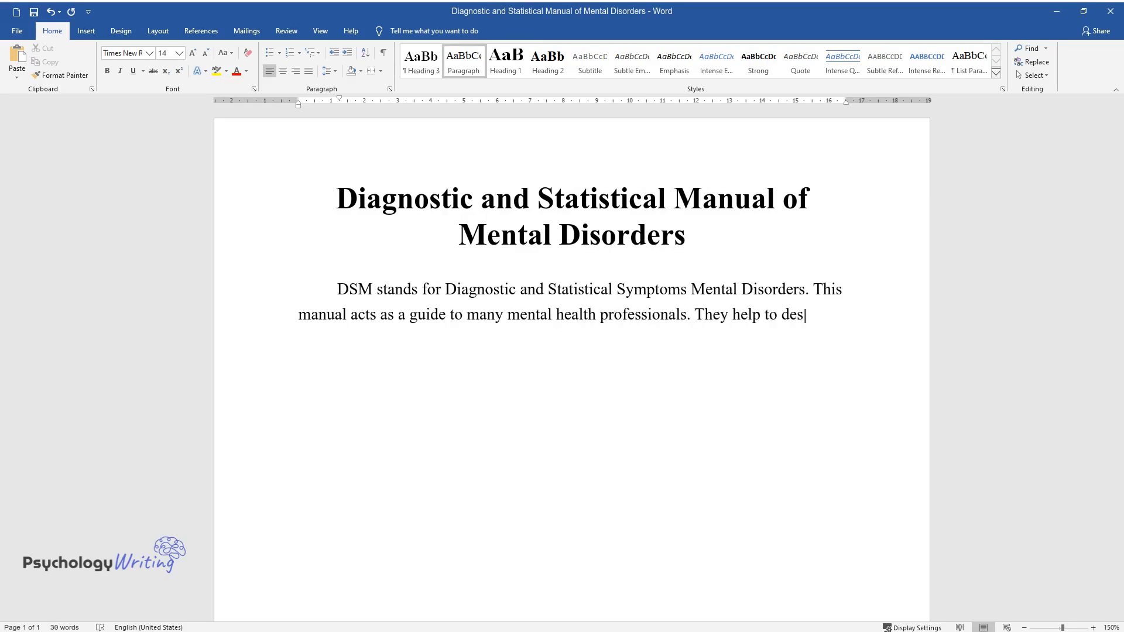
text(cribe the problems of the patien)
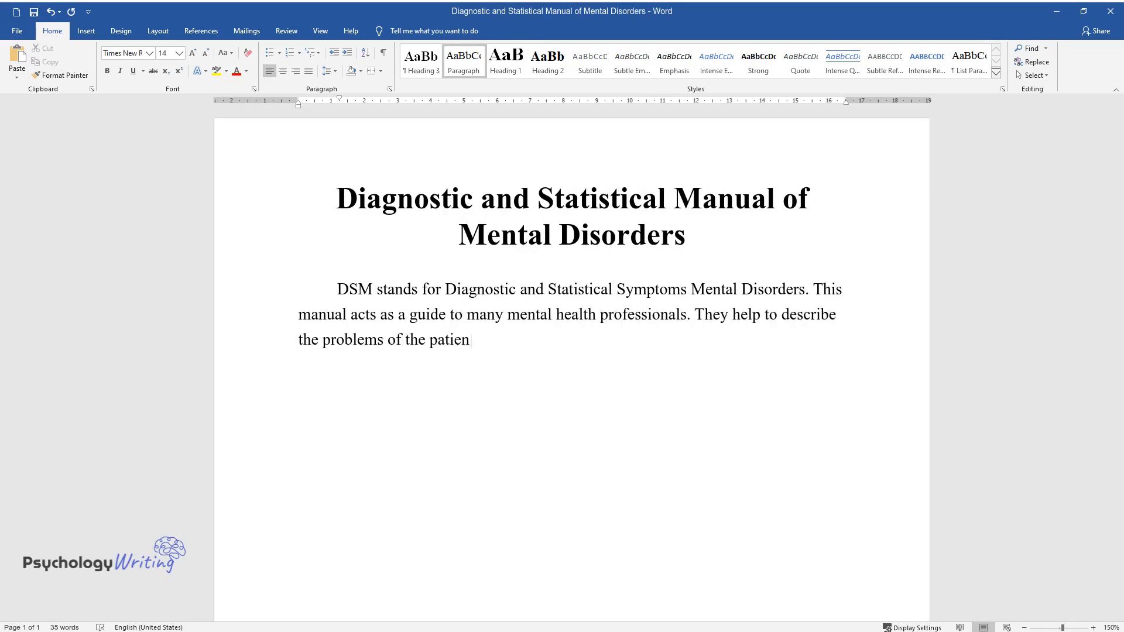
text(t after evaluation. DSM provide)
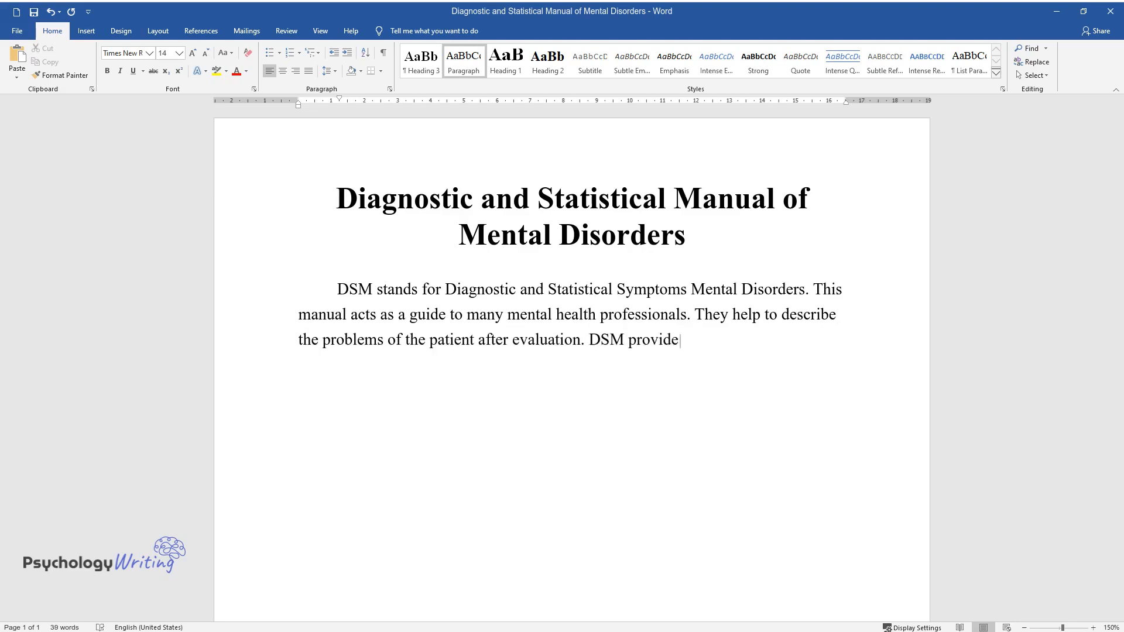
text(s a V-Axis evaluation, which re)
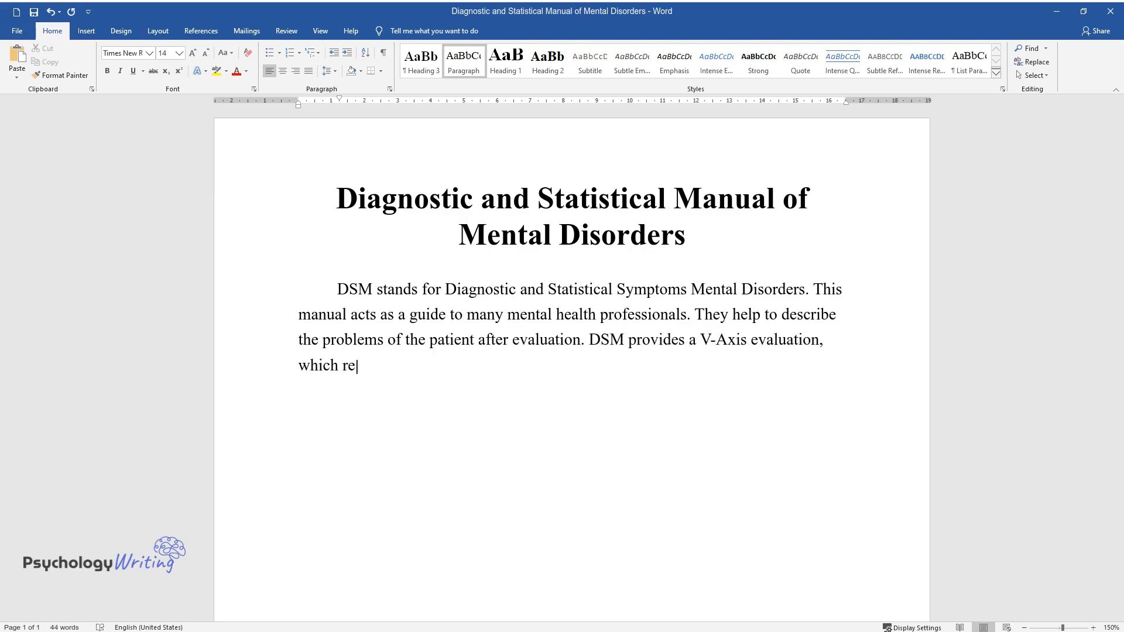
text(lates to different aspects of t)
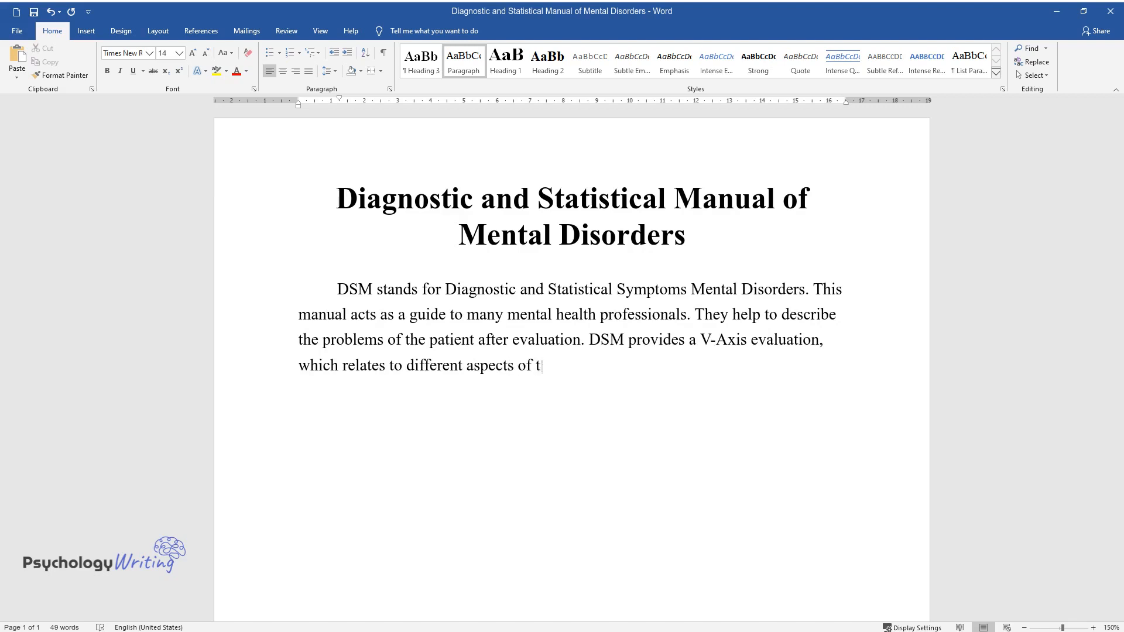
text(he disorder. The information is)
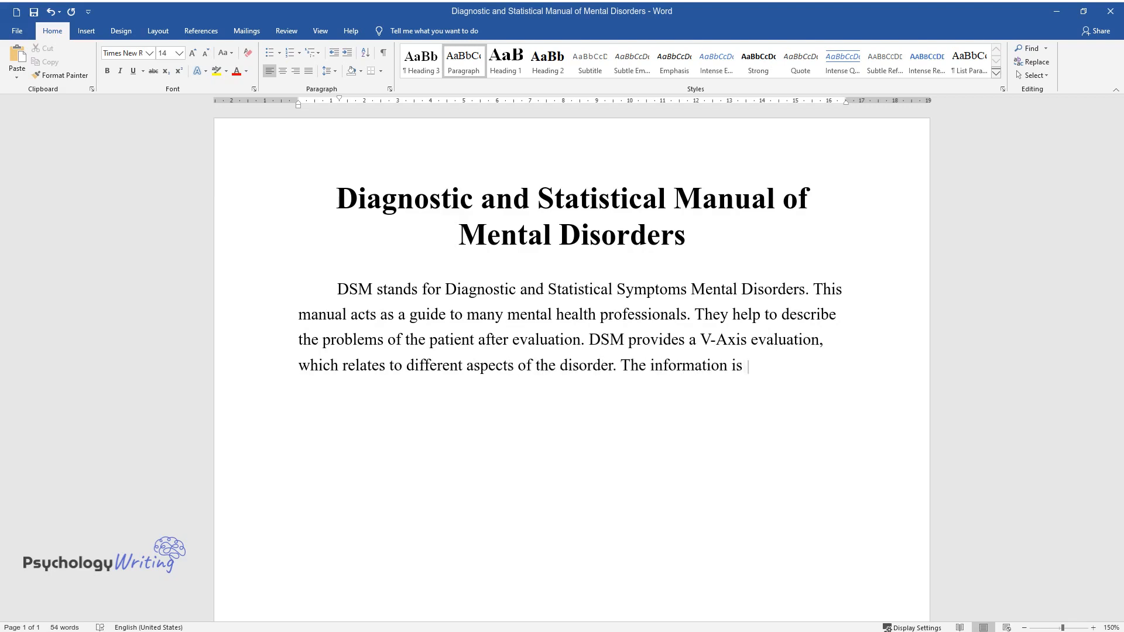
text(useful in the planning of treat)
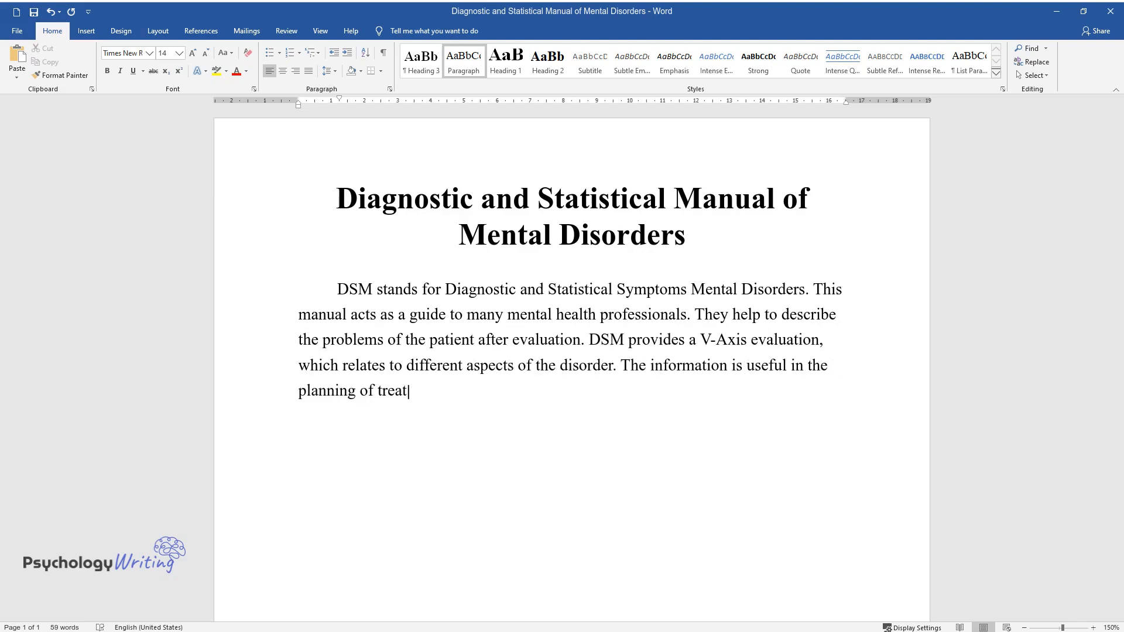
text(ment, measuring its depth of im)
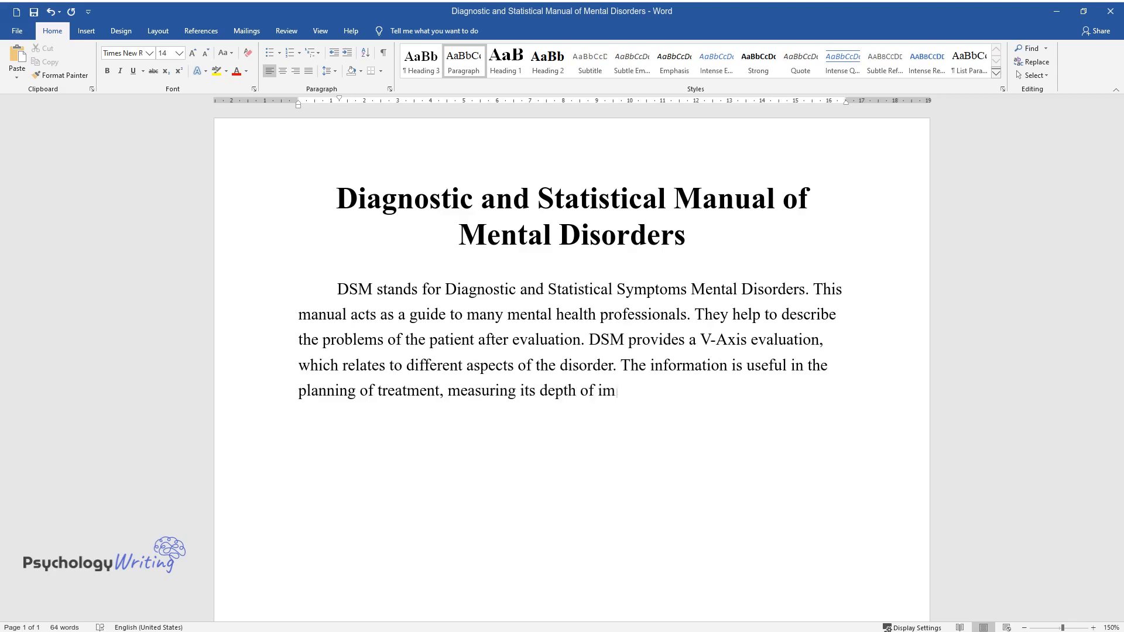
text(pact, and in evaluating the out)
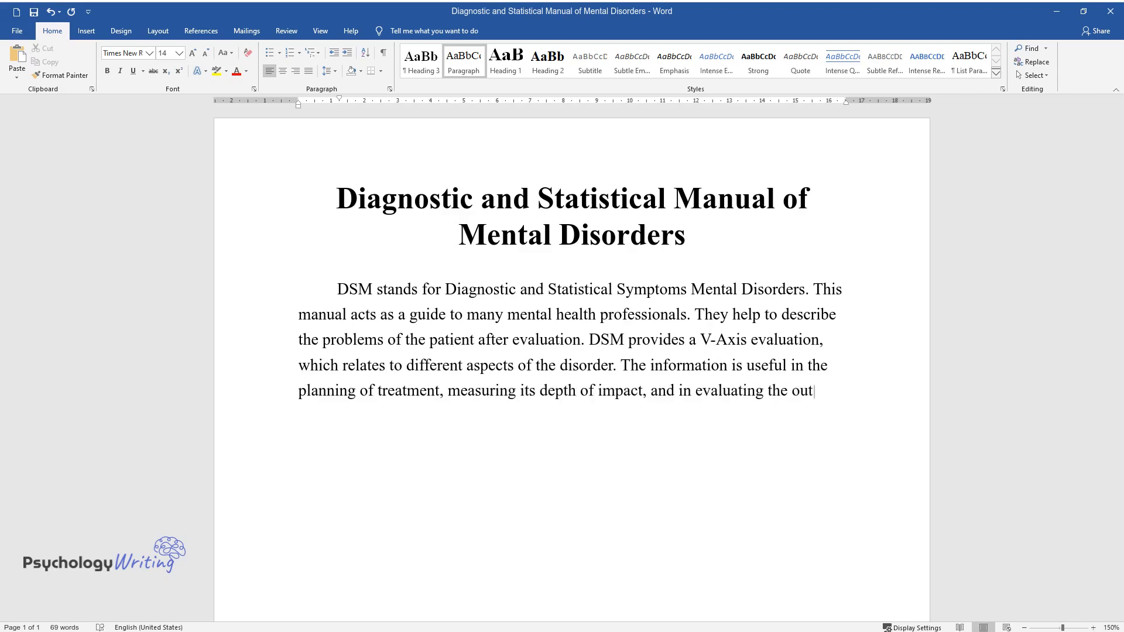
text(come. They are also used for res)
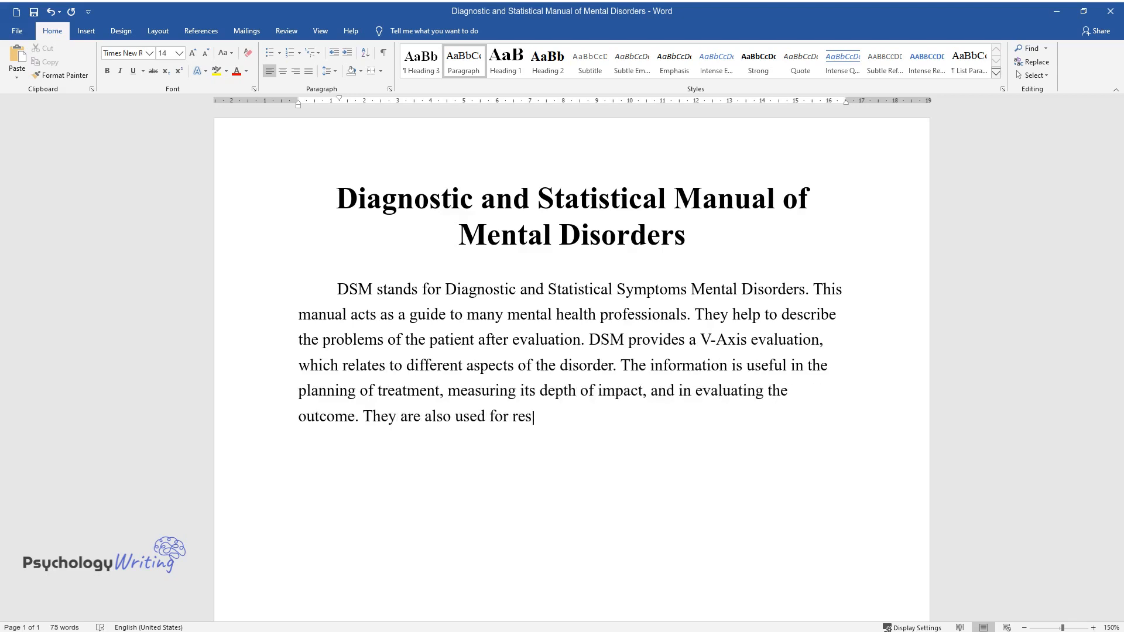
text(earch purposes. Research done o)
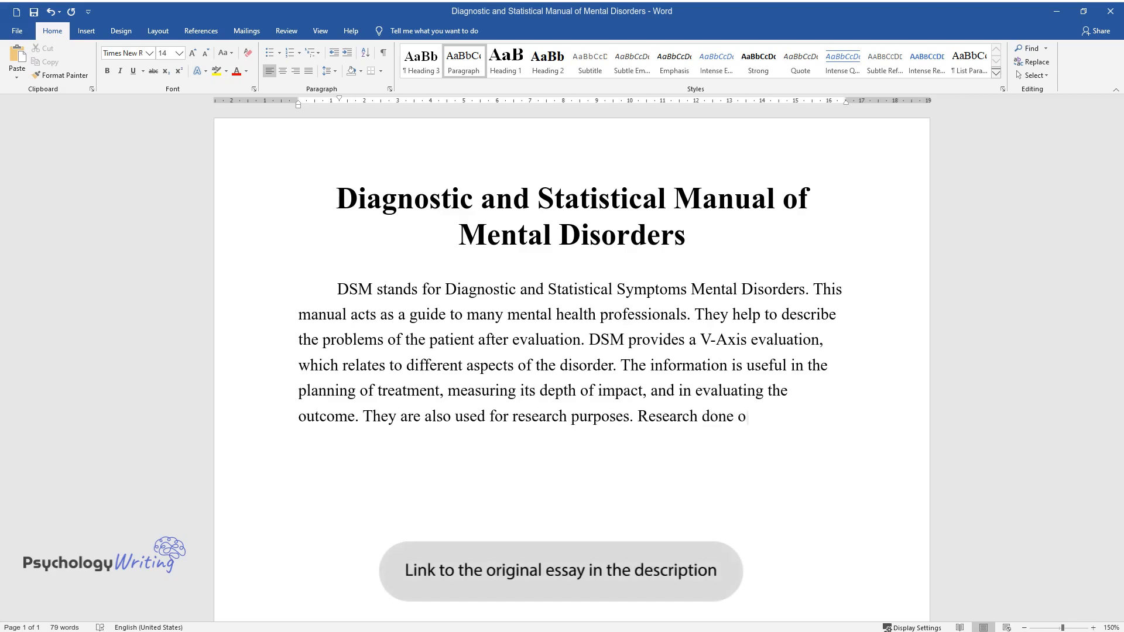
text(on particular diseases takes peo)
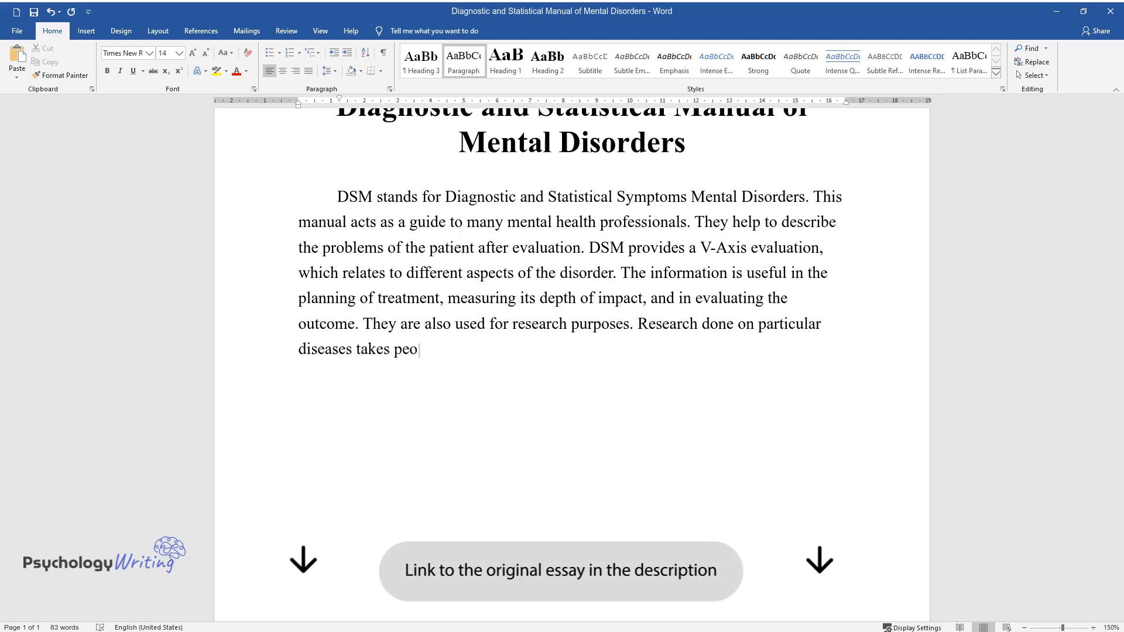
text(ple who have the same symptoms)
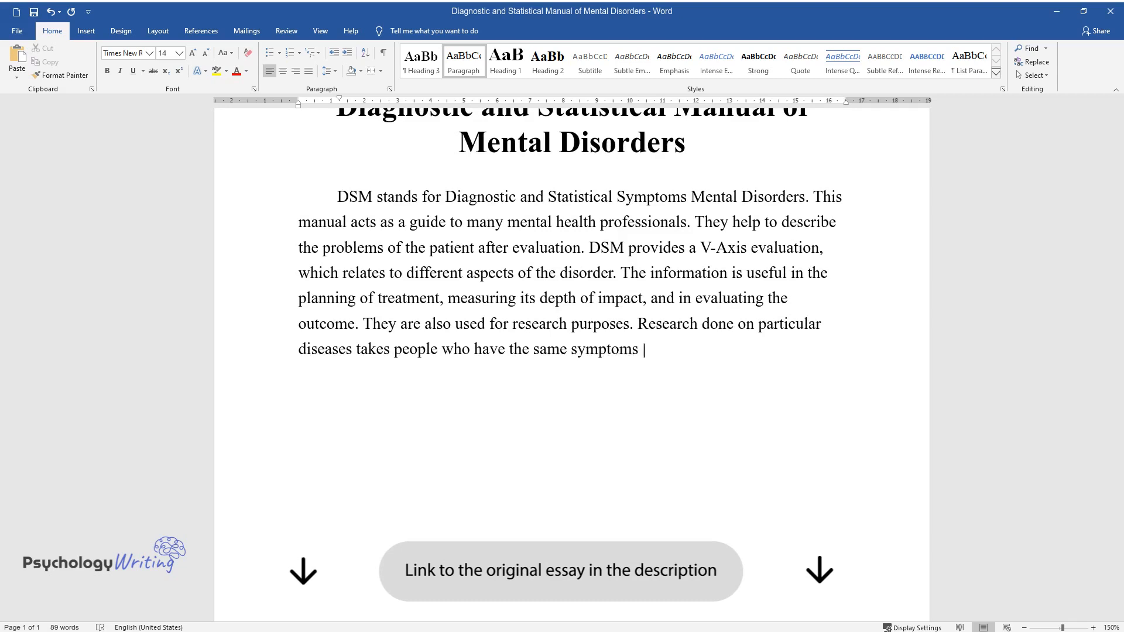
text(listed in the DSM for that parti)
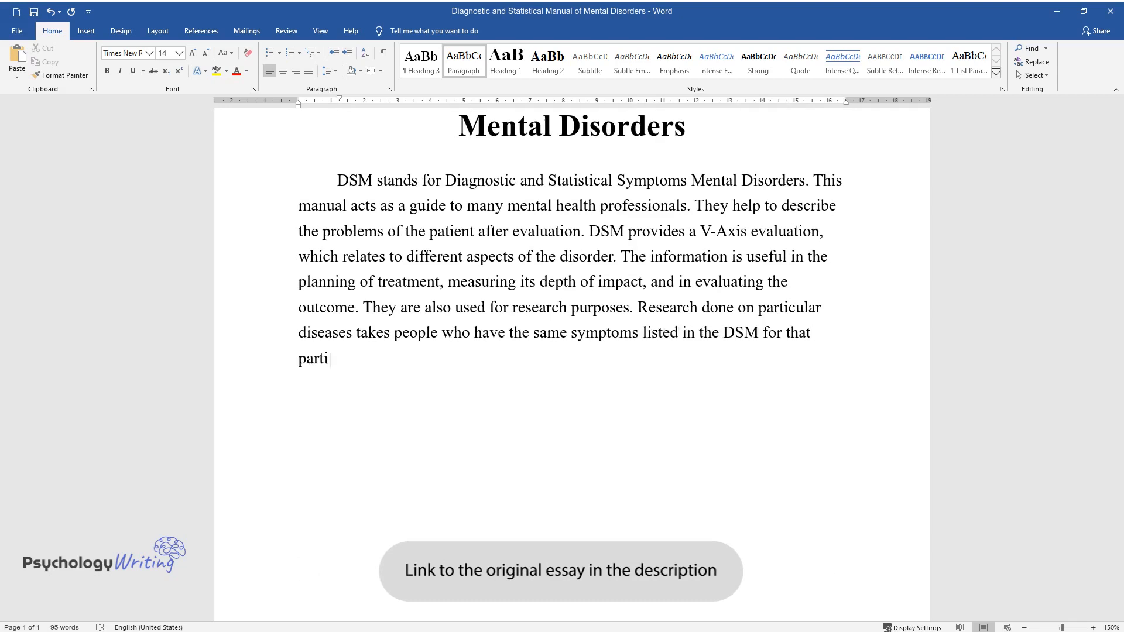
text(cular disease. Students can als)
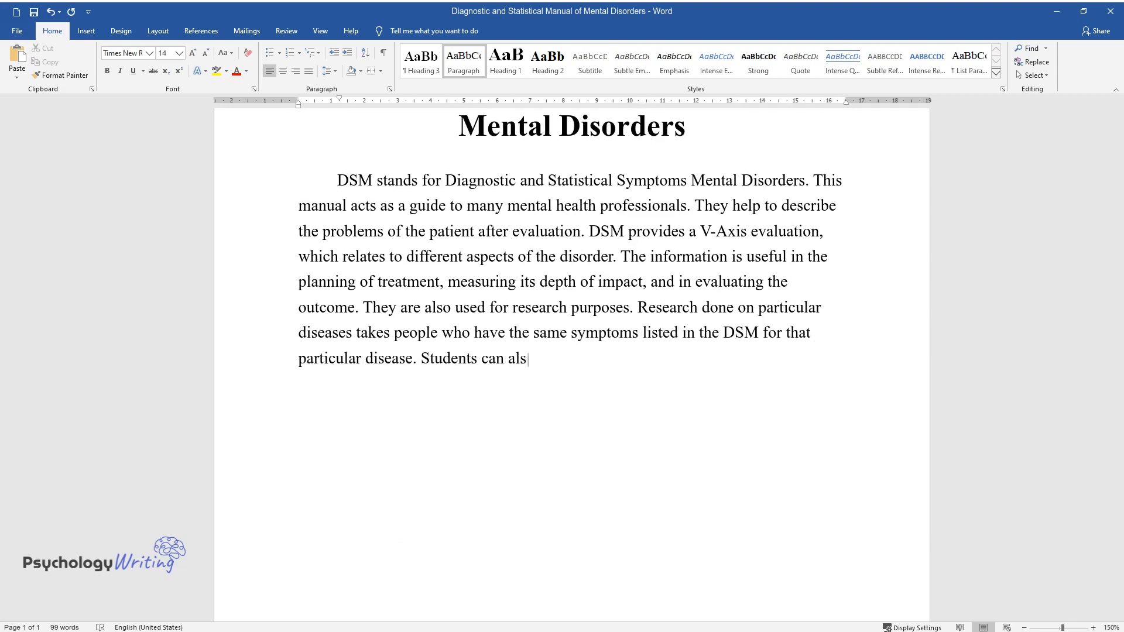
text(o use DSM as a learning material)
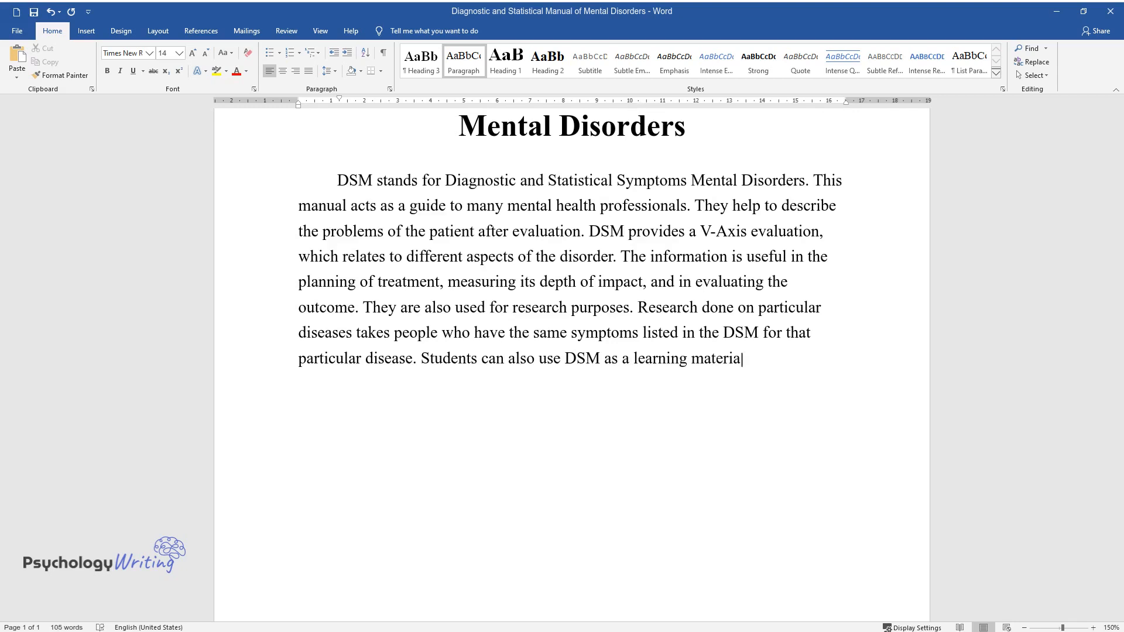
text(. Many insurance companies also make use of this V-axis evaluation for their clients.)
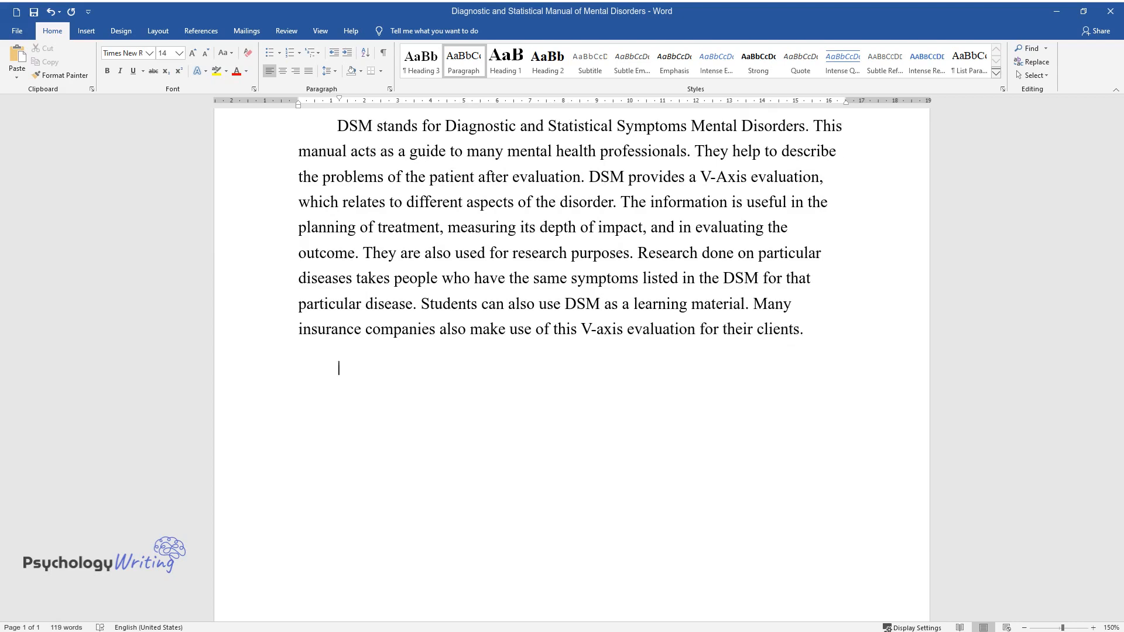
text(D)
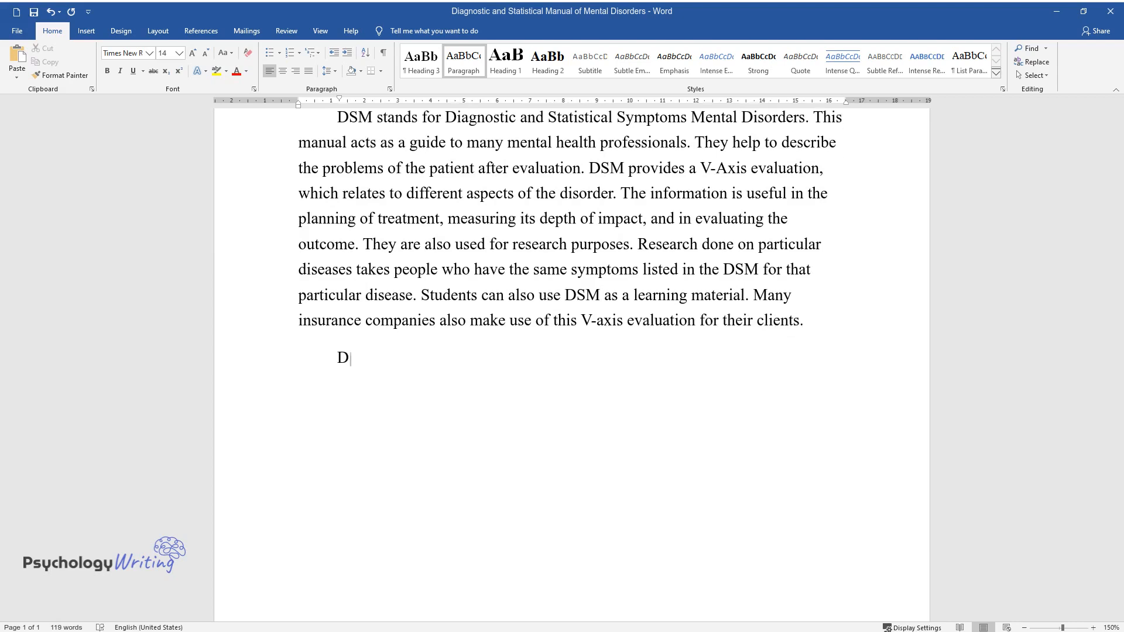
text(iagnosis is figuring out what is)
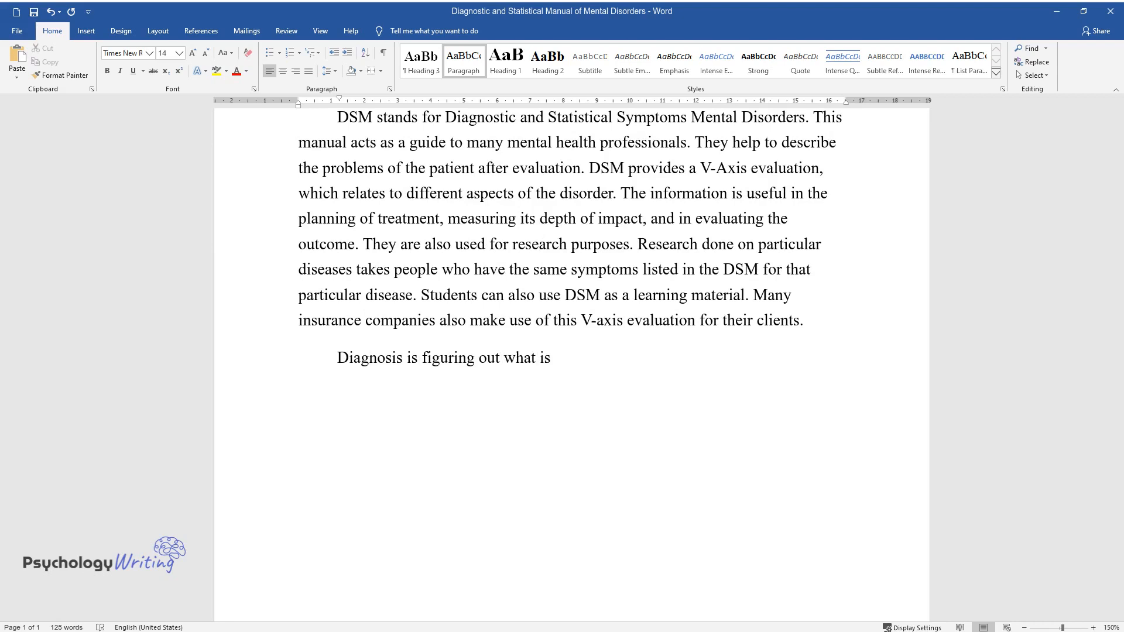
text(wrong with a person from their)
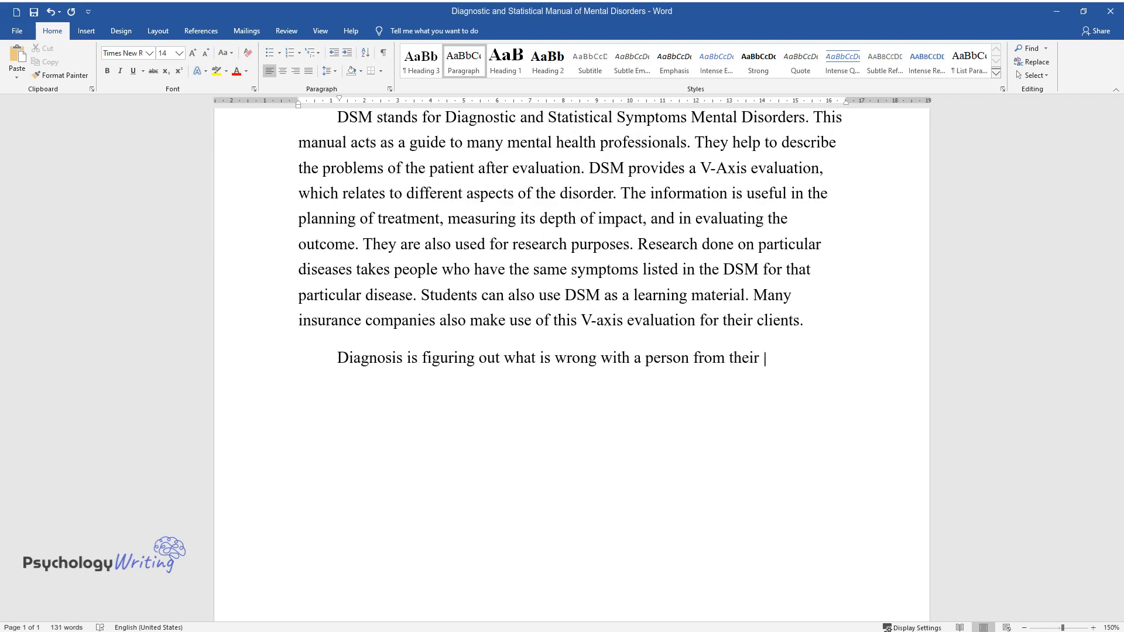
text(symptoms. All diagnosis is writt)
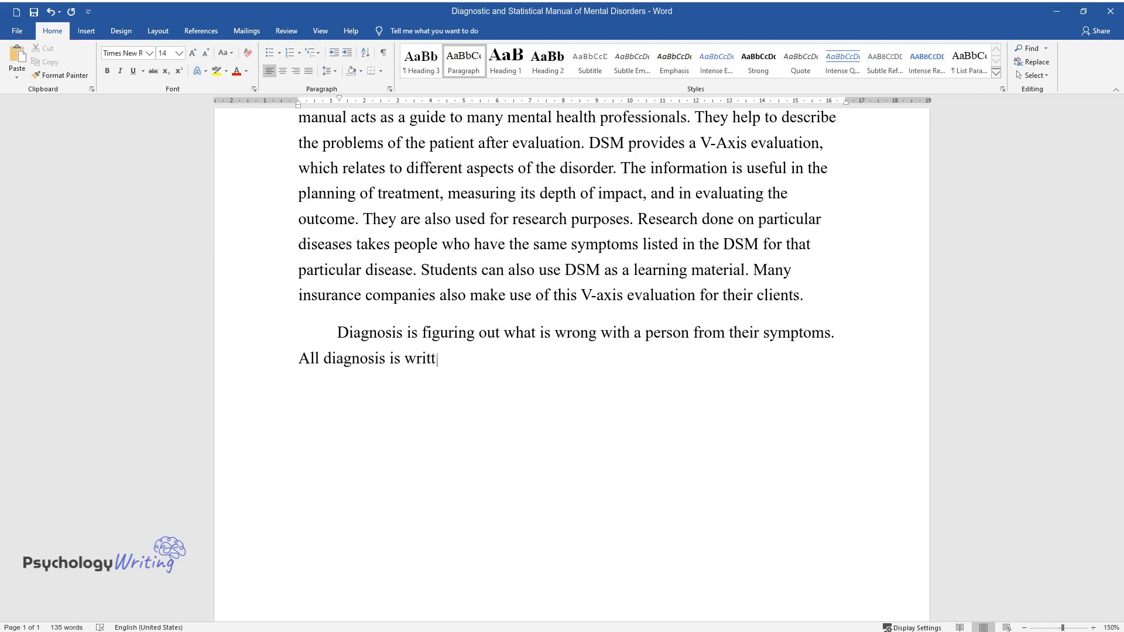
text(en in a book called the Diagnostic and Statistical Manual of)
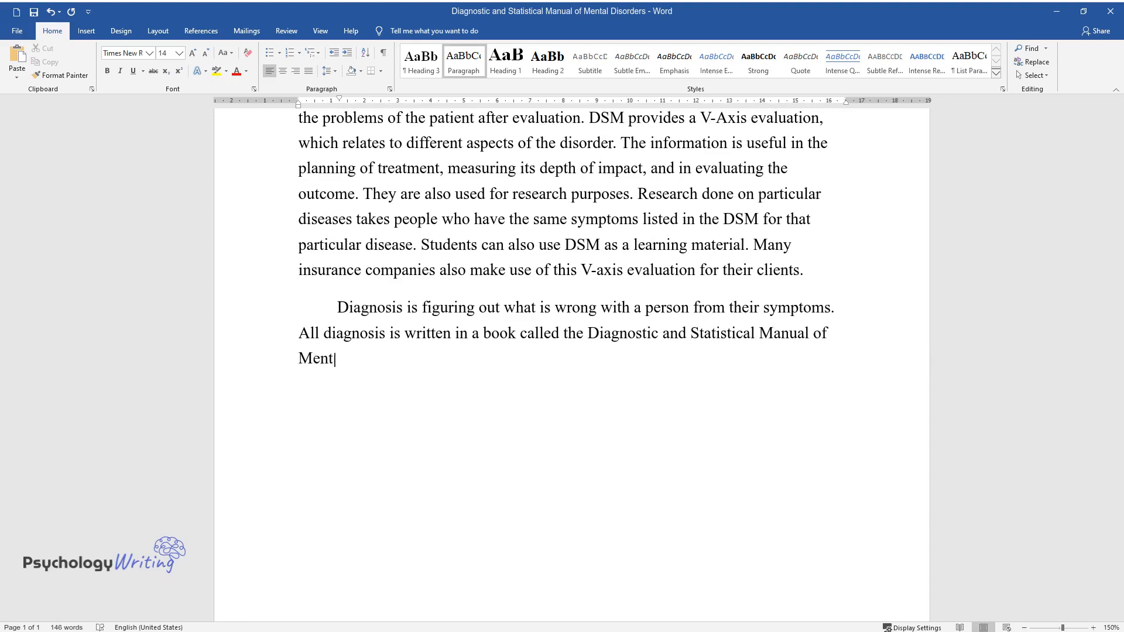
text(al Disorders published by the Am)
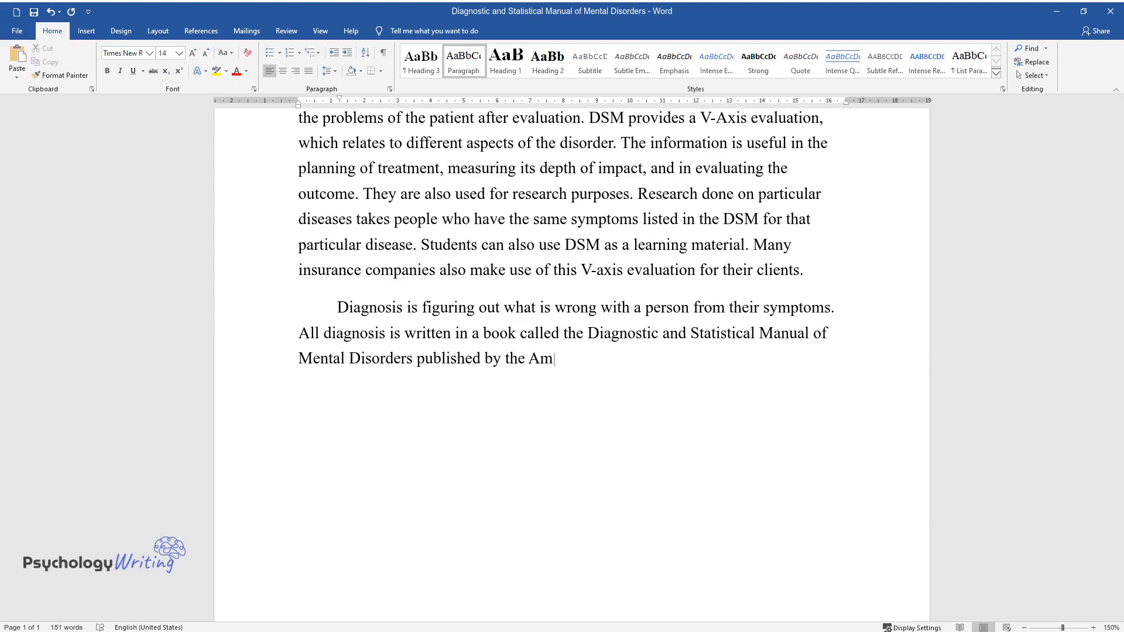
text(erican Psychiatric Press. This b)
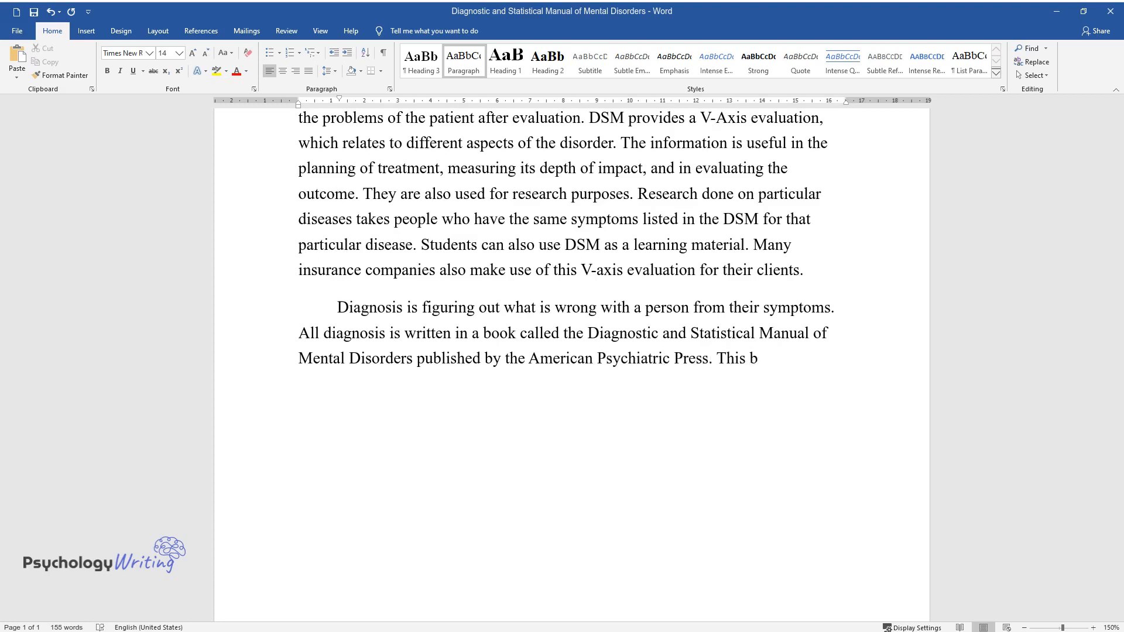
text(ook has a list of all recognized)
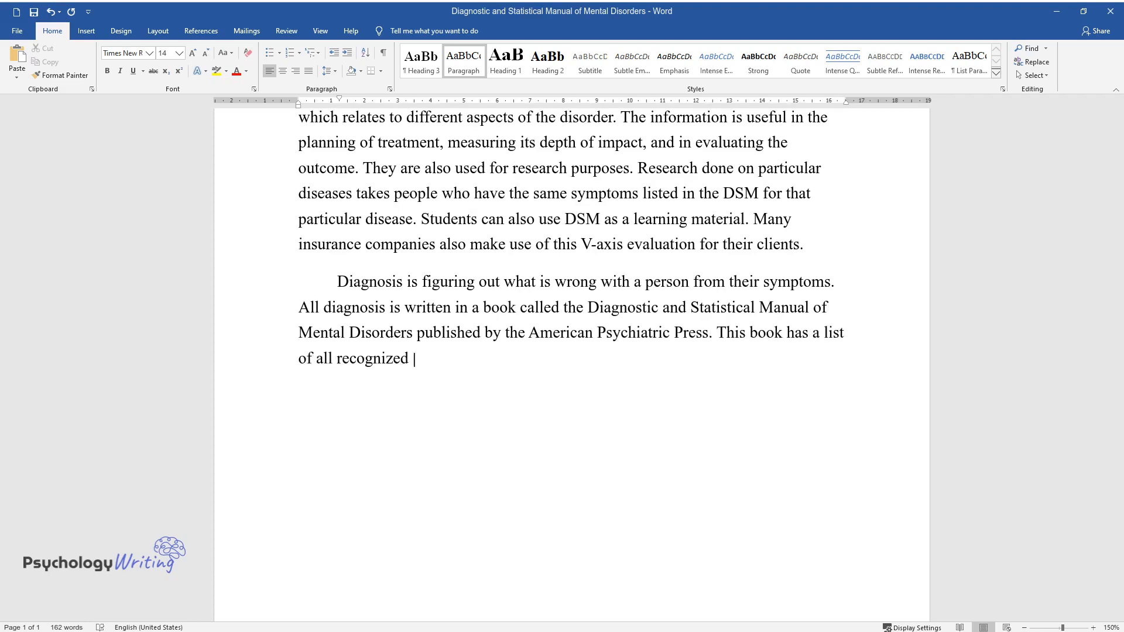
text(disorders, which include depress)
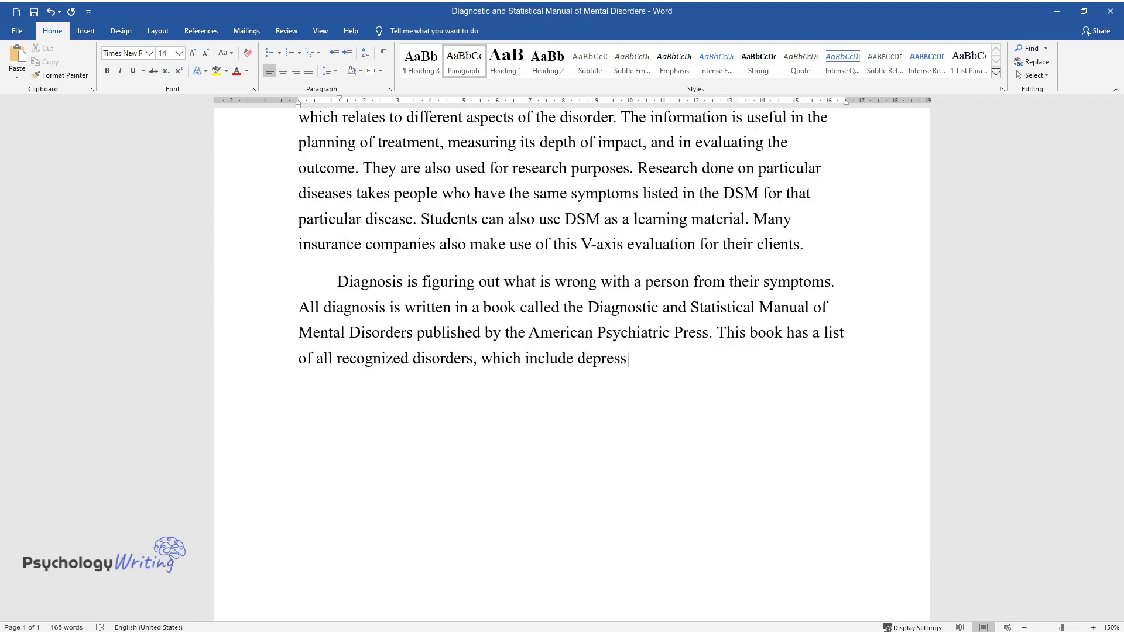
text(ion, schizophrenia-like problems)
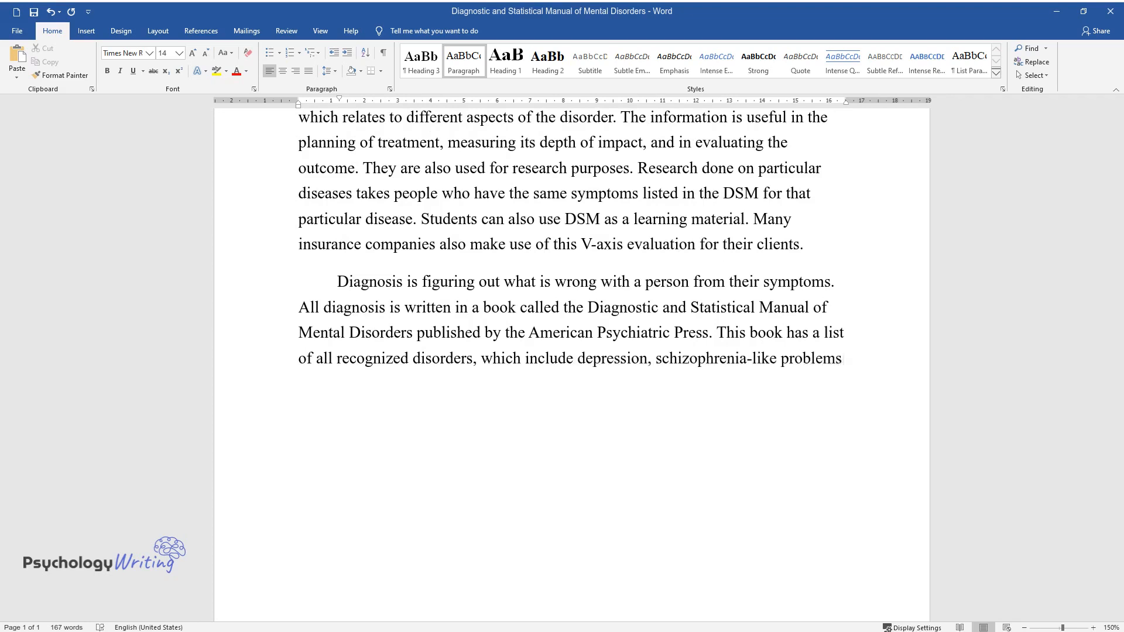
text(, drug abuse, and childhood diso)
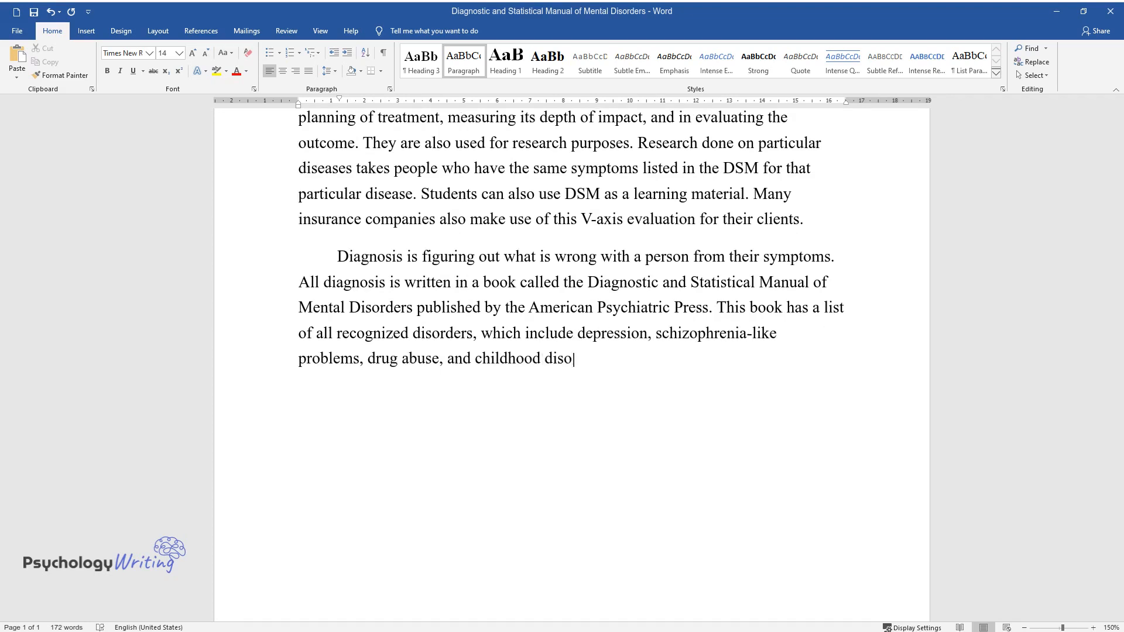
text(rders. DSM-IV-TR is the latest book,)
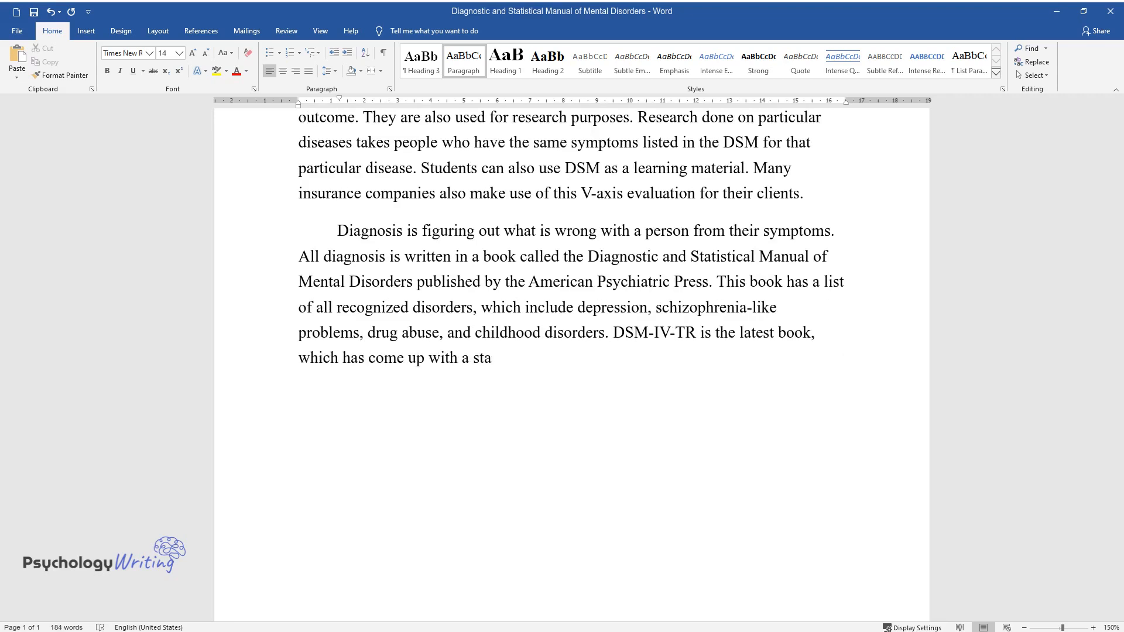
text(ndardized language for the evalu)
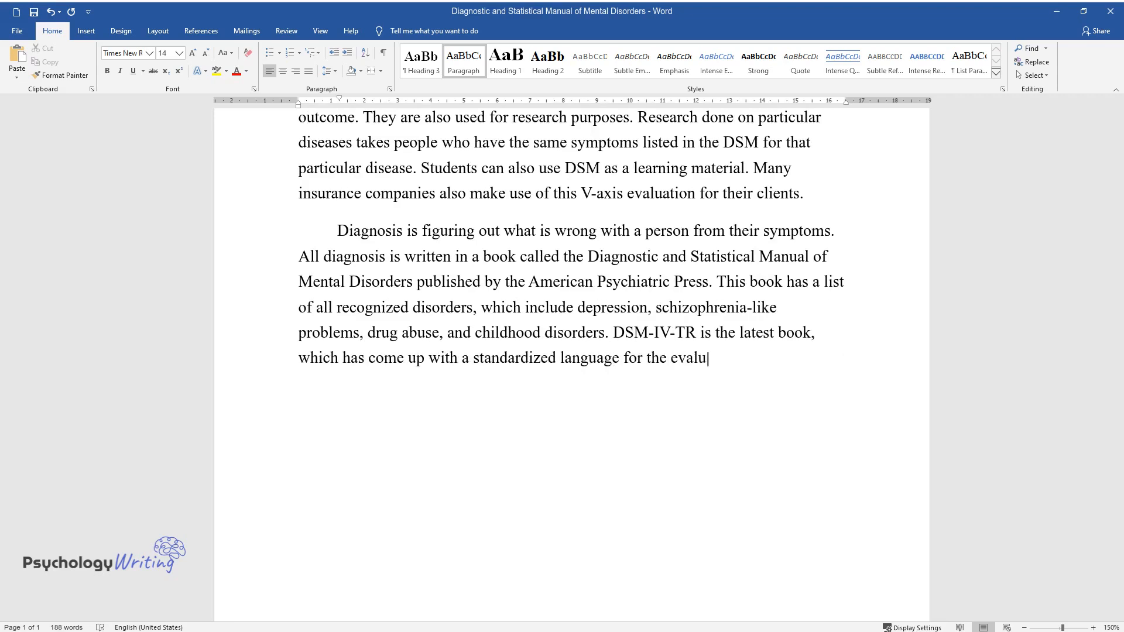
text(ation of mental disorders. The ma)
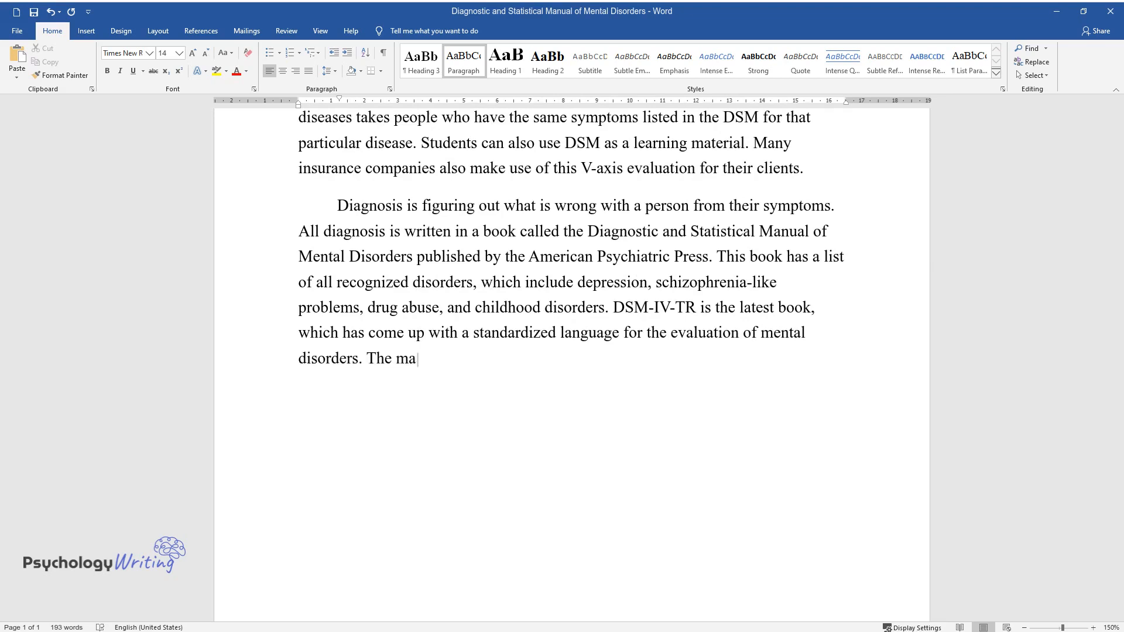
text(in difference of DSM-IV-TR from)
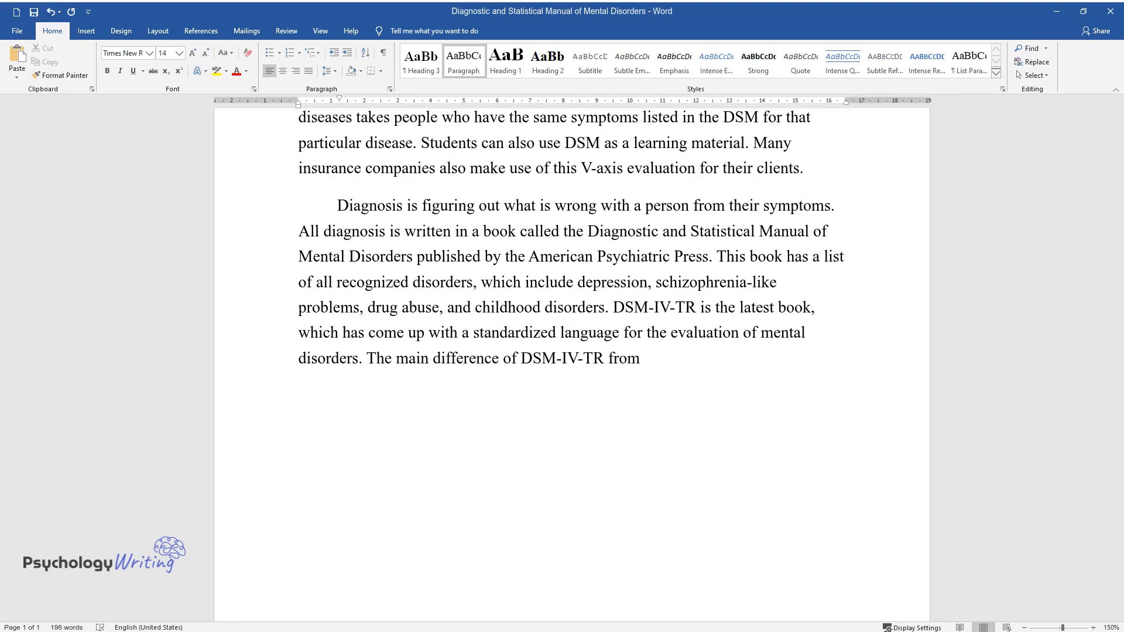
text(its earlier versions of DSM is t)
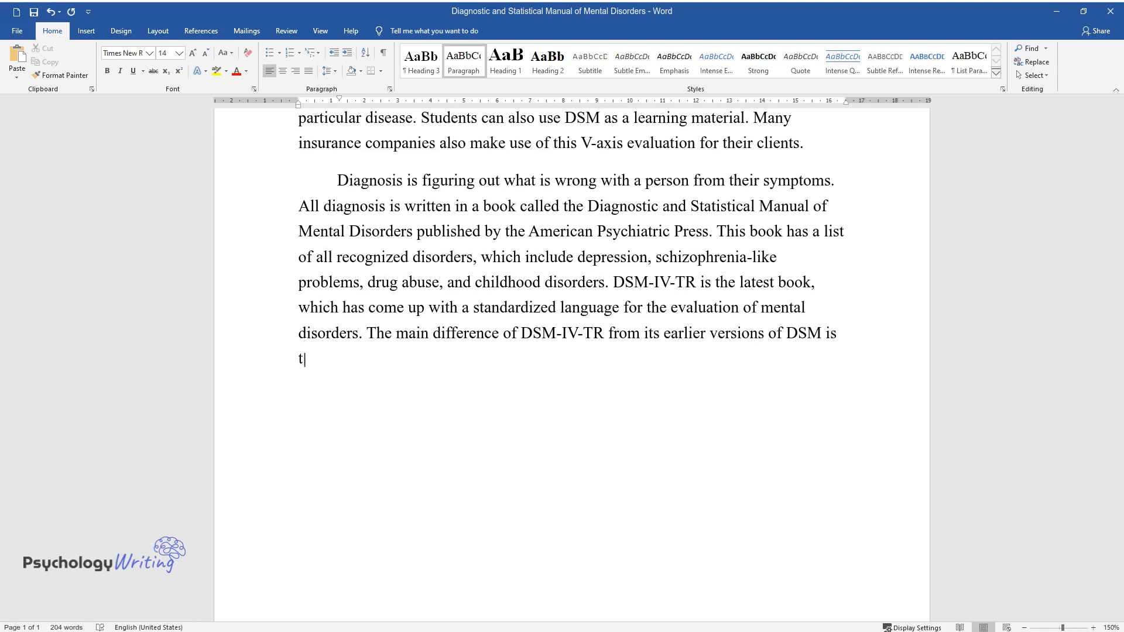
text(hat all the disorders were well)
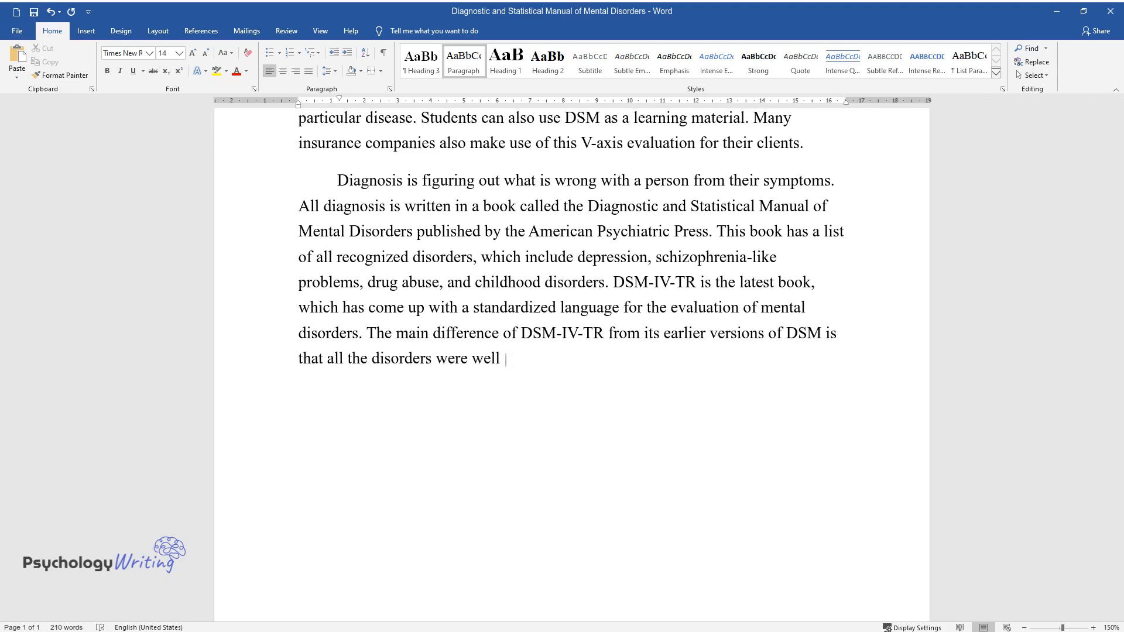
text(studied scientifically while the)
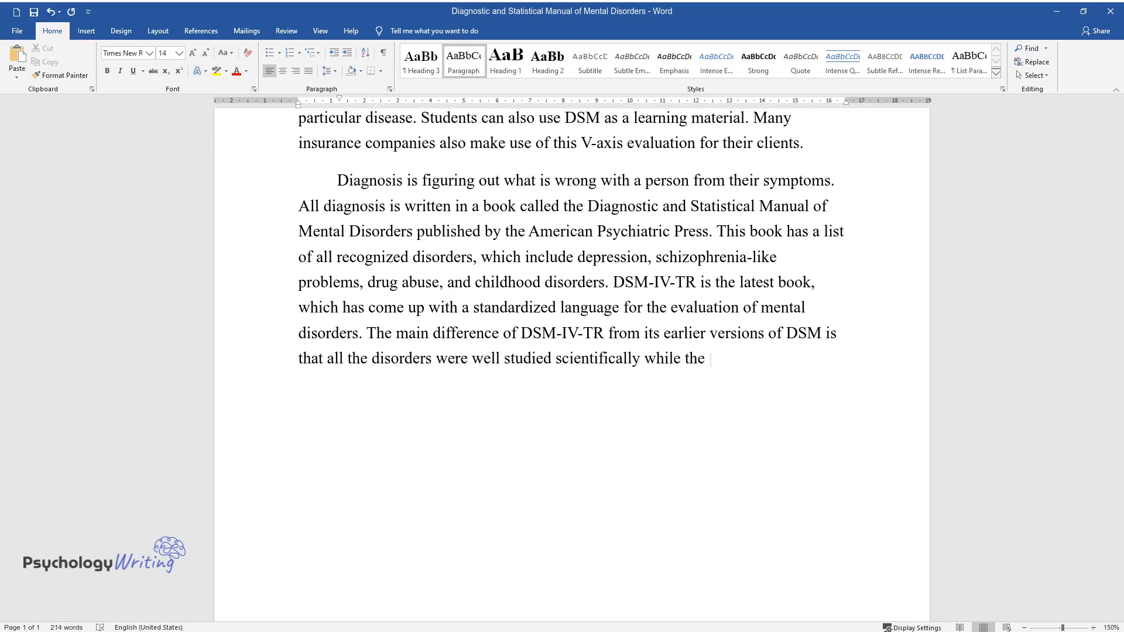
text(earlier versions depended mainly)
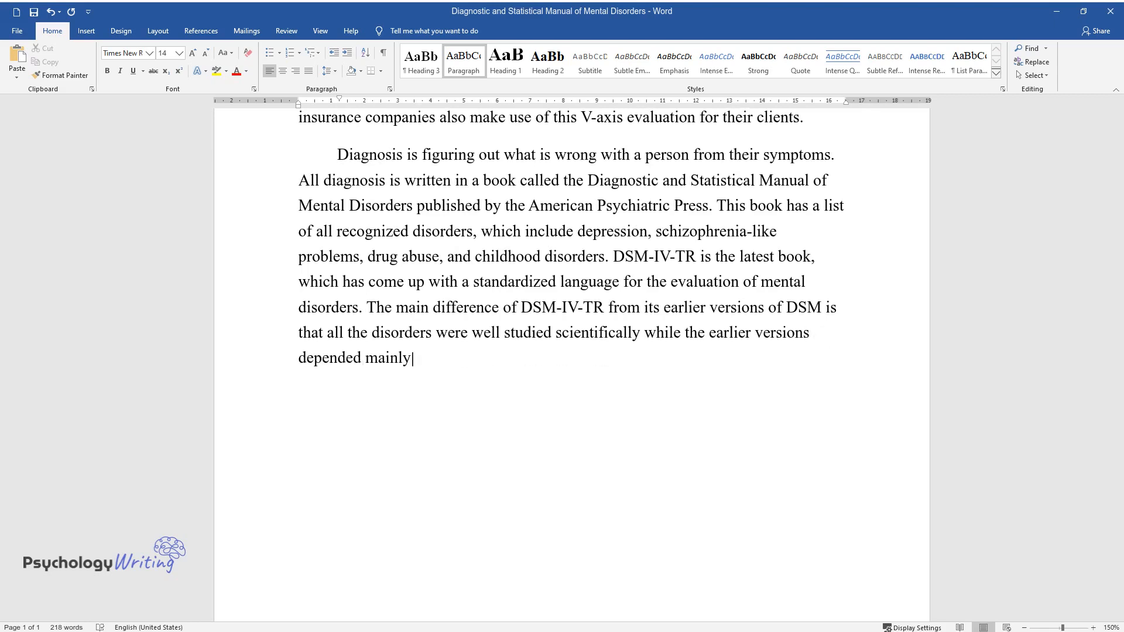
text(on psychoanalytical theory (stu)
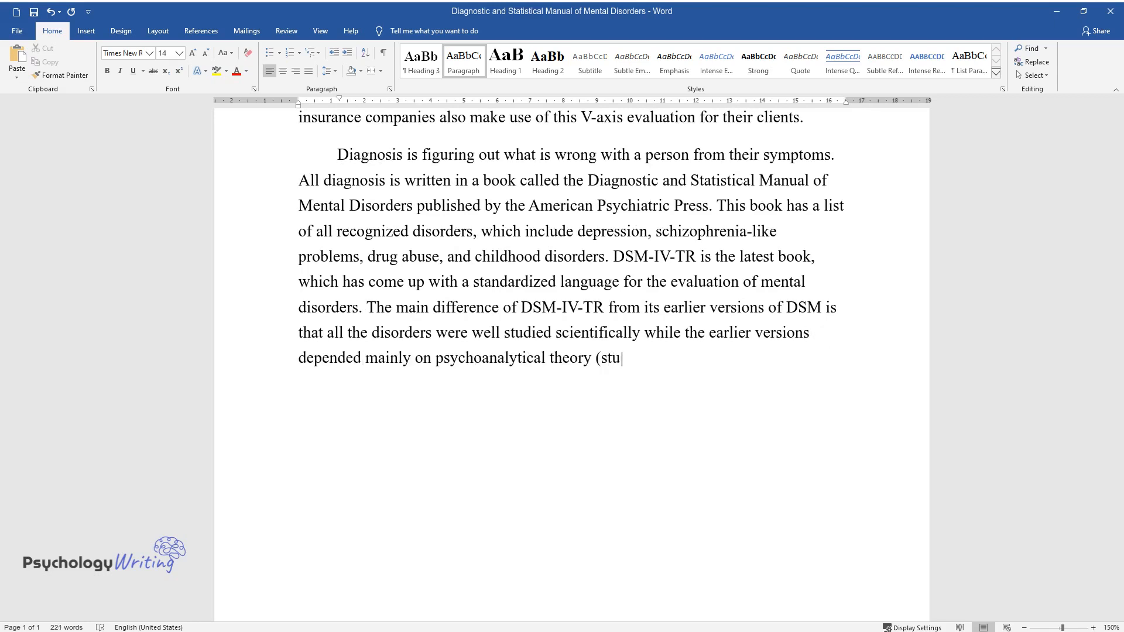
text(dy of human psychological functi)
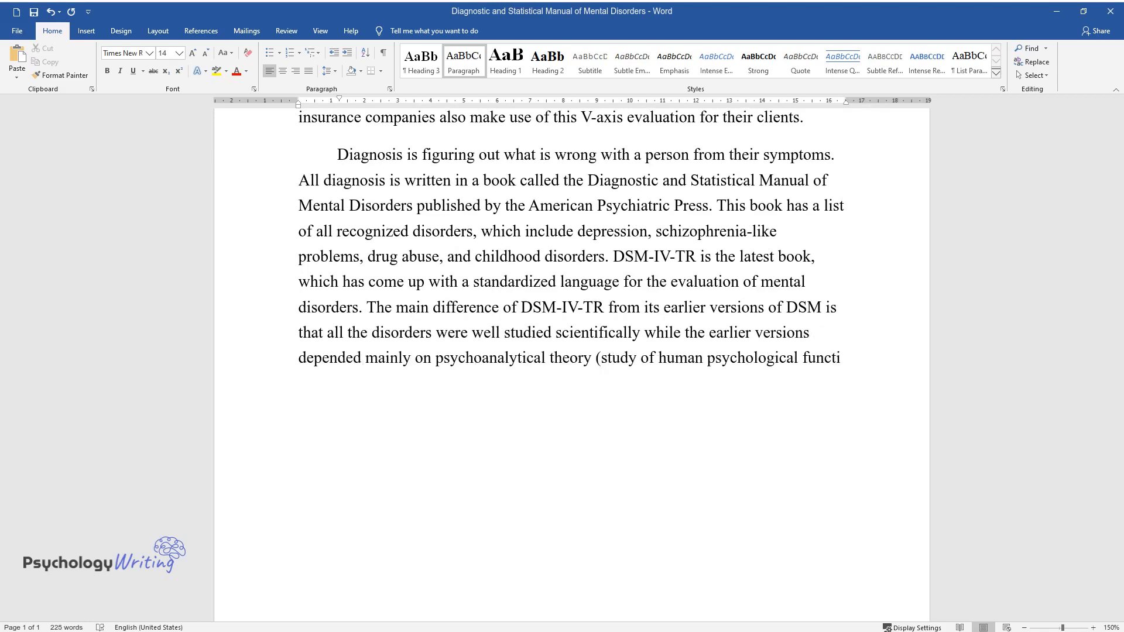
text(oning and behavior). This book al)
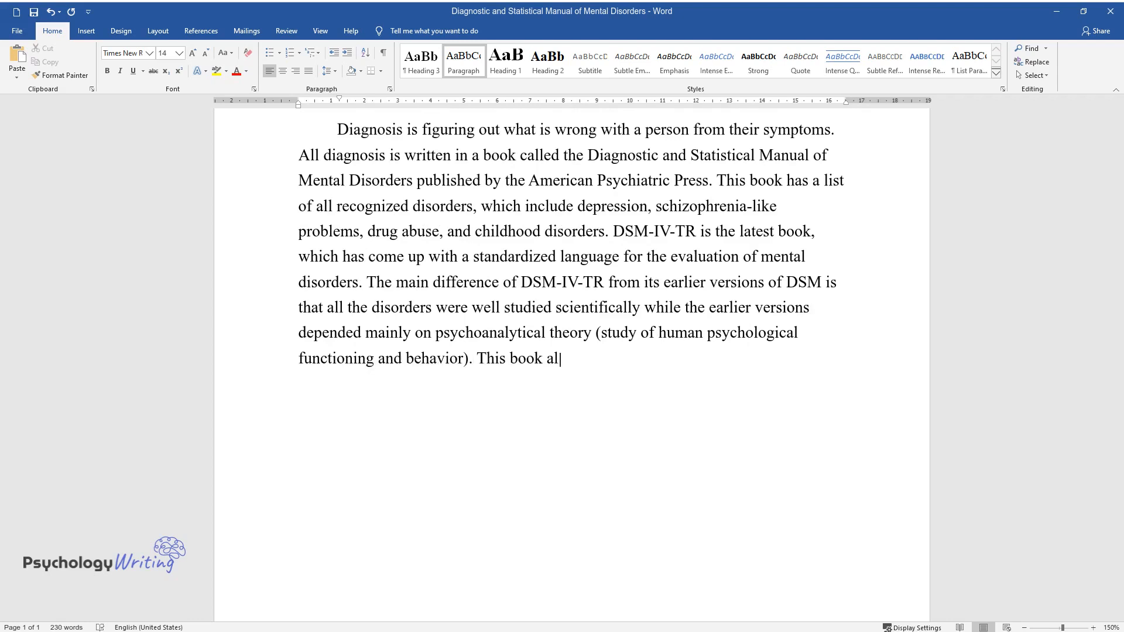
text(so gives an extensive details on)
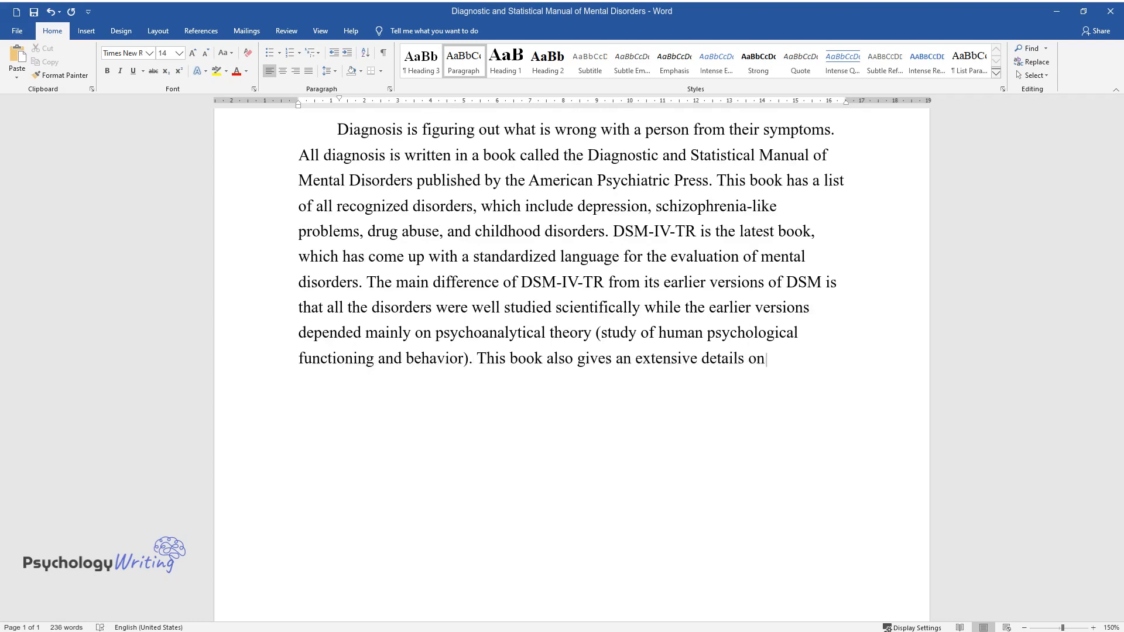
text(information such as how common each disorder is, what age does)
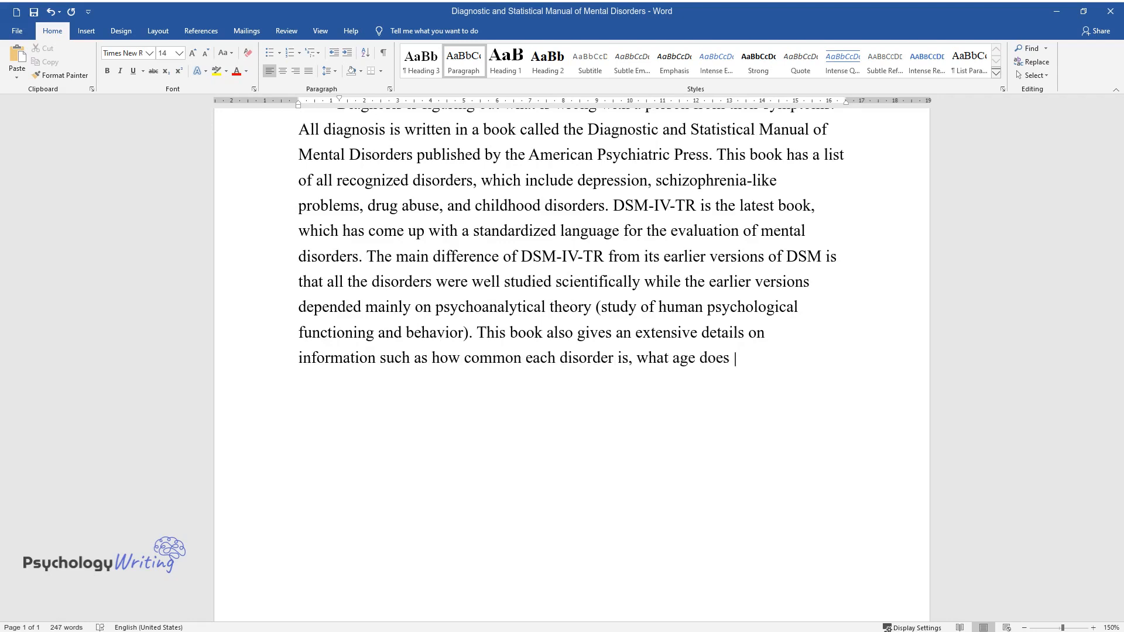
text(it gets started, in what way does)
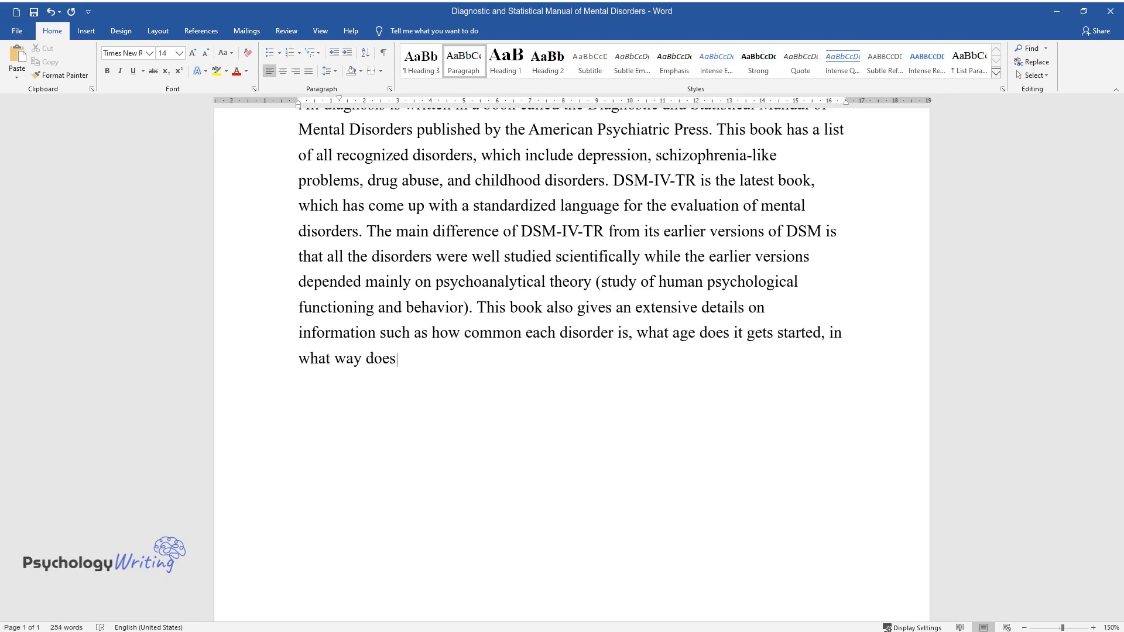
text(it affects the people in their)
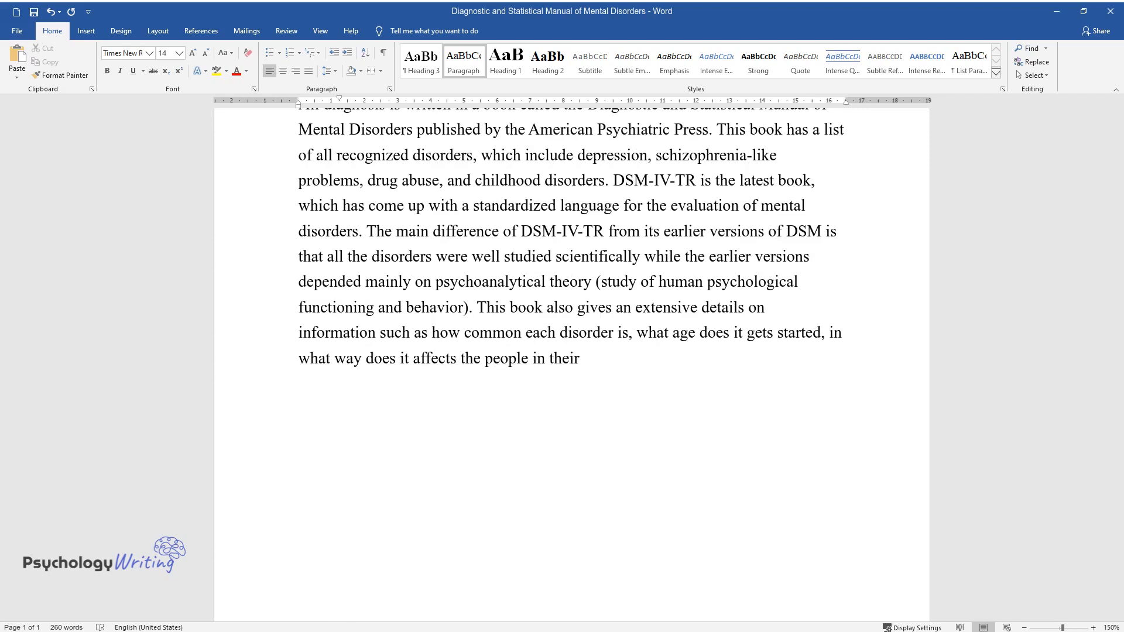
text(social life and what are the sym)
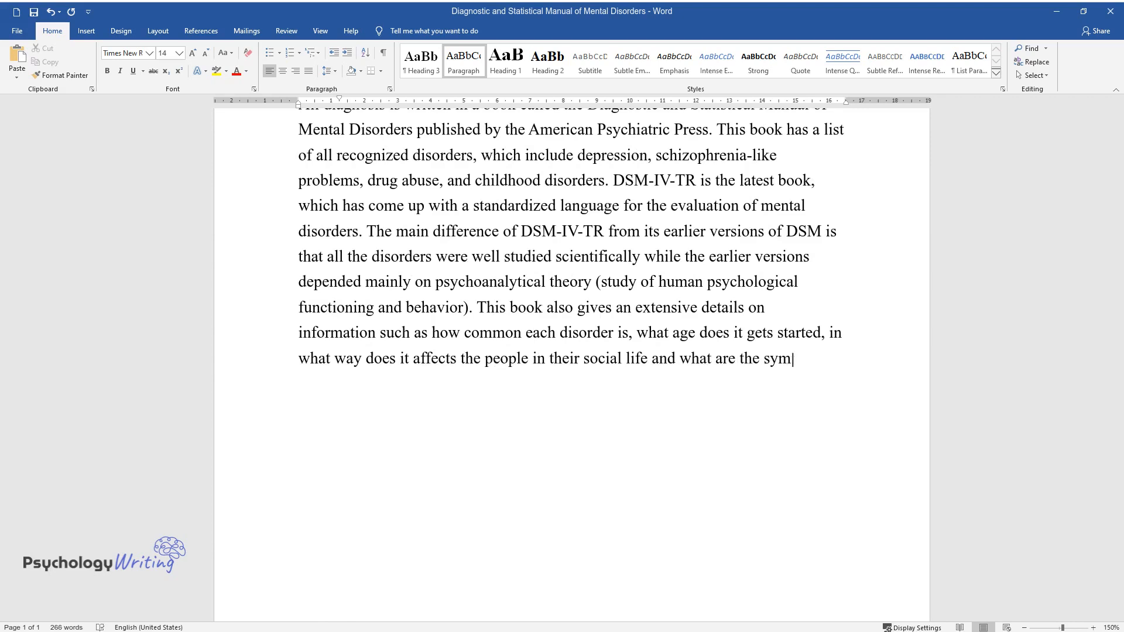
text(ptoms they usually get for a par)
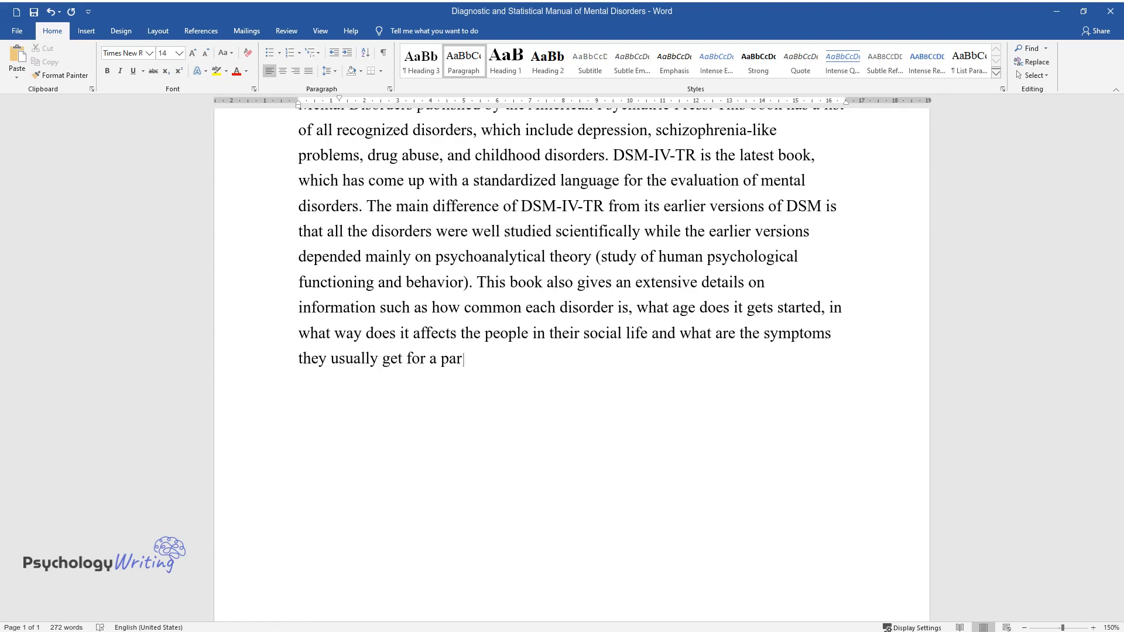
text(ticular disorder. If all-important symptoms for a particular)
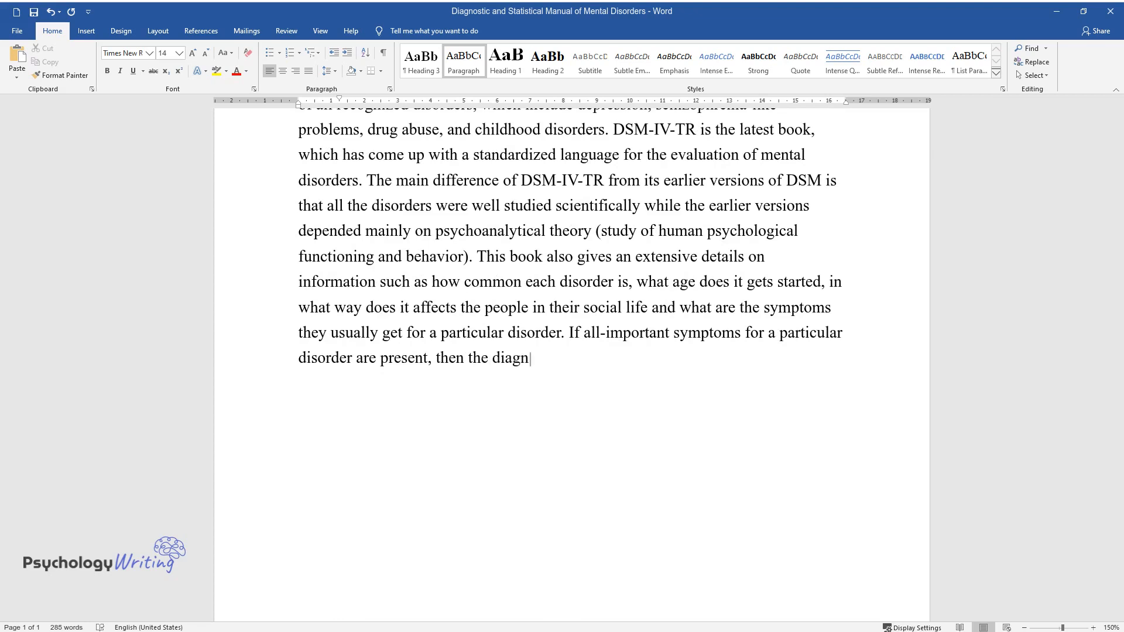
text(osis can be made. If not, no dia)
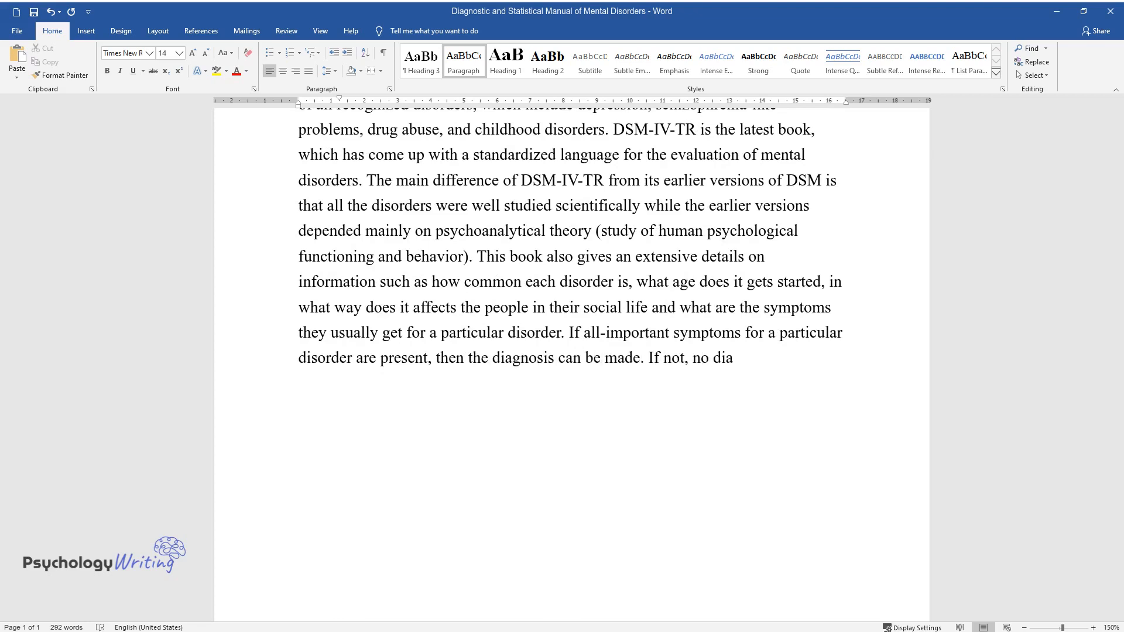
text(gnosis can be made. This relatio)
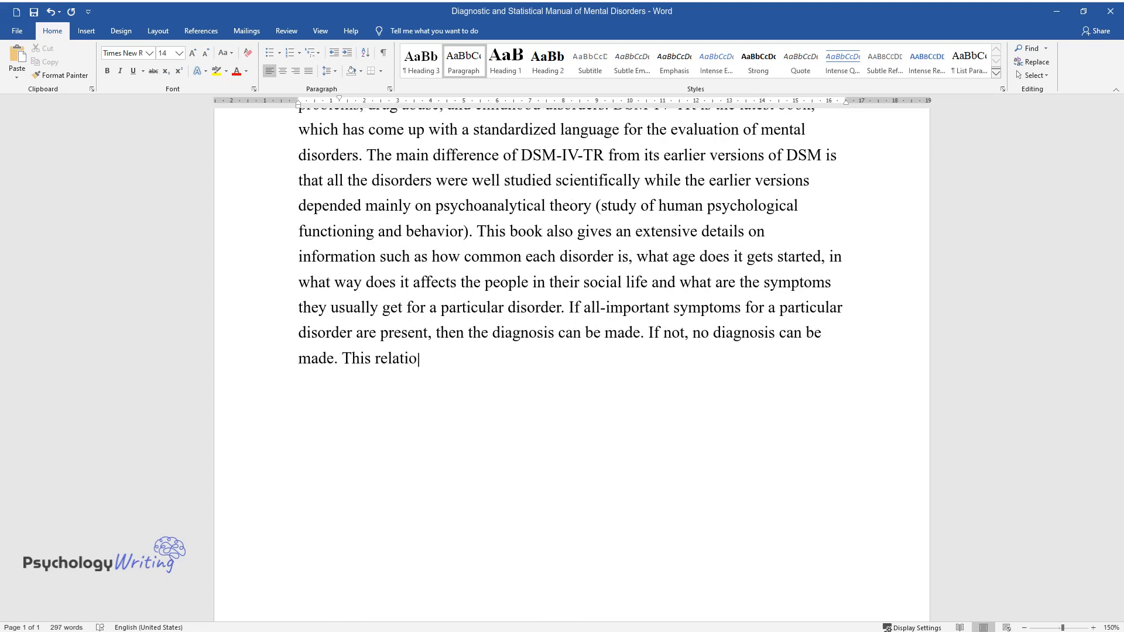
text(n between symptoms and the disord)
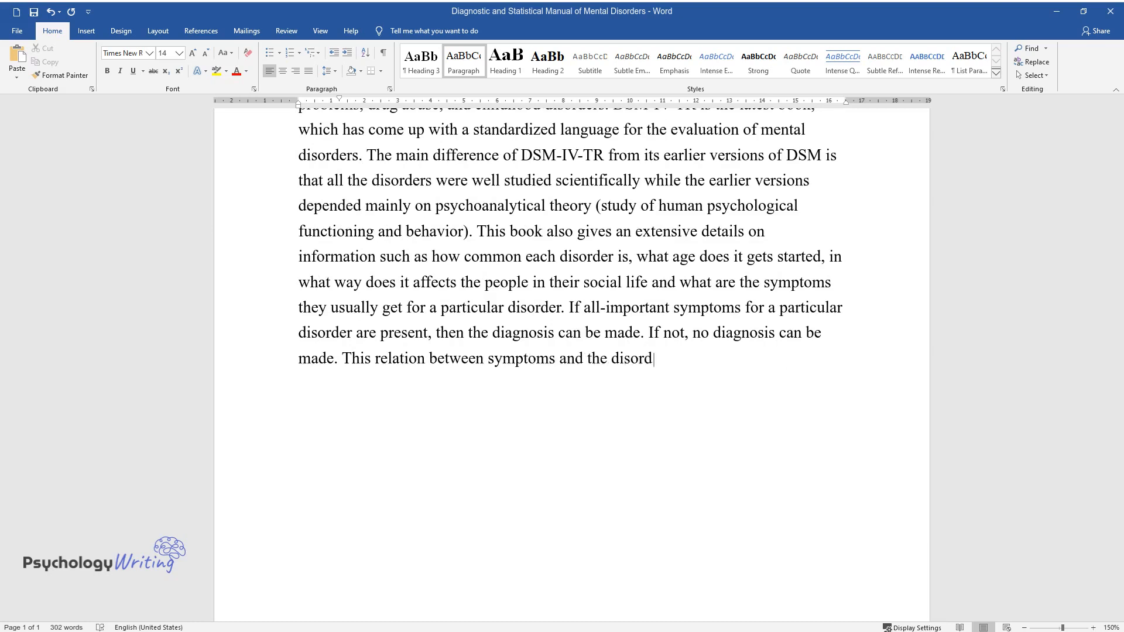
text(er is useful so that one doctor)
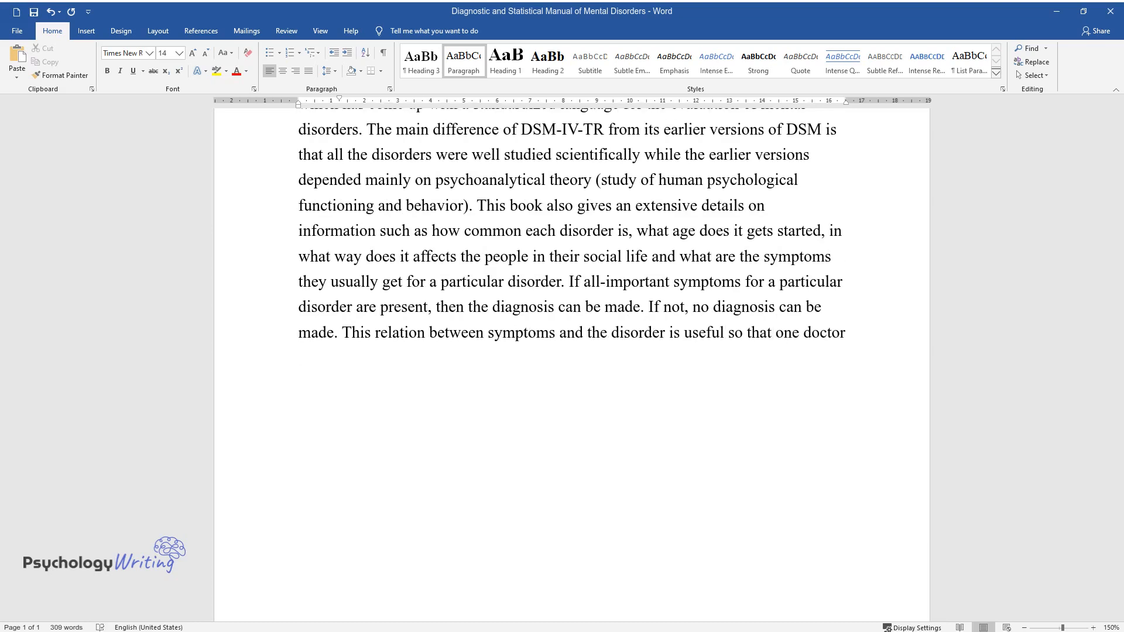
text(can diagnose and a different one)
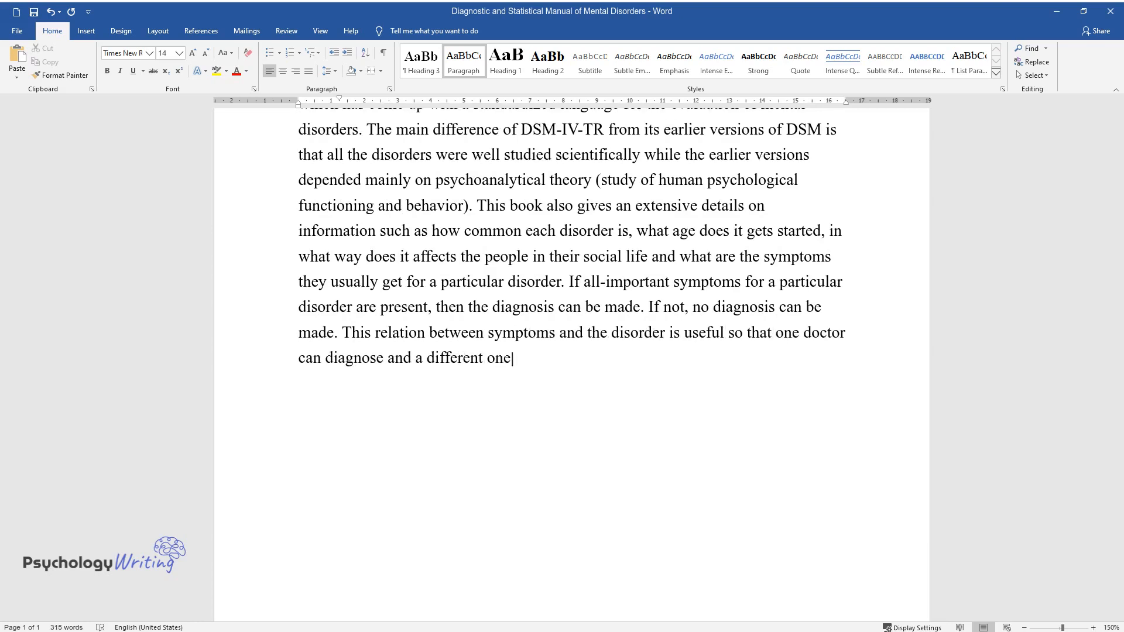
text(can treat the patient. The main aim of thi)
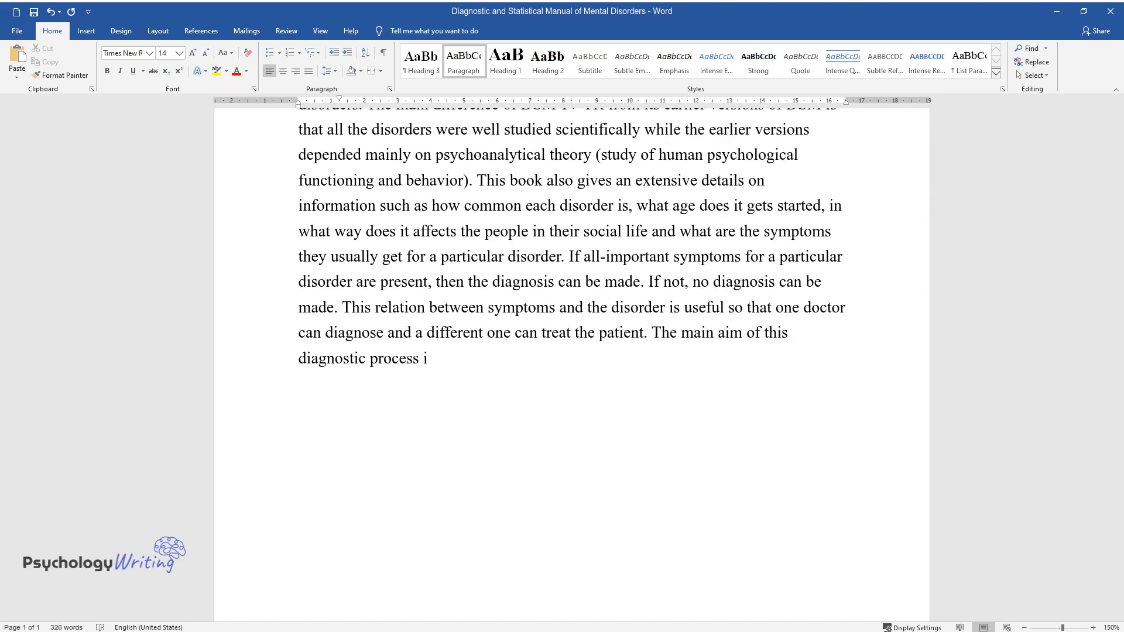
text(s to find out the factors or age)
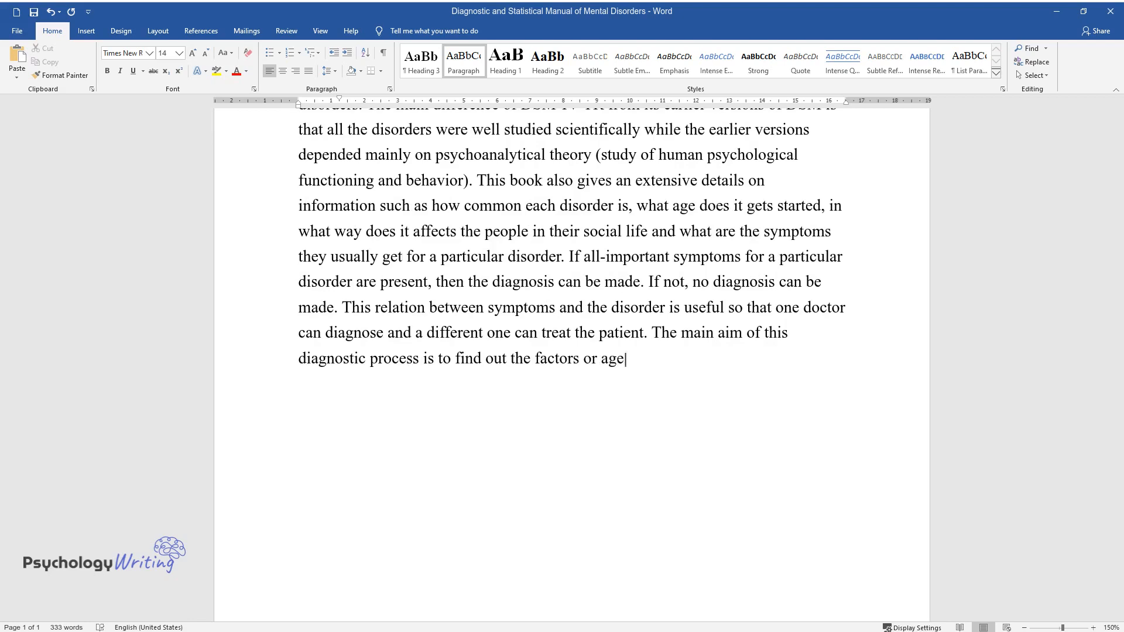
text(nts causing this particular diso)
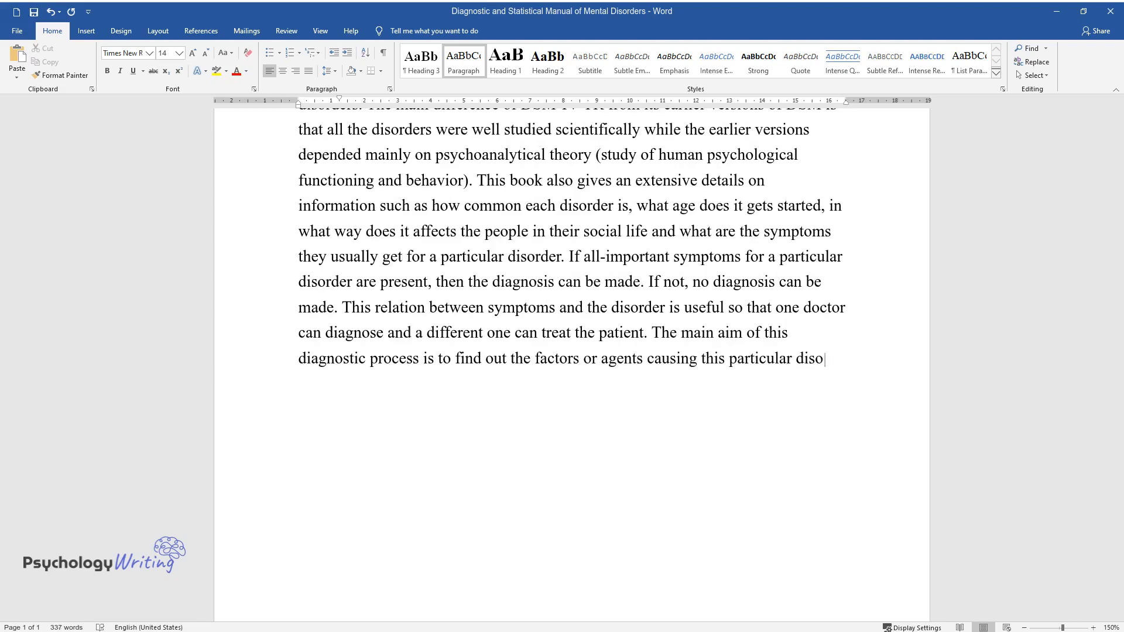
text(rder. Because to treat the patient effectively, one has to unders)
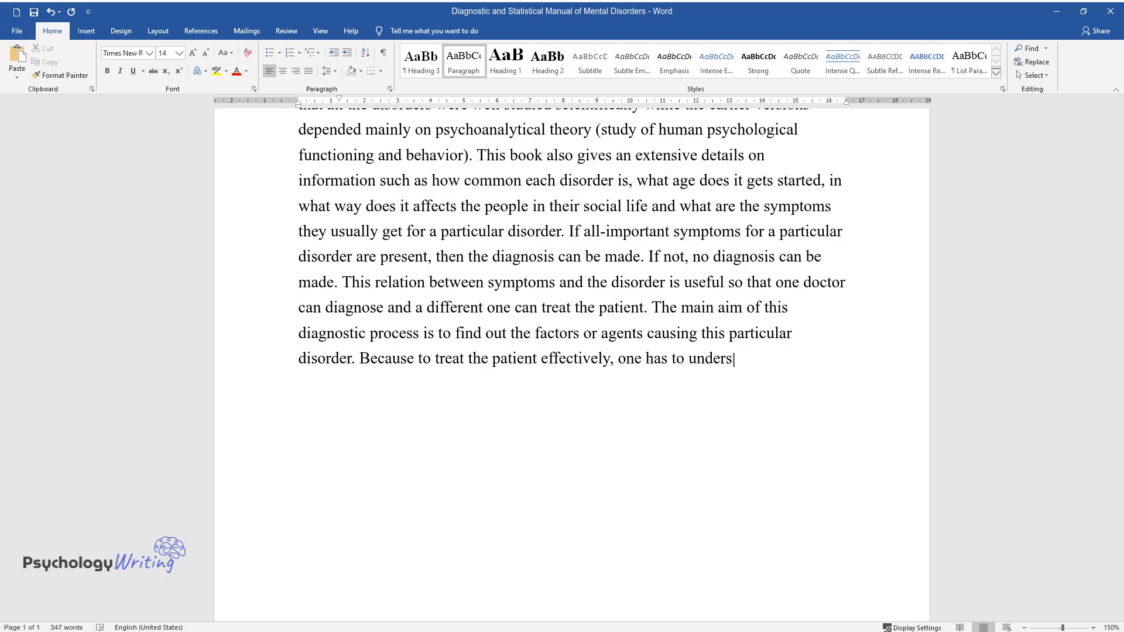
text(tand the underlying problem. Therefore, if doctors could come up)
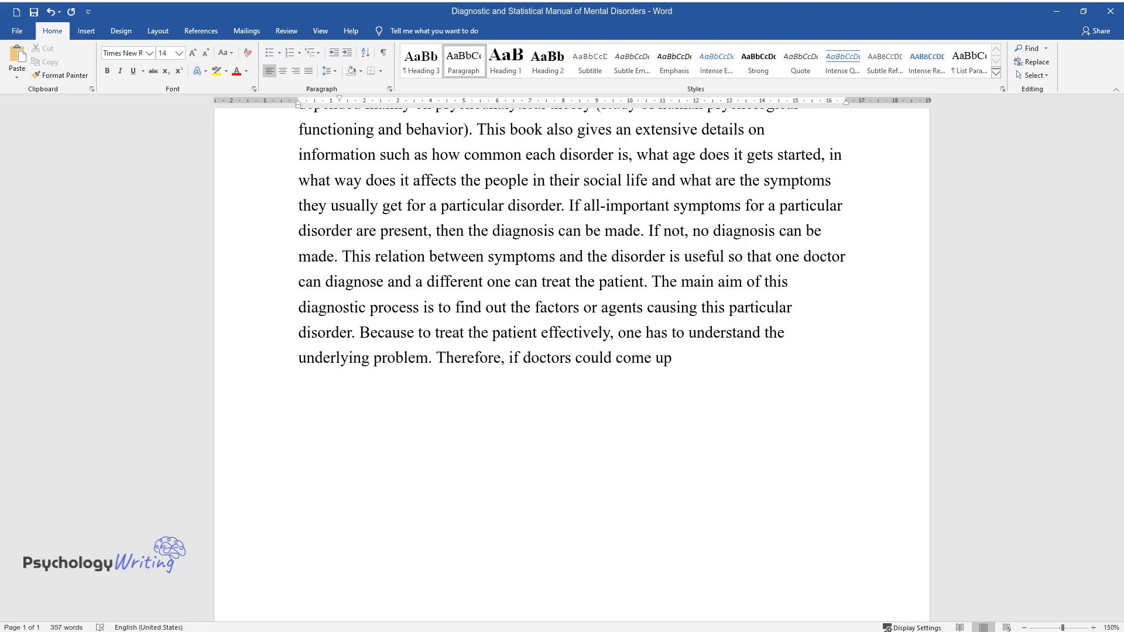
text(with a good diagnostic table tha)
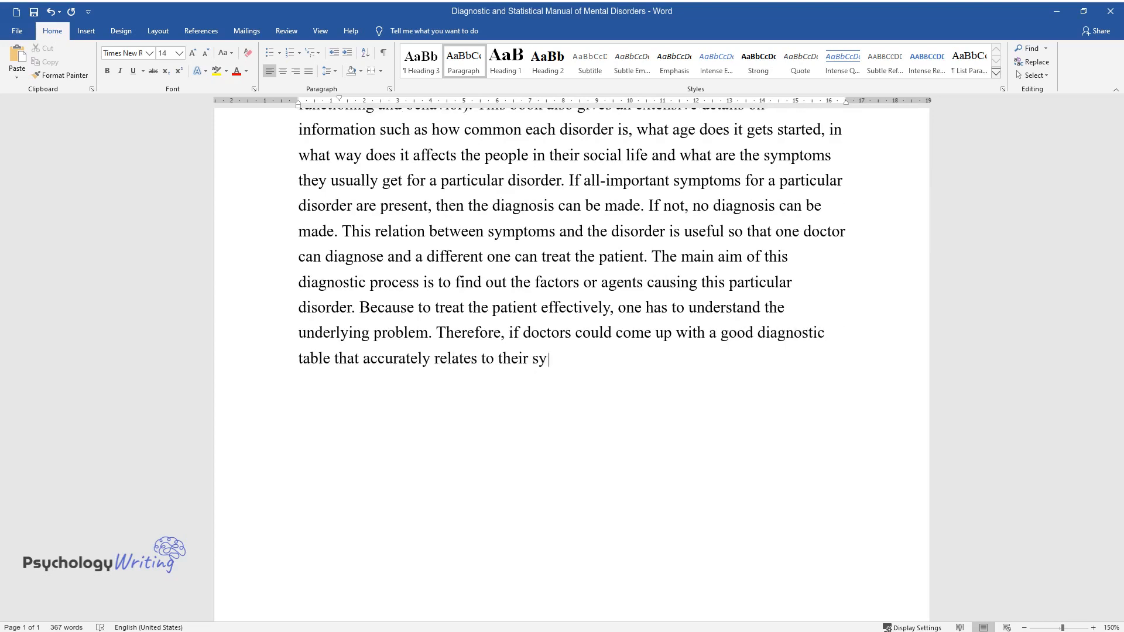
text(mptoms, then they could get an i)
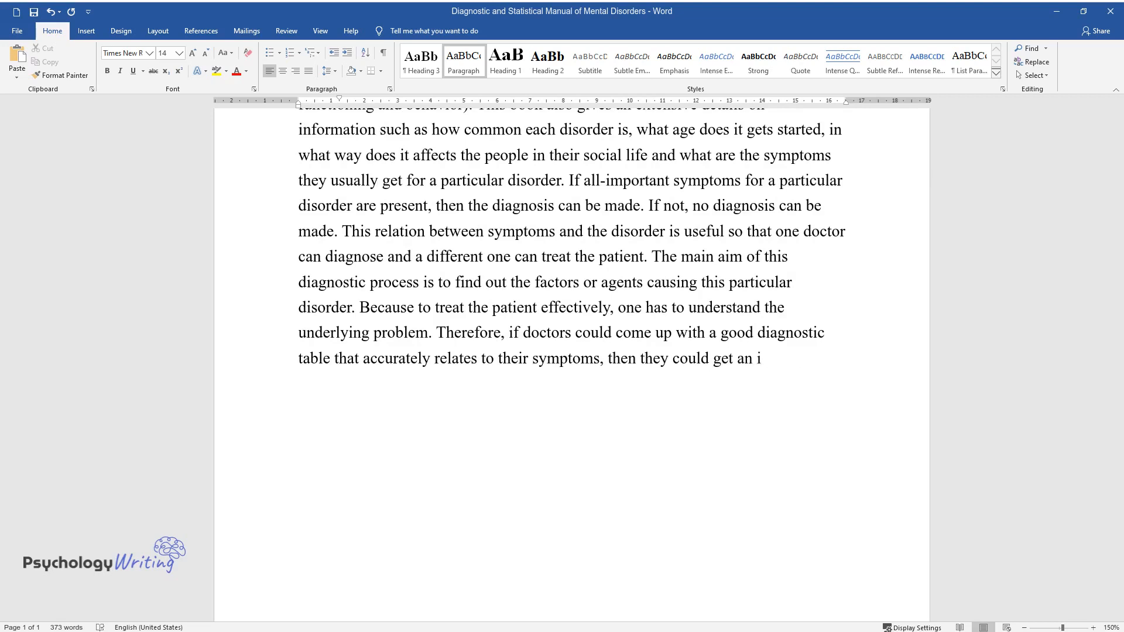
text(dea of what made them ill i.e.,)
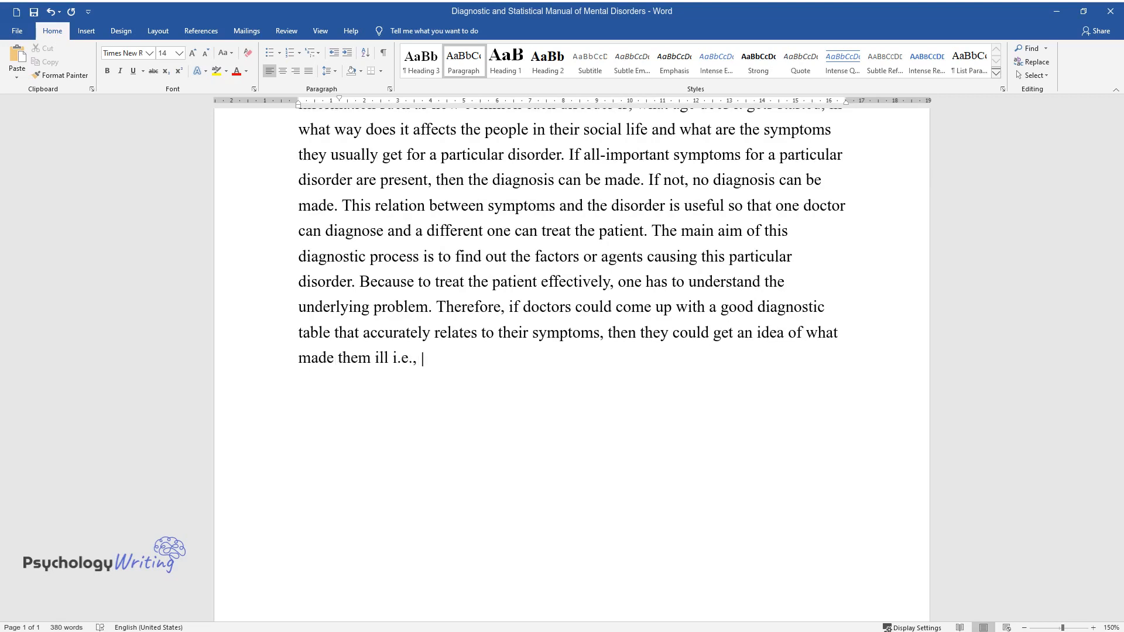
text(the underlying cause. This unders)
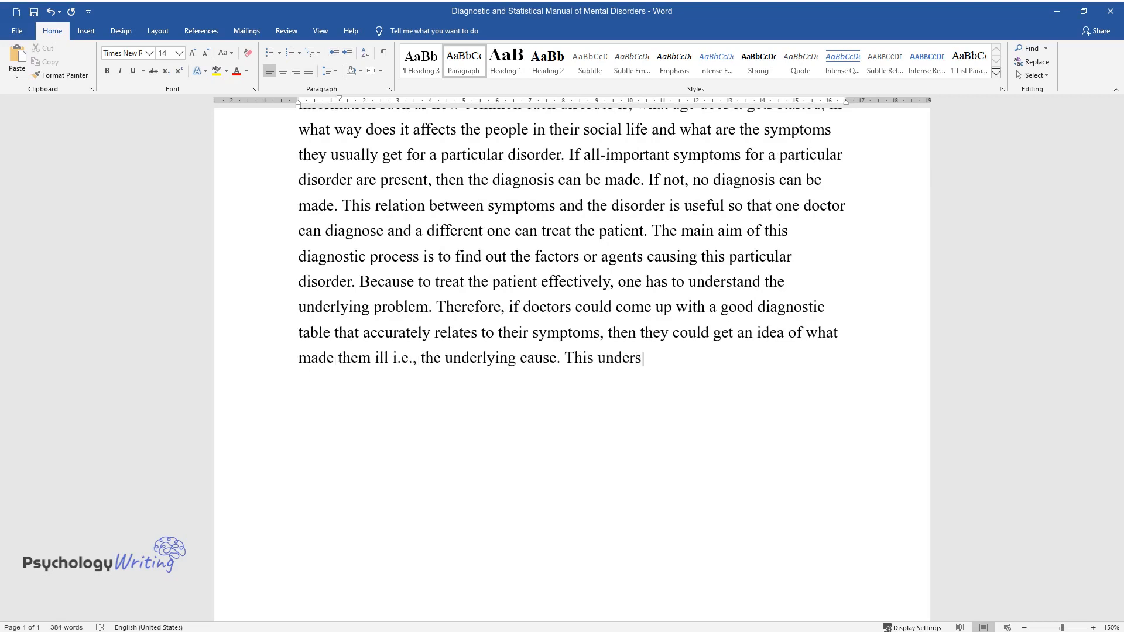
text(tanding will help them to treat)
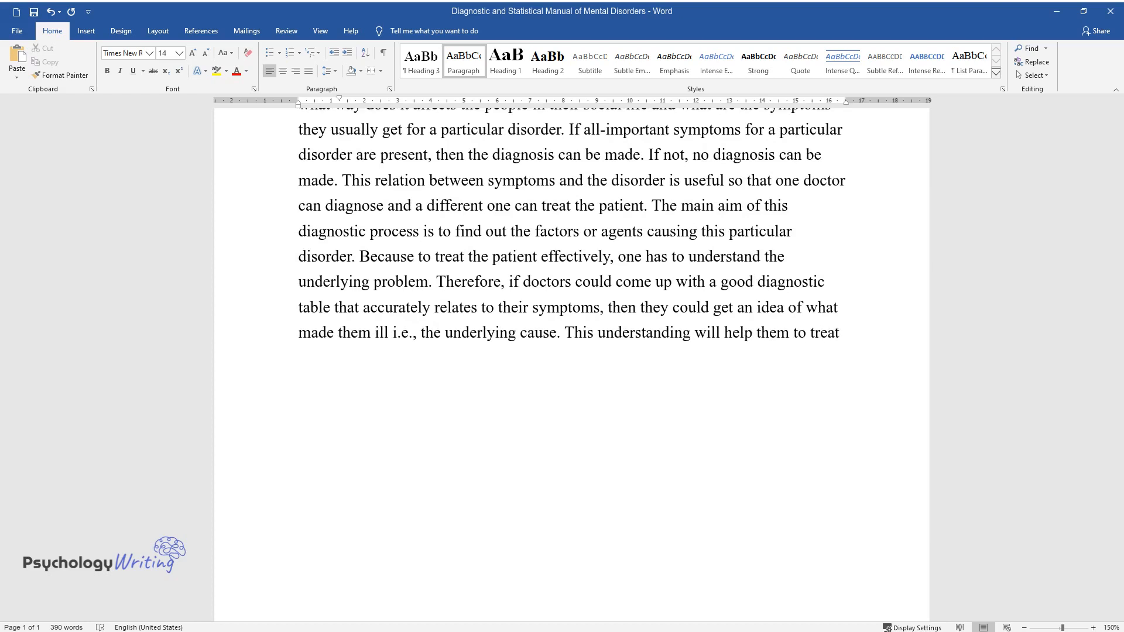
text(the patient effectively. The imp)
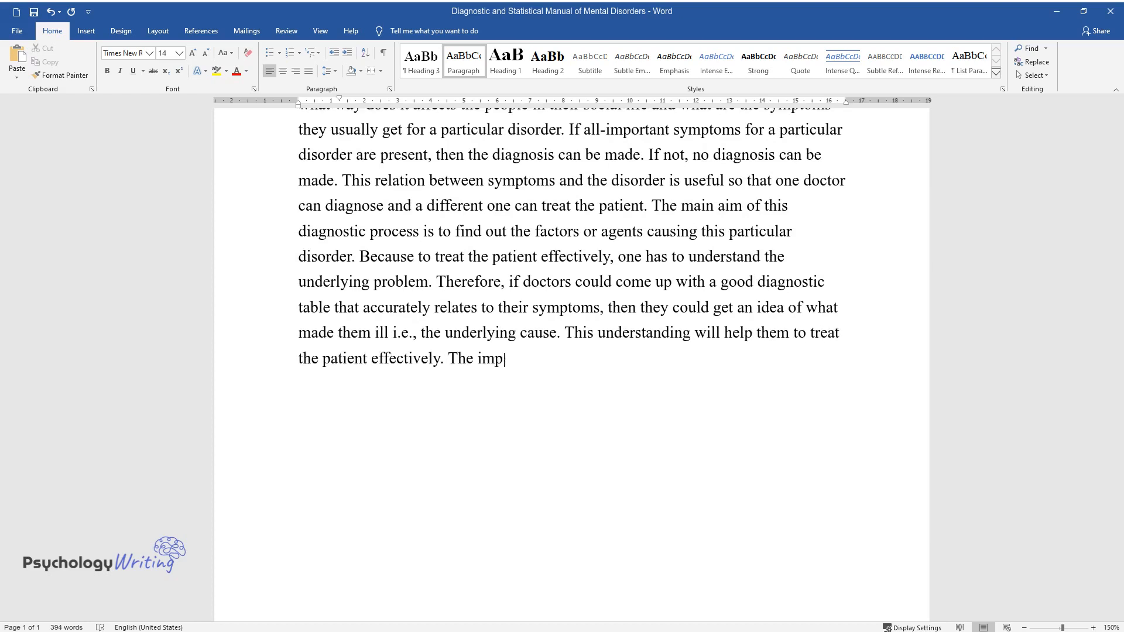
text(ortant thing about this evaluati)
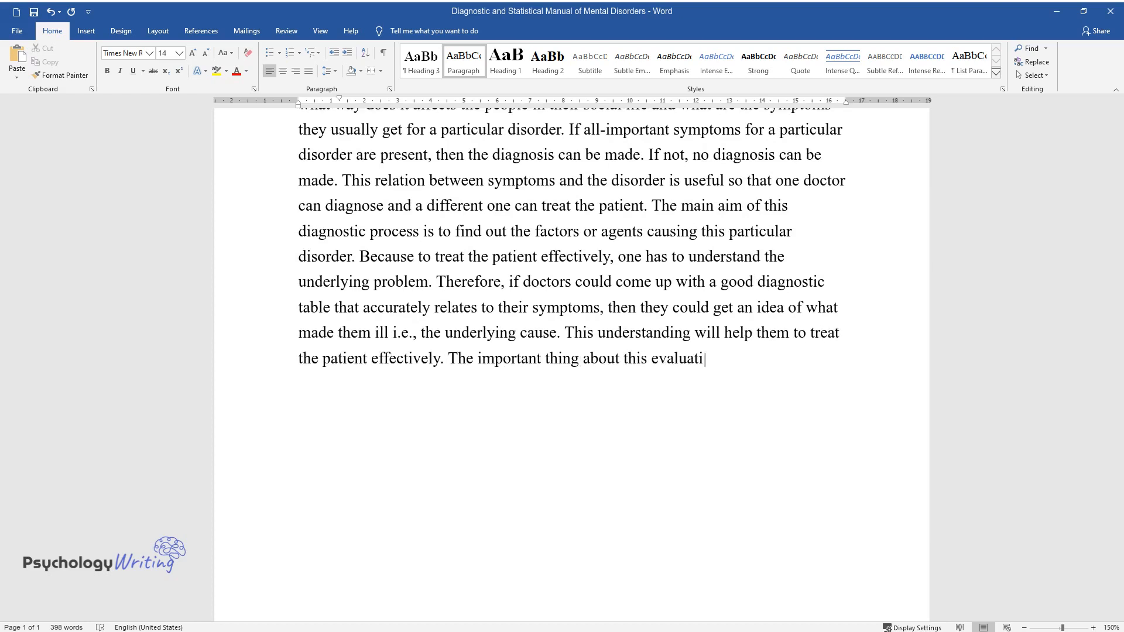
text(on is that it does not treat men)
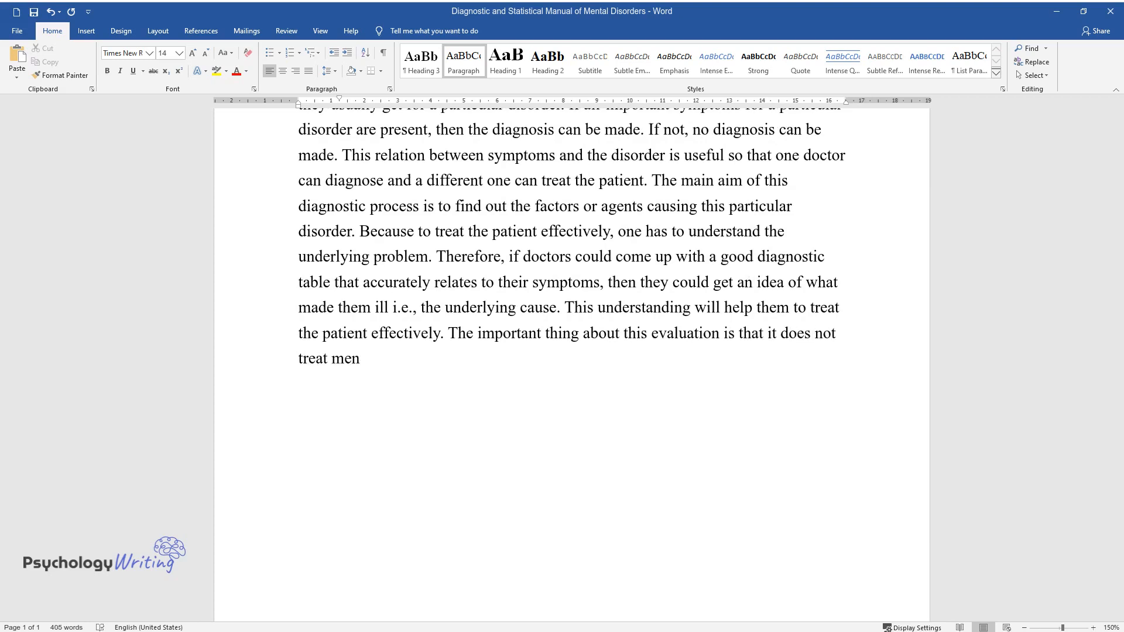
text(tal disorders as just mental diso)
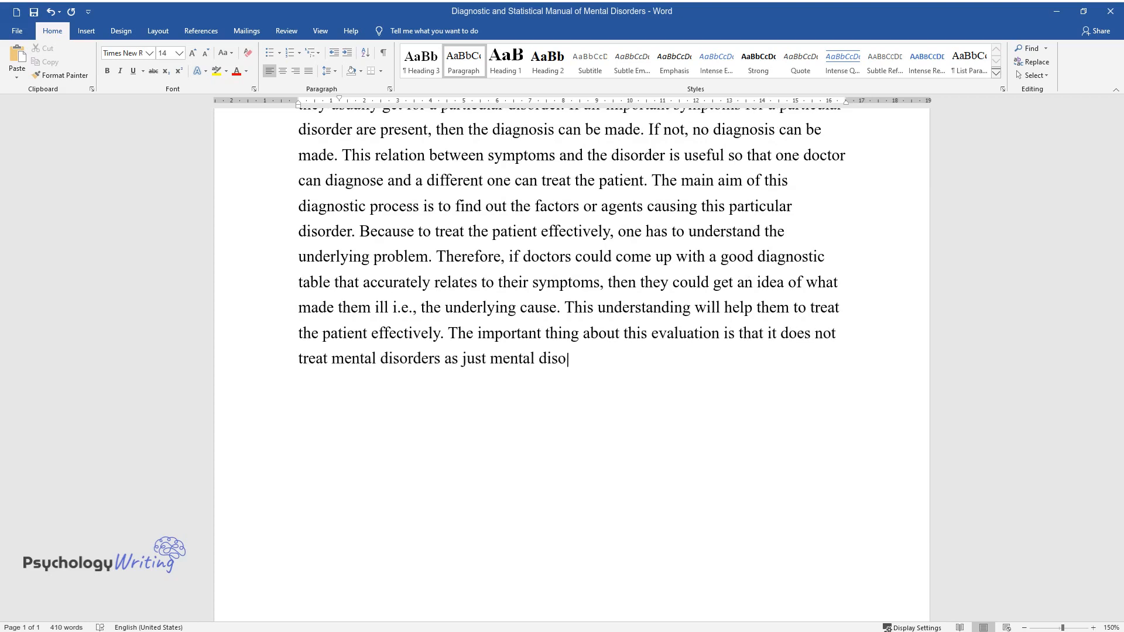
text(rders but also includes the ment)
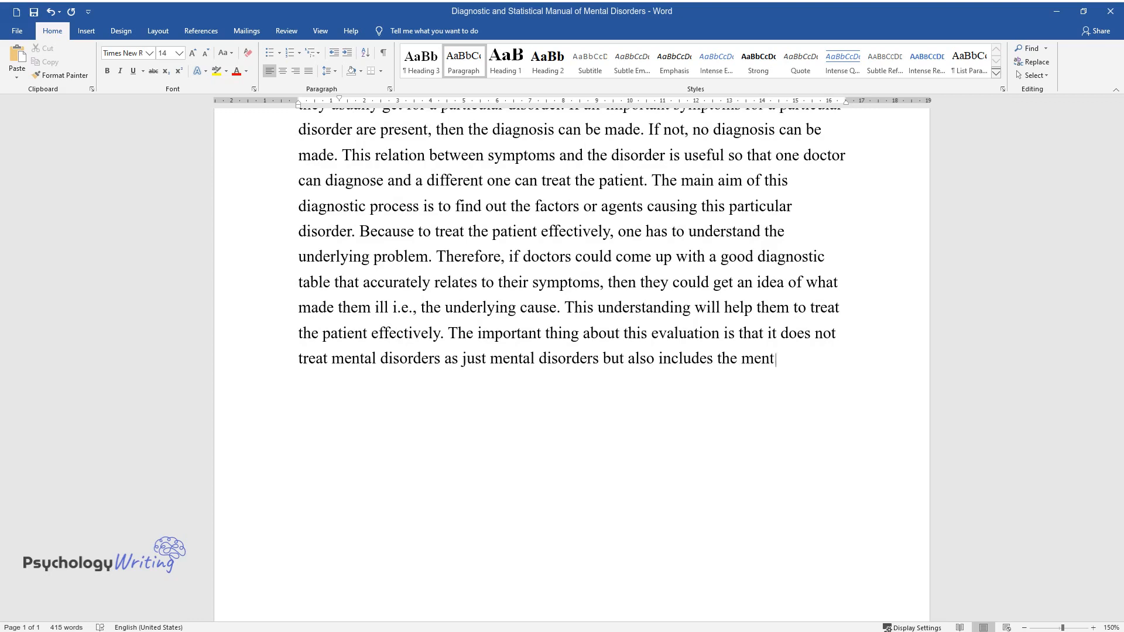
text(al (psychological), biological ()
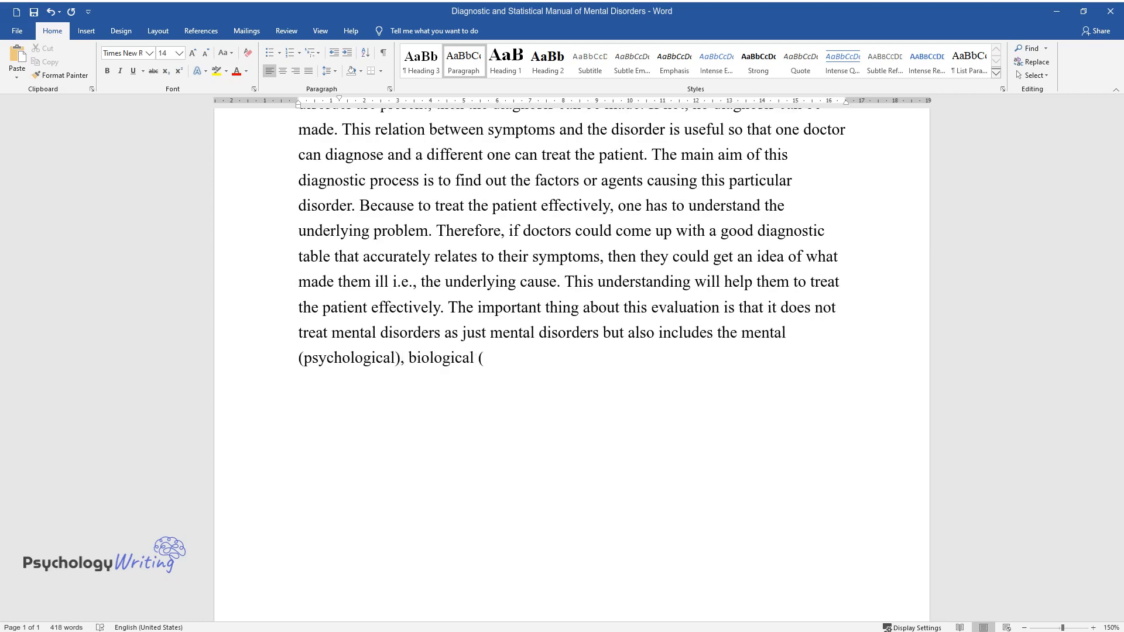
text(medical), and social aspects of)
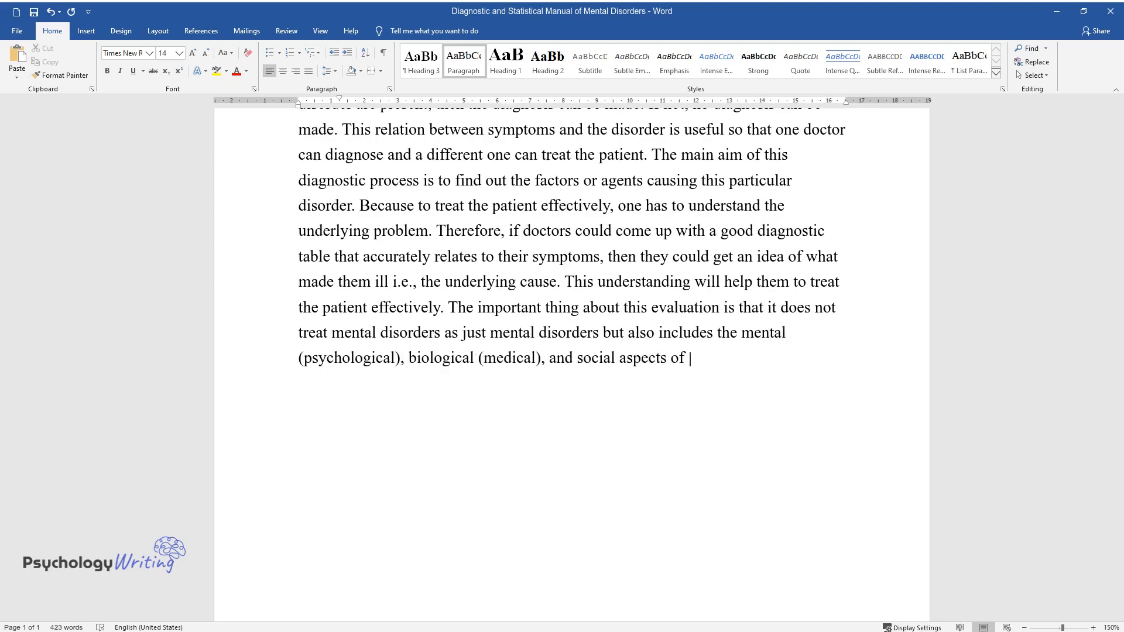
text(mental illness. This "BioPsychoSo)
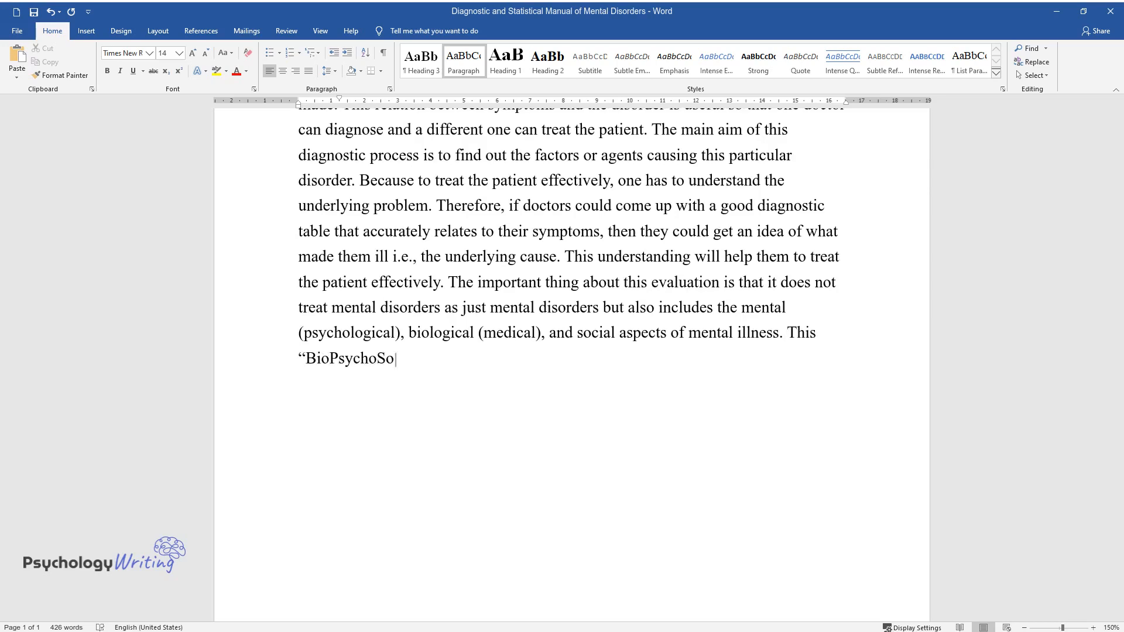
text(cial" approach is achieved by dividing the diagnosis into five d)
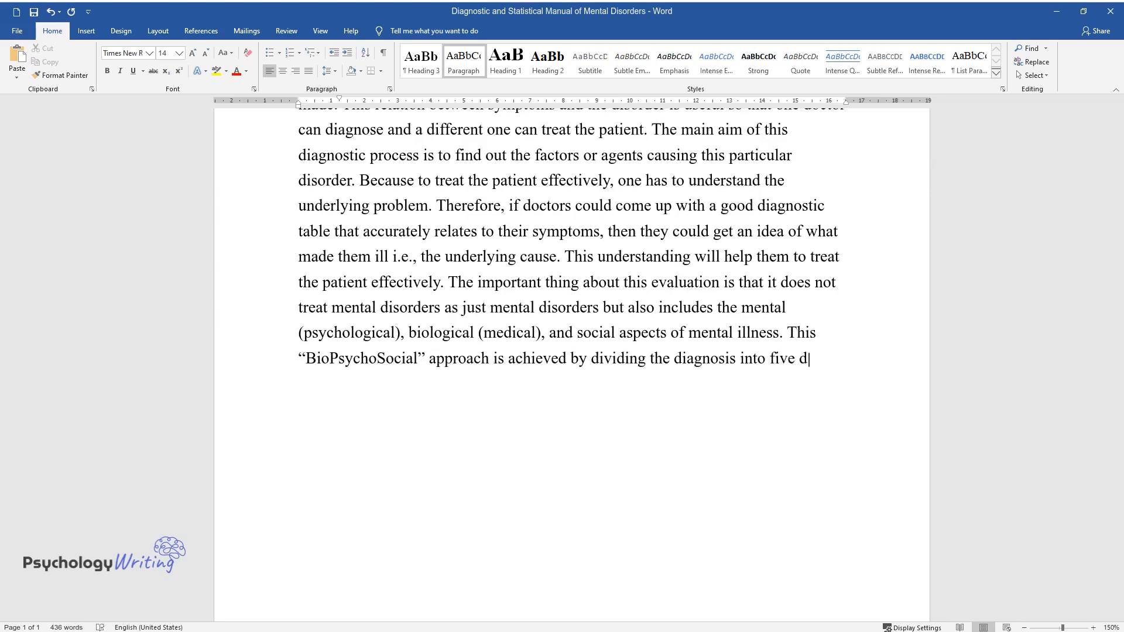
text(ifferent sections, or "axes". Axis I: It deals with clinical diso)
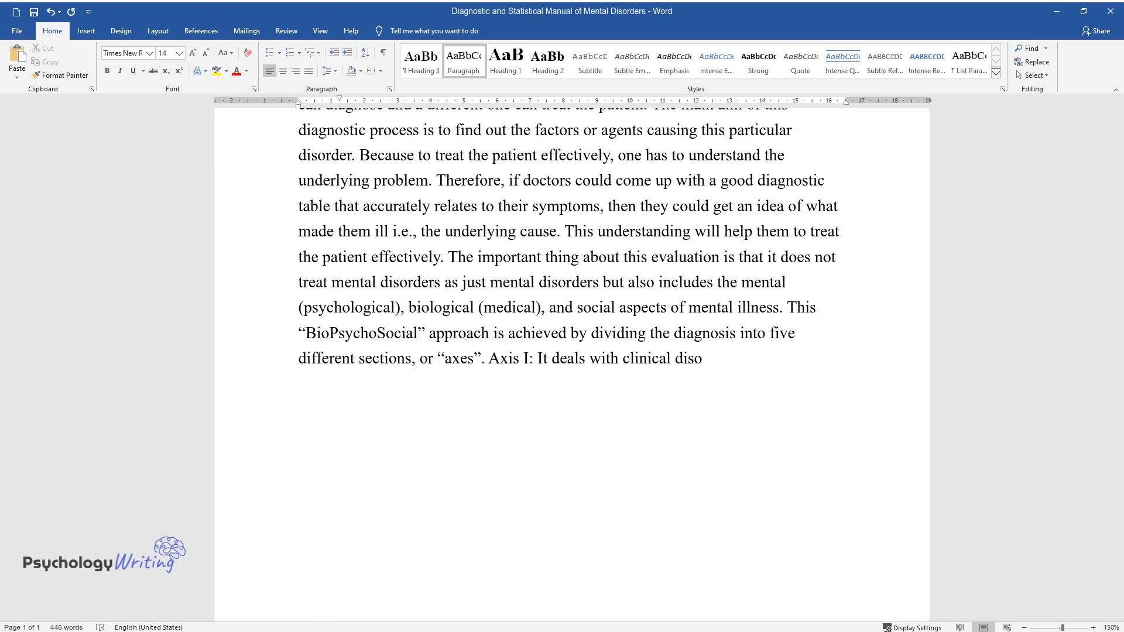
text(rders. It includes diagnoses such as depression, anxiety, schizo)
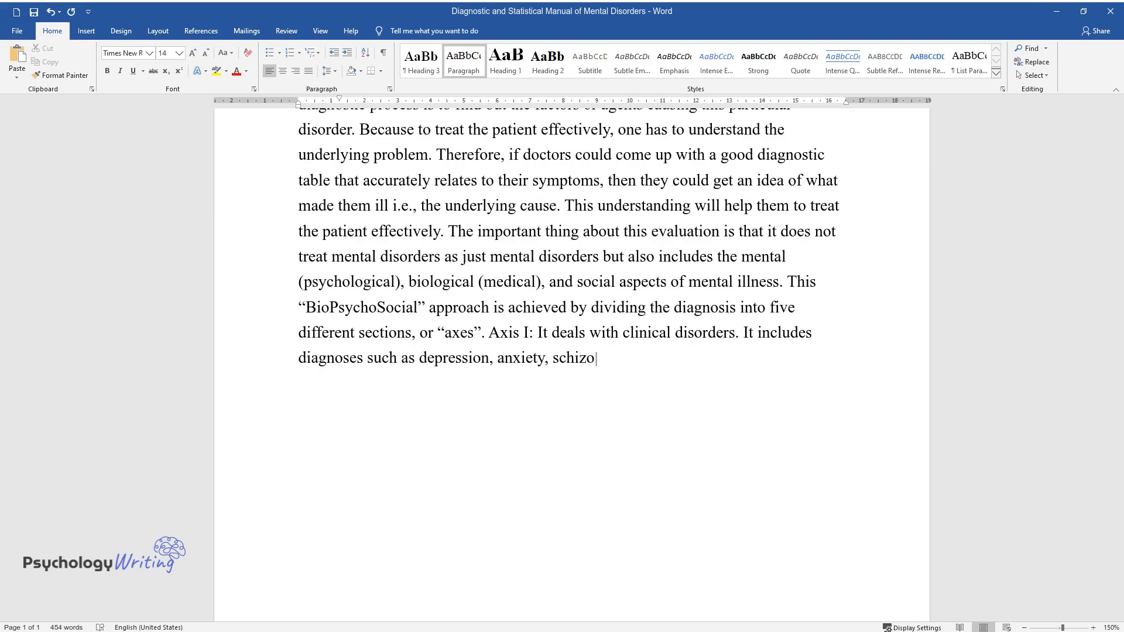
text(phrenia, drug addiction, etc. Axi)
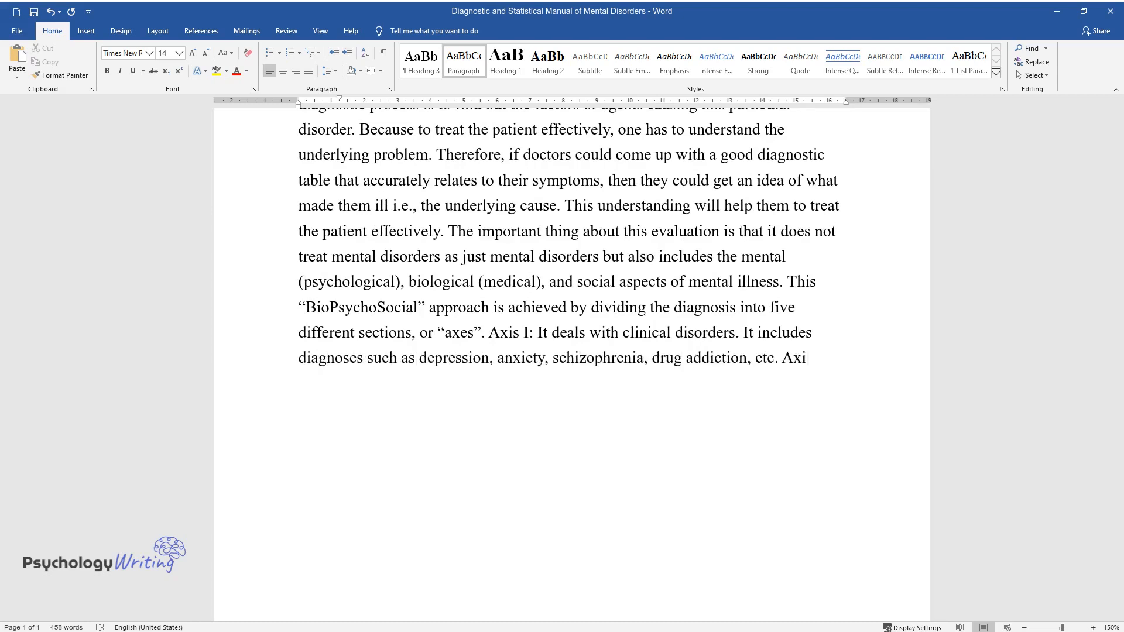
text(s II: This diagnosis is related)
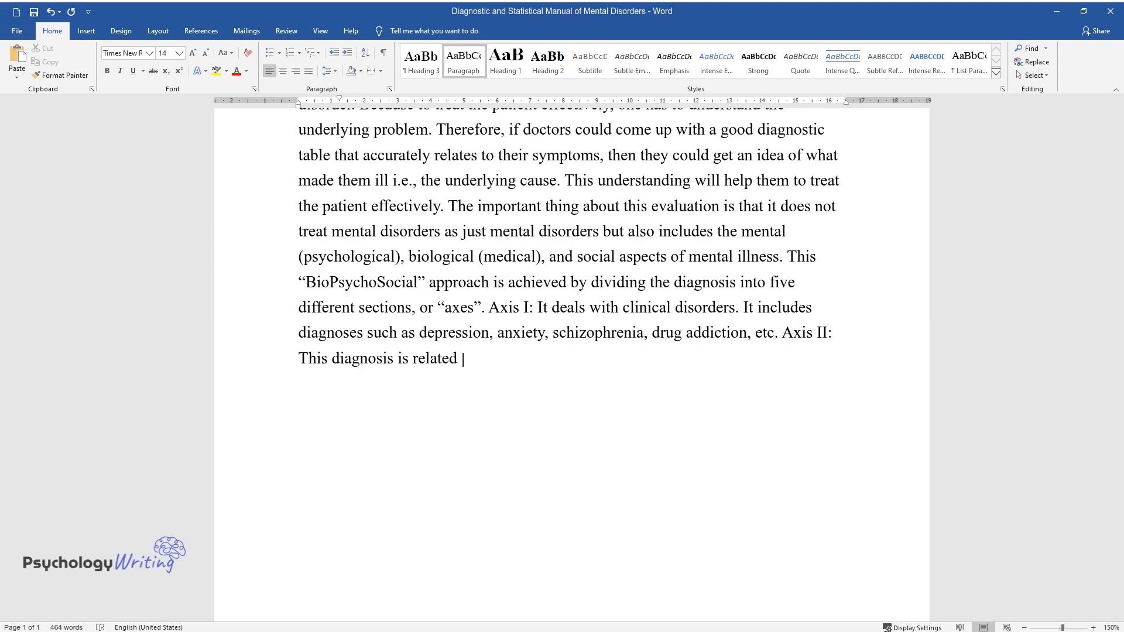
text(to chronic and/or developmental)
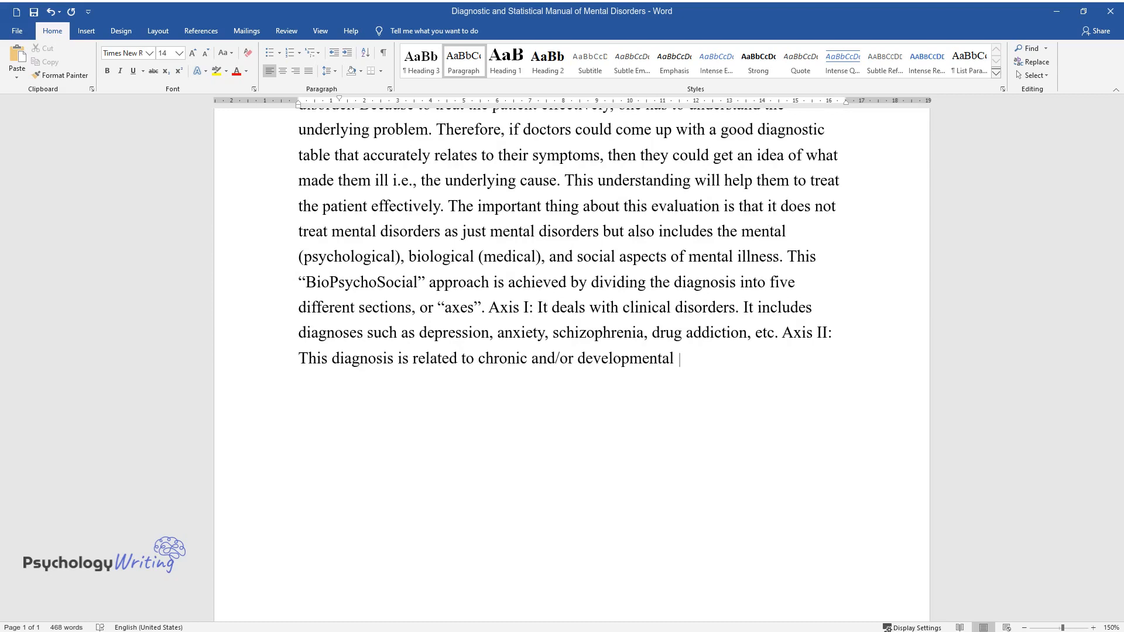
text(disorders. Some examples are paranoid personality disorder, antisocial personalit)
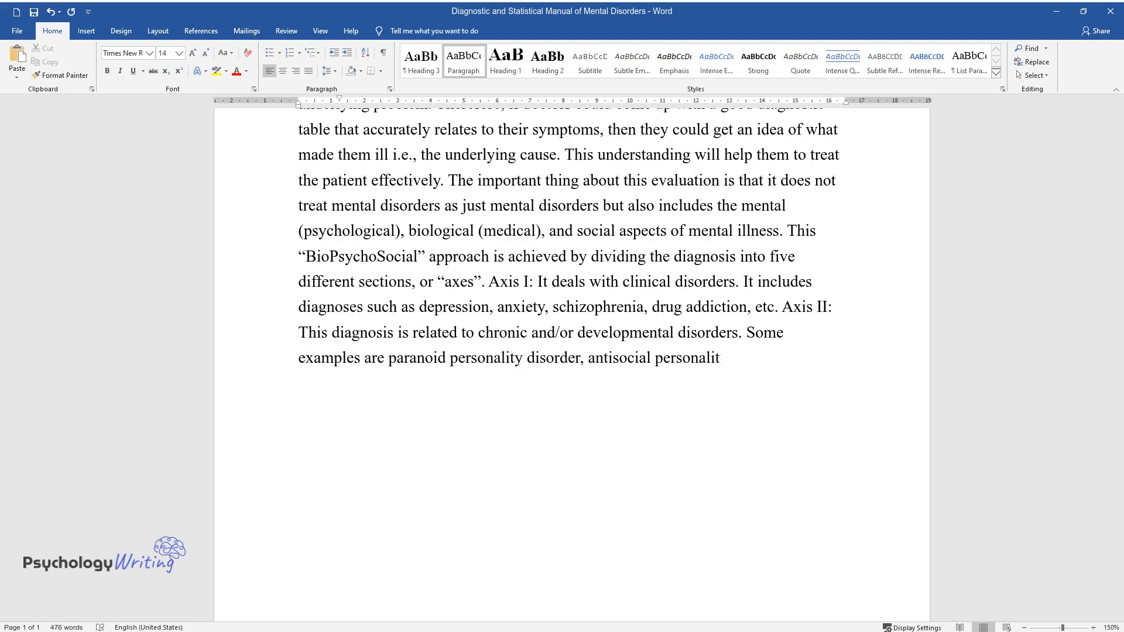
text(y disorder, dependent personalit)
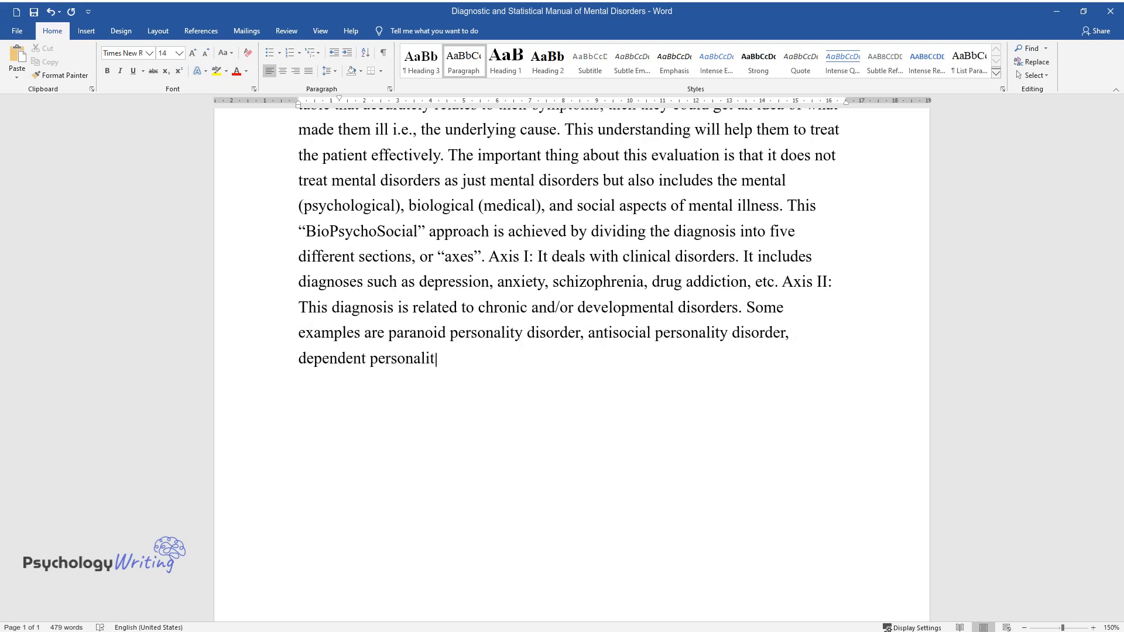
text(y disorder, and mental retardation, etc., Axis III: In this, the)
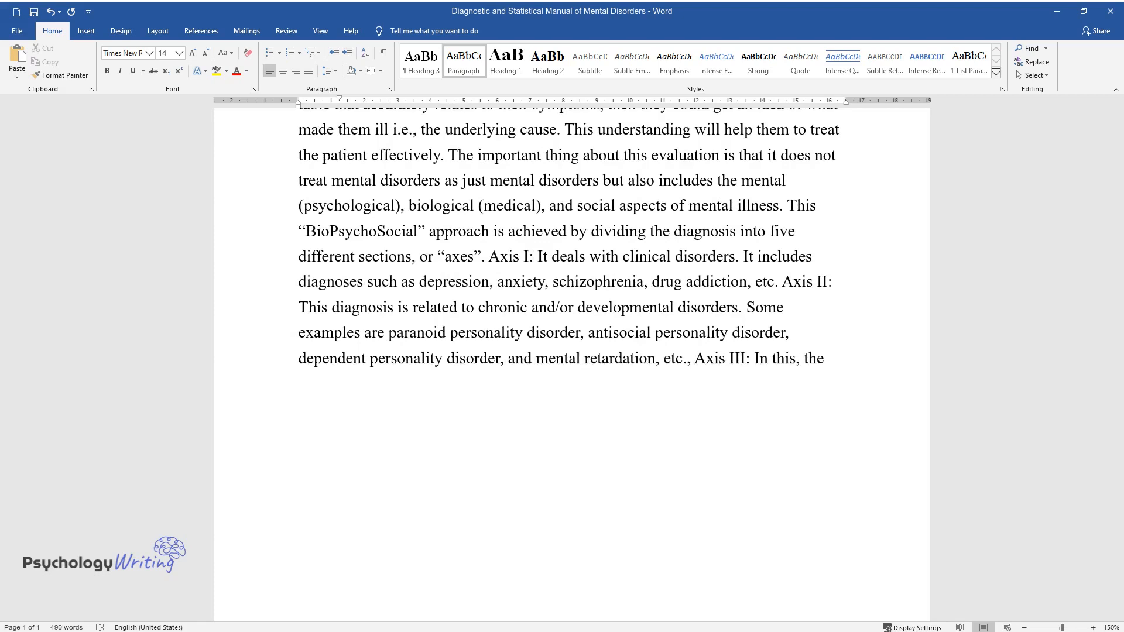
text(physical condition of the patien)
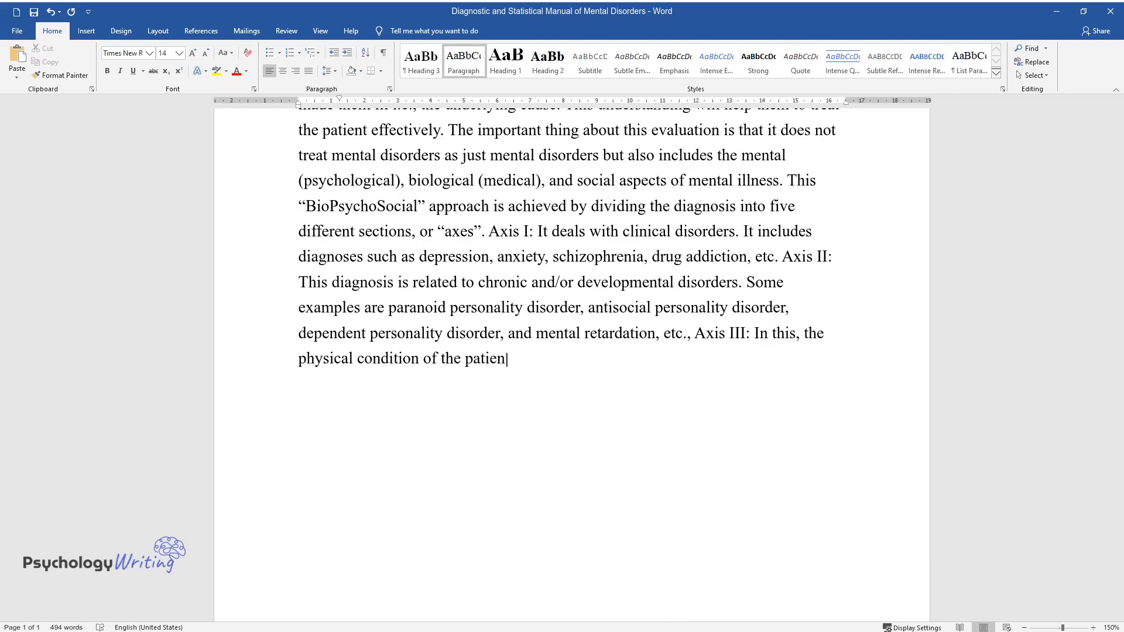
text(is recorded. Any physical diso)
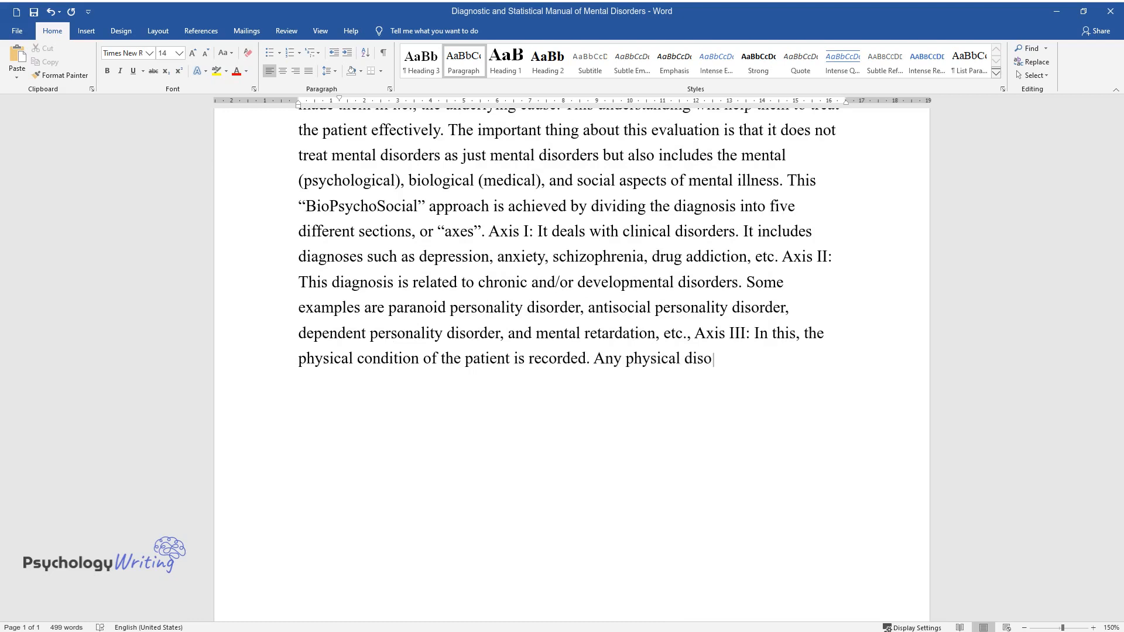
text(rders that contribute to the dist)
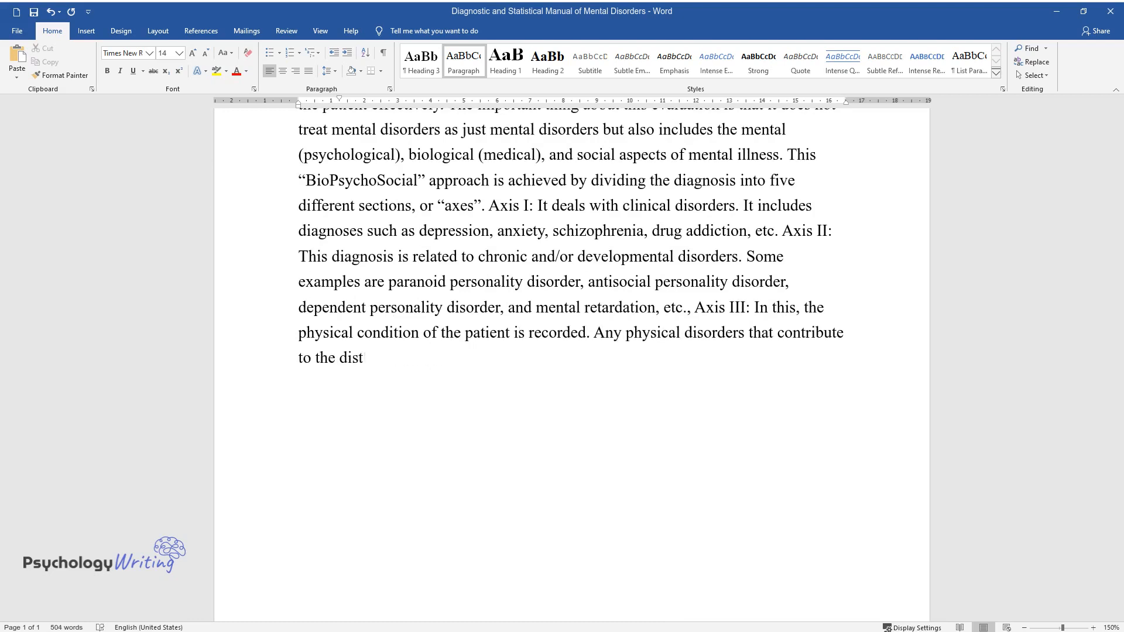
text(urbance of mental health are noted here. Axis IV: Here the social and)
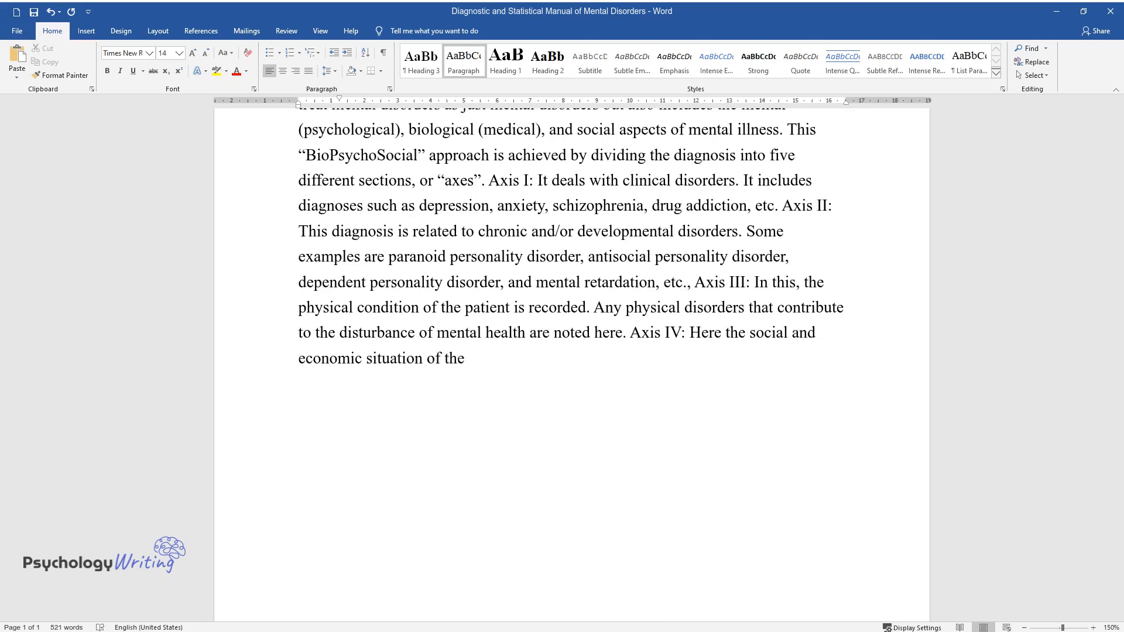
text(patient is recorded. For example)
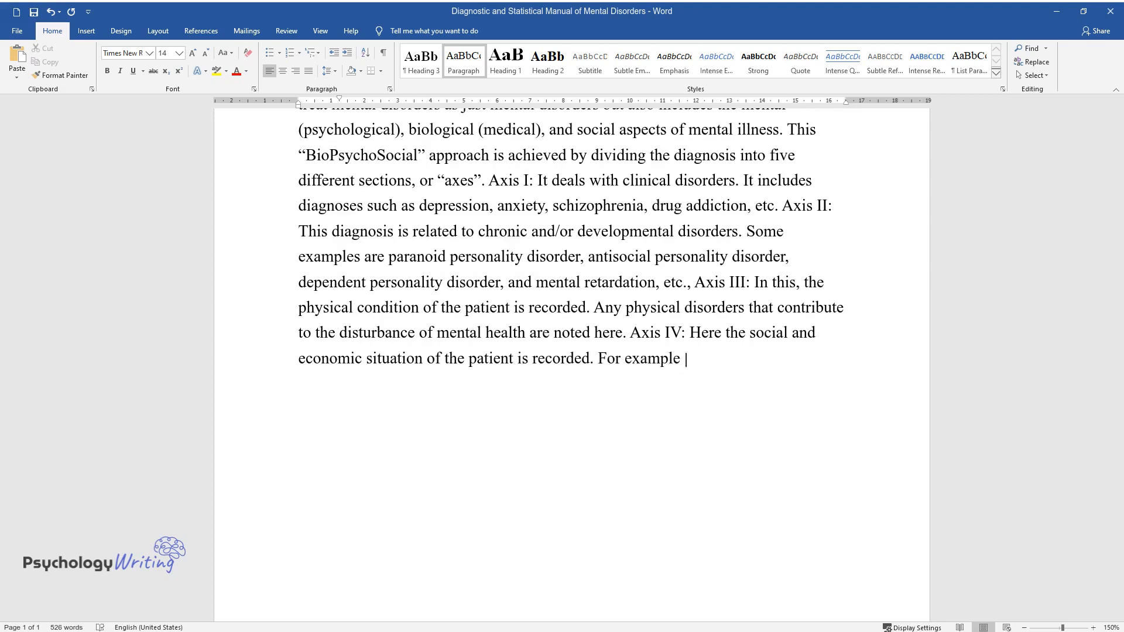
text(Problems with the primary support group (divorce, abuse, or deat)
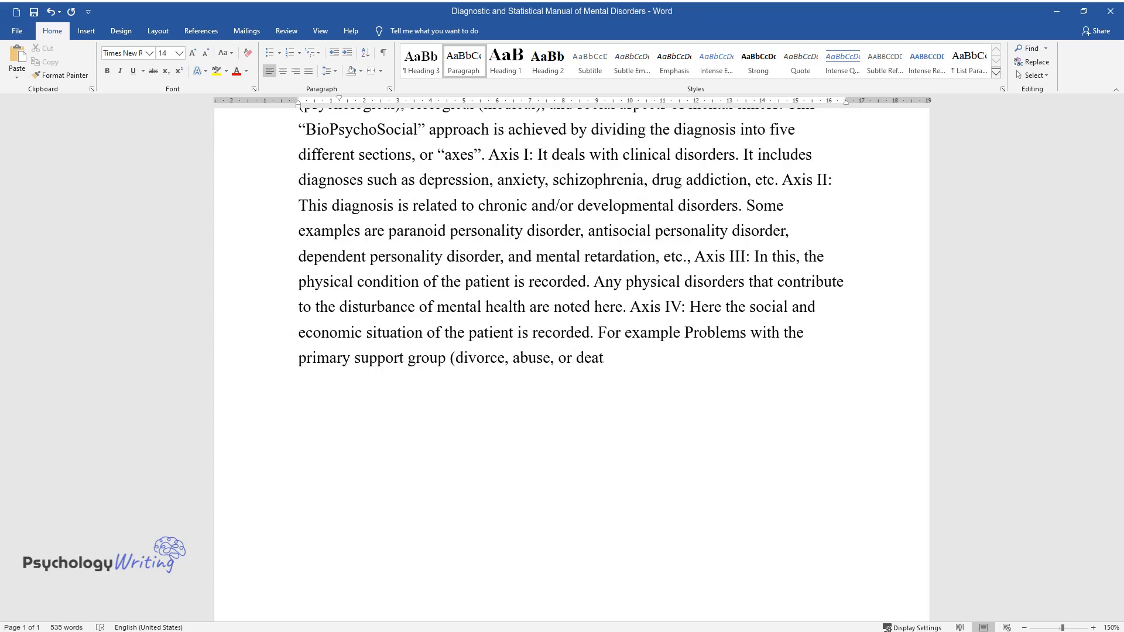
text(h), Problems with social environ)
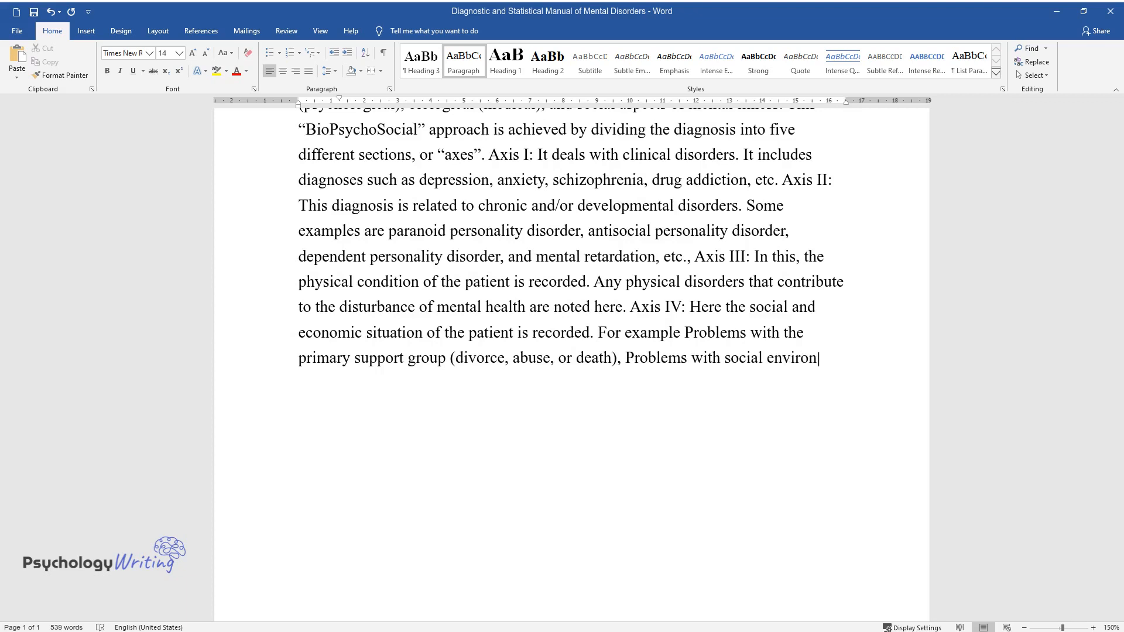
text(ment (loneliness, retirement), Ed)
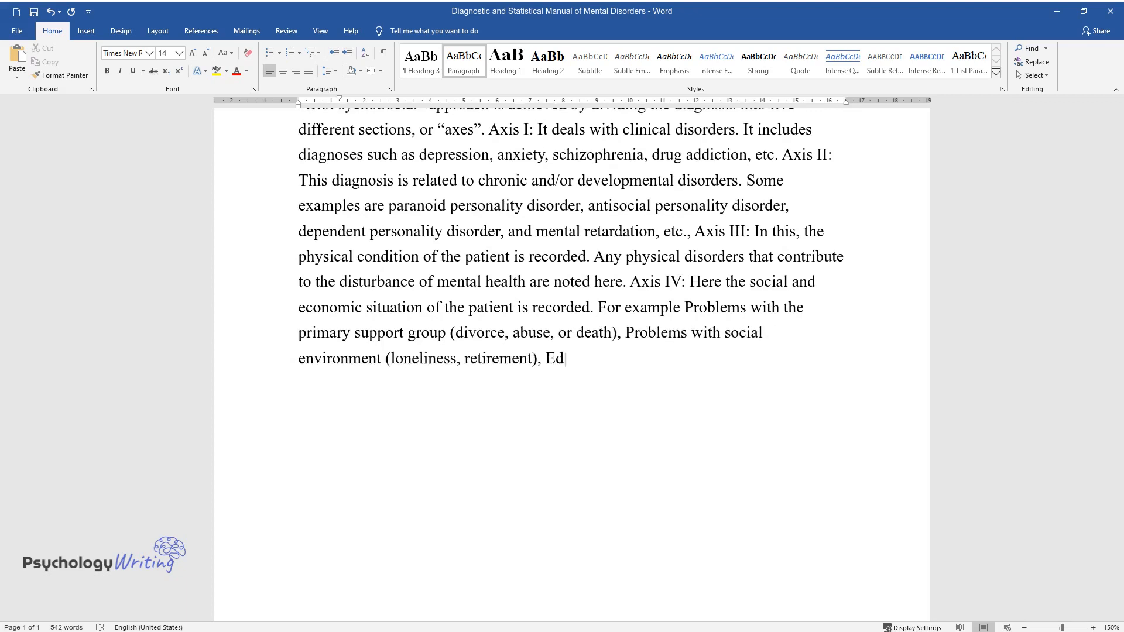
text(ucational problems (conflict with teachers,)
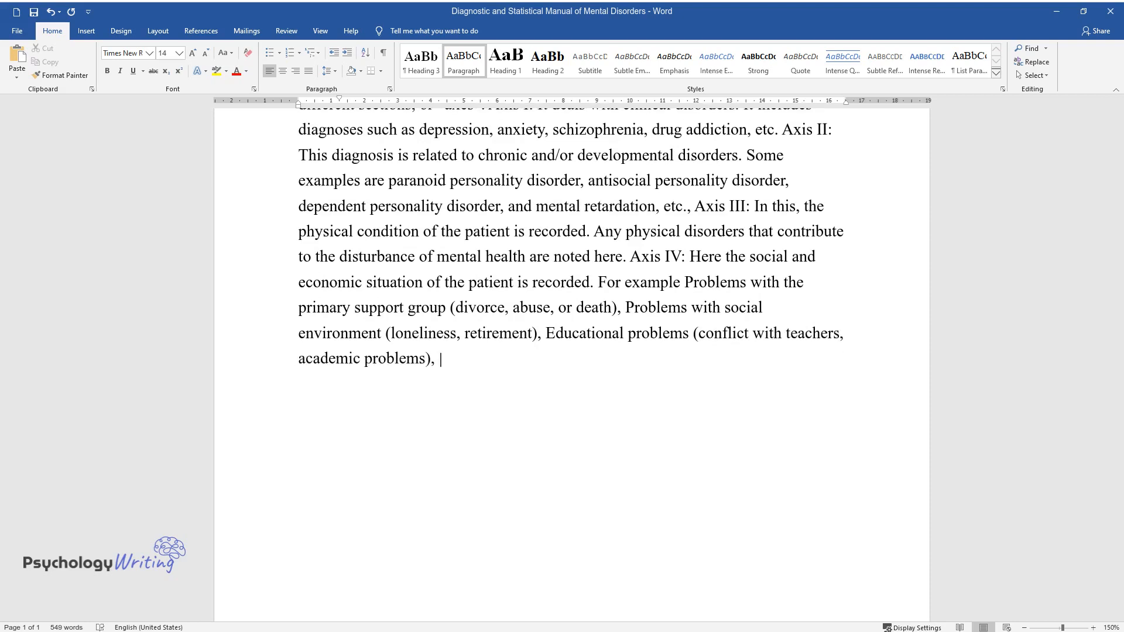
text(Occupational problems (job dissatisfaction), Housing)
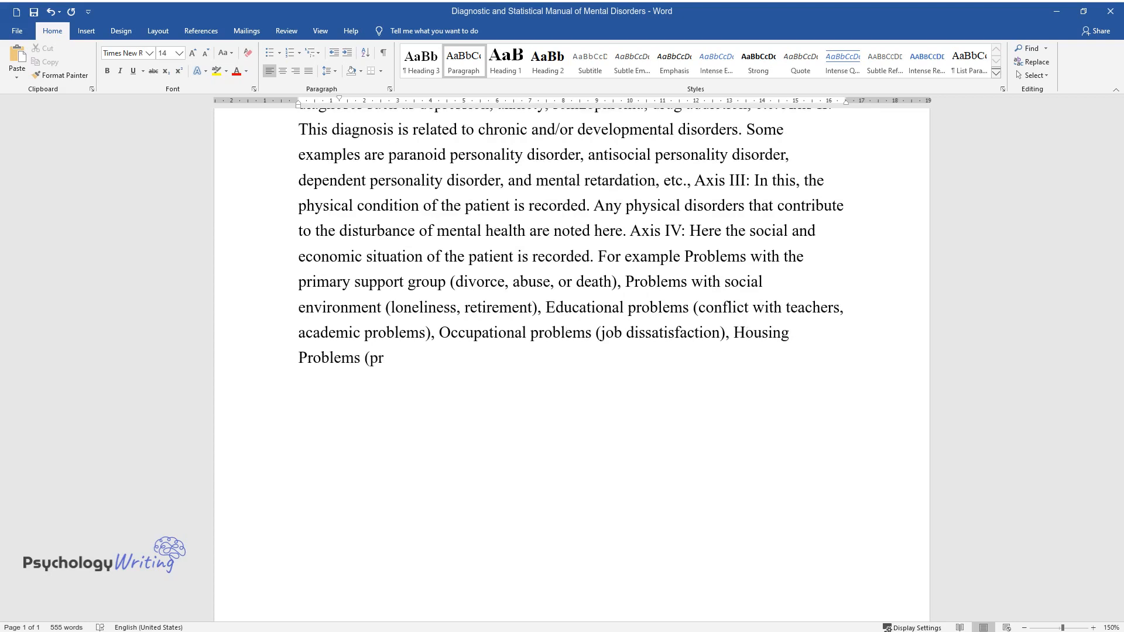
text(oblem with neighbors) and Econom)
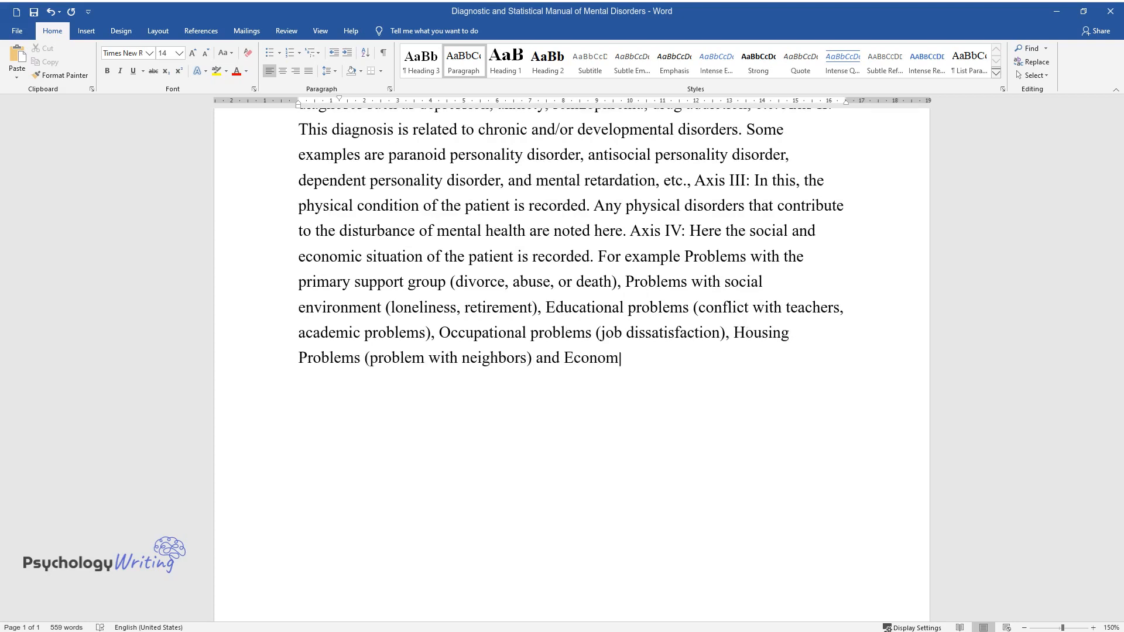
text(ic problems (insufficient financ)
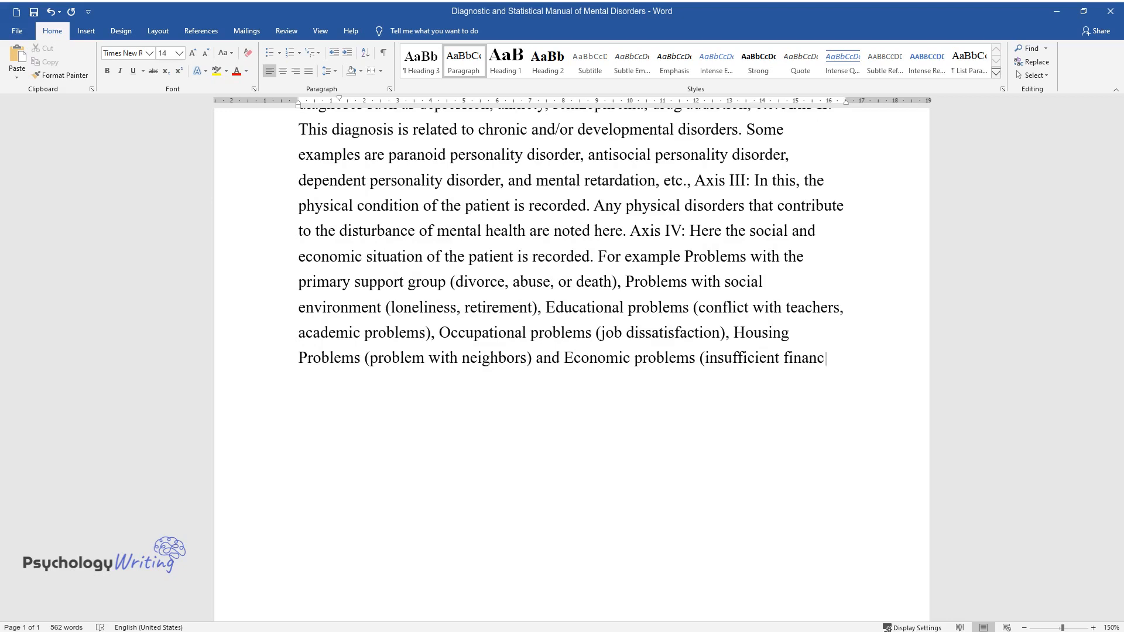
text(es). Axis V: This is called the)
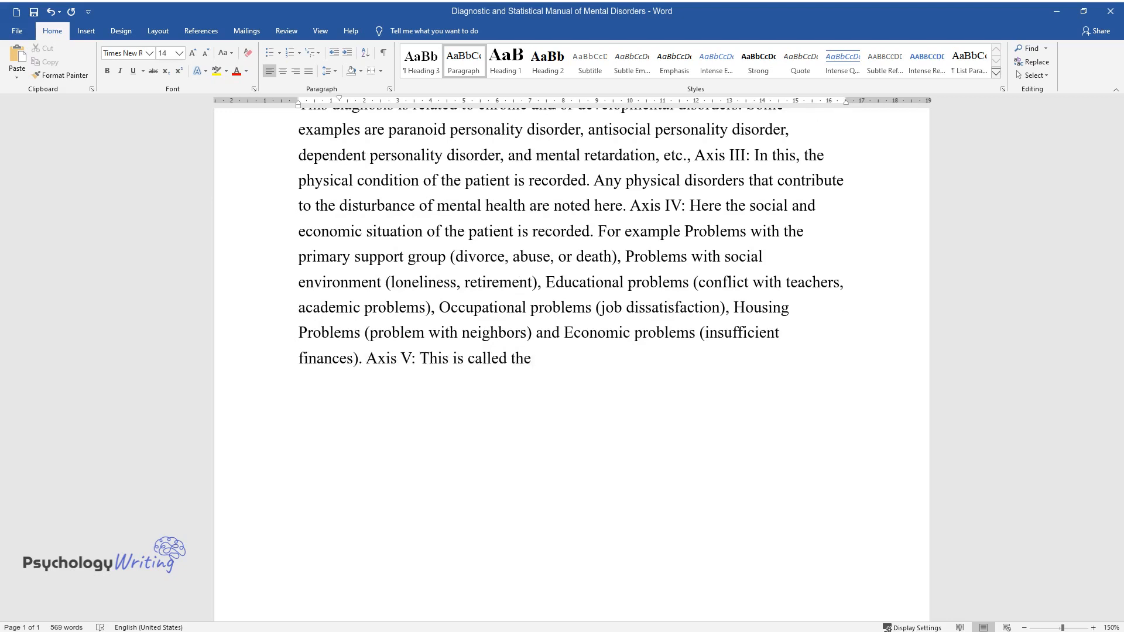
text(Global Assessment of Functioning.)
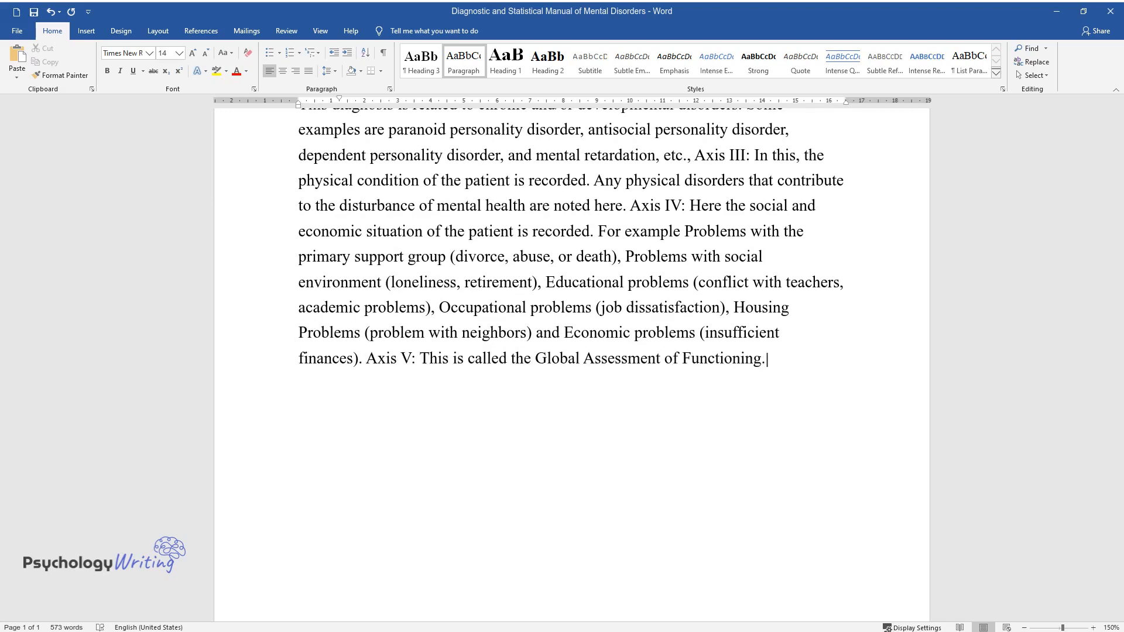
text(The numbers are from 0-100. The)
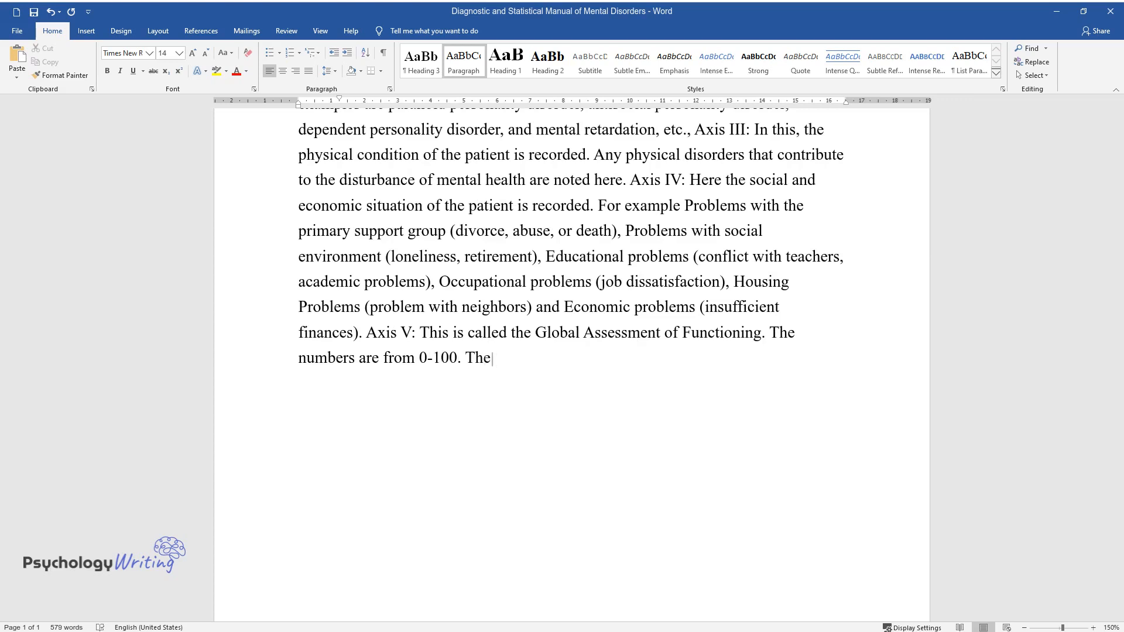
text(doctor allows a single number t)
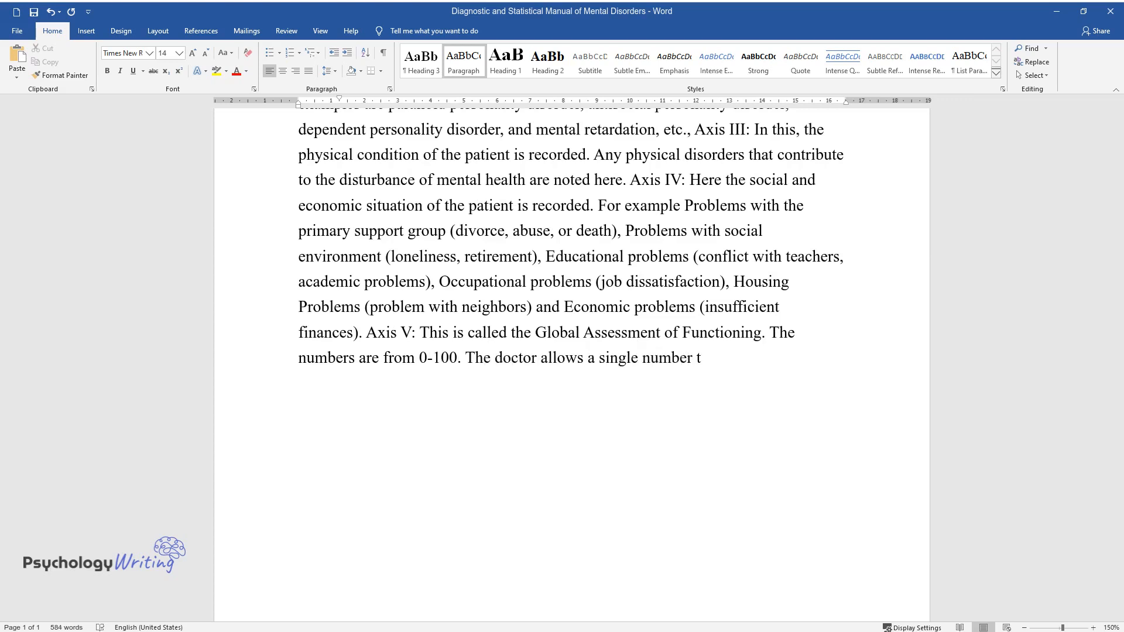
text(o the patient he is analyzing. T)
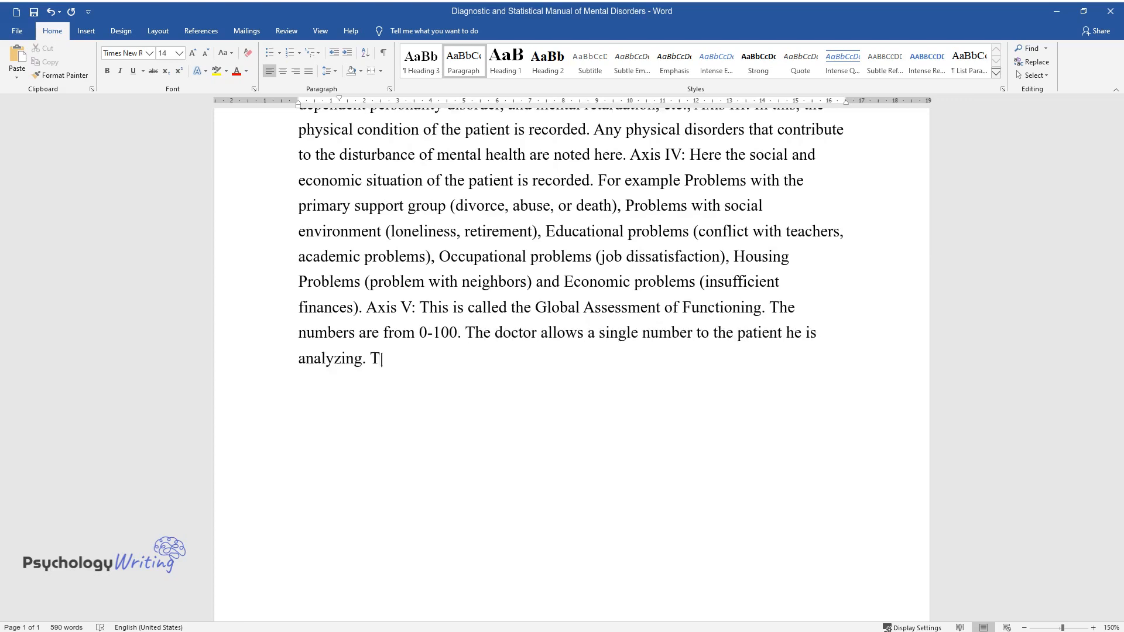
text(his number gives an idea about ho)
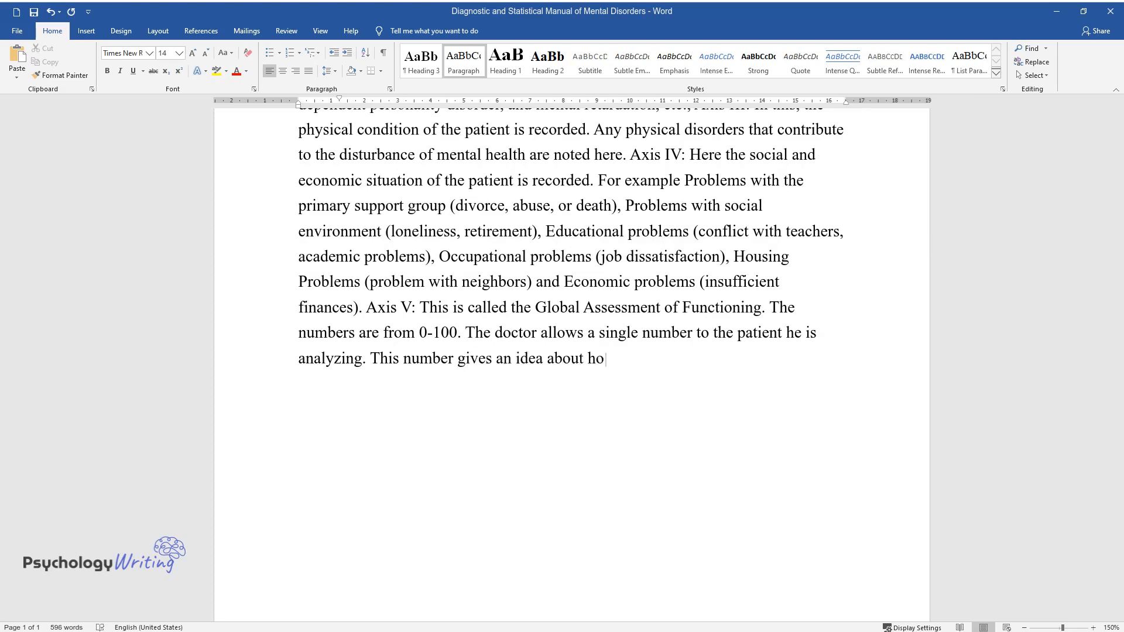
text(w the patient is performing in the)
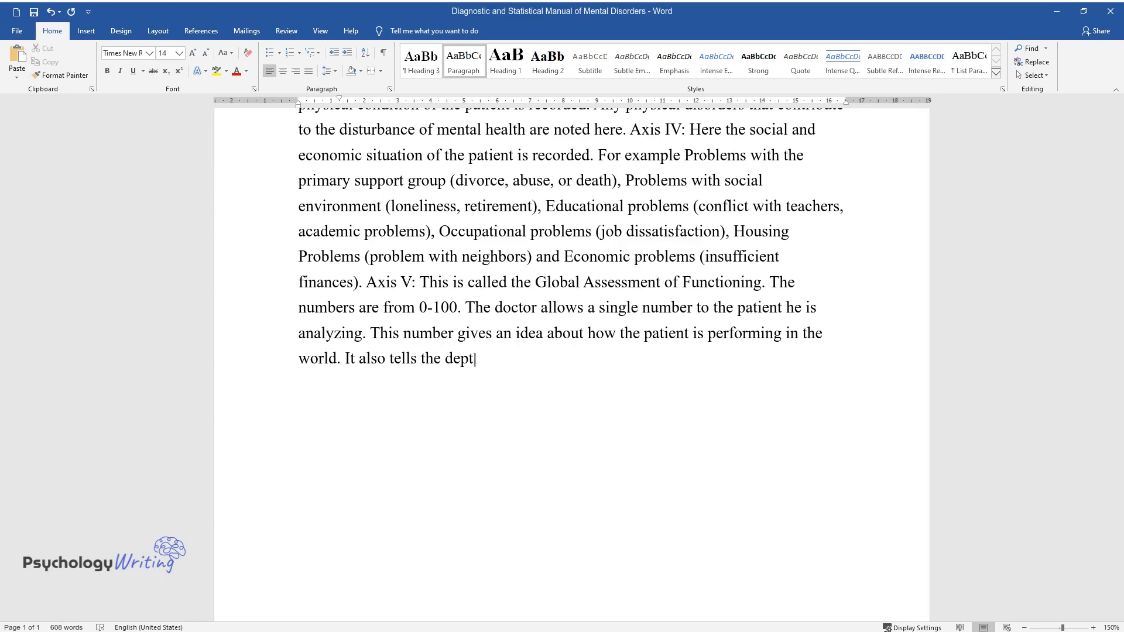
text(h of impact the illness has on t)
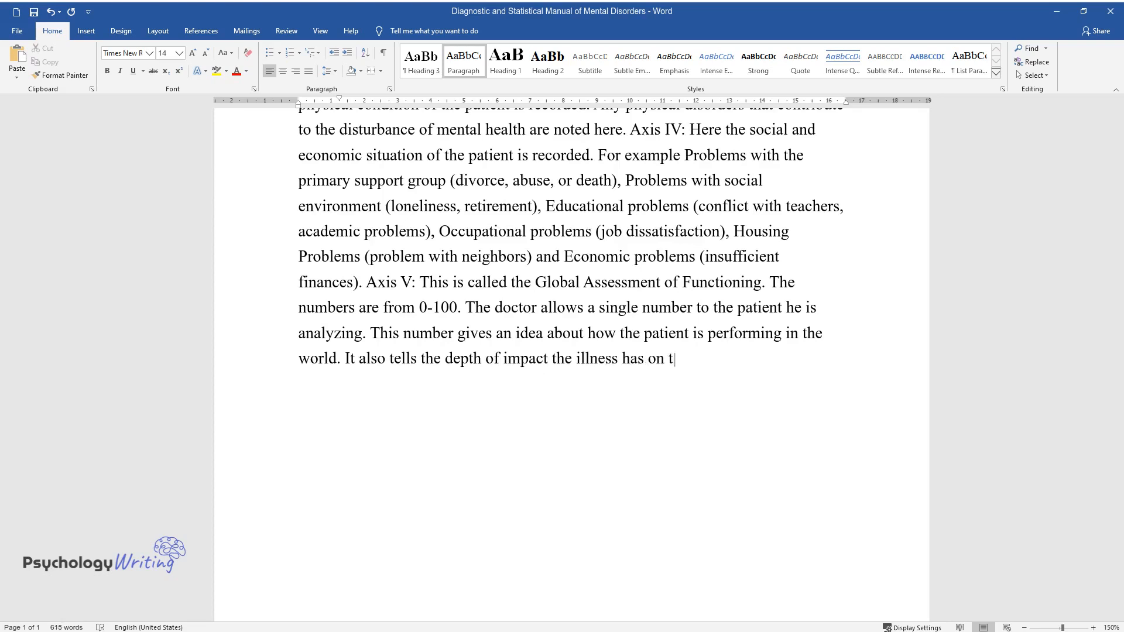
text(he patient's life. If the scale r)
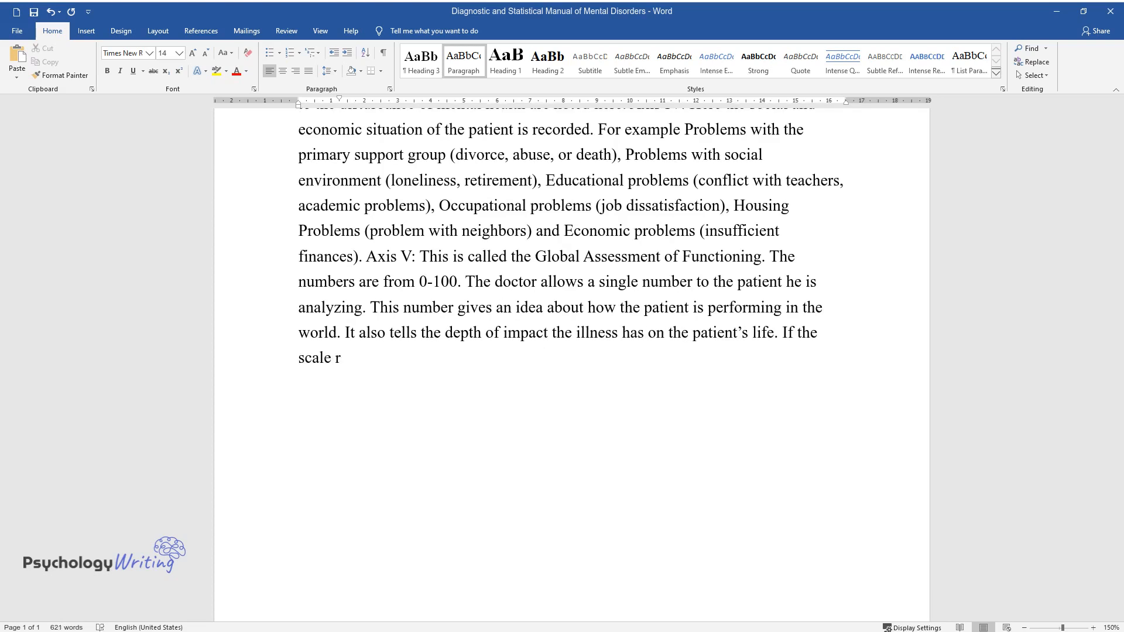
text(eads 100, then the person has no)
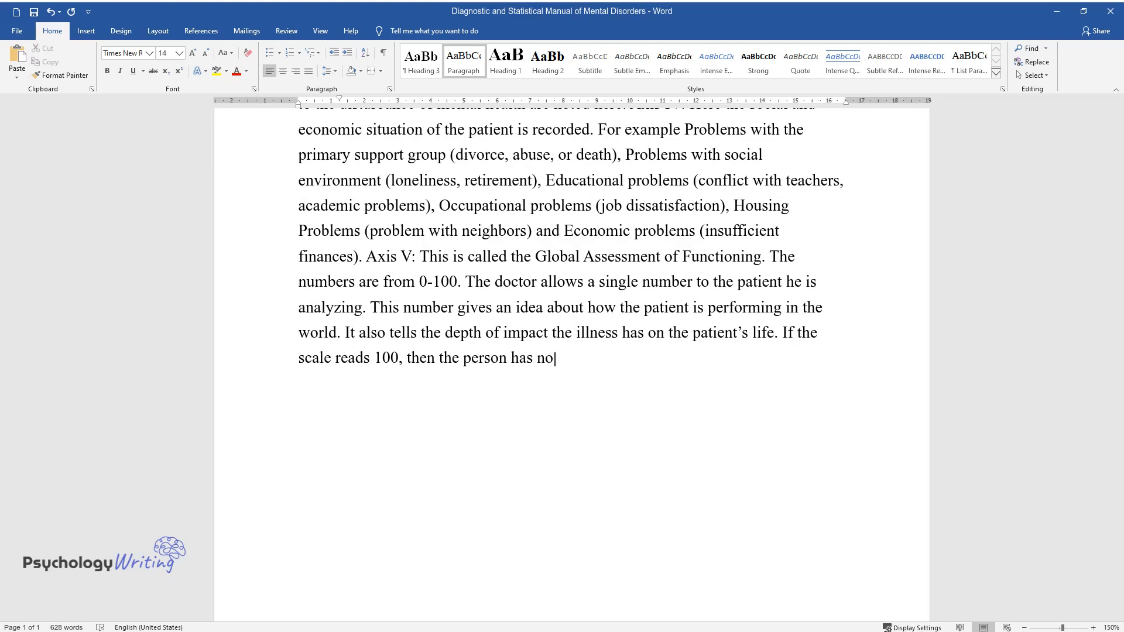
text(symptoms and if it reads 0, the)
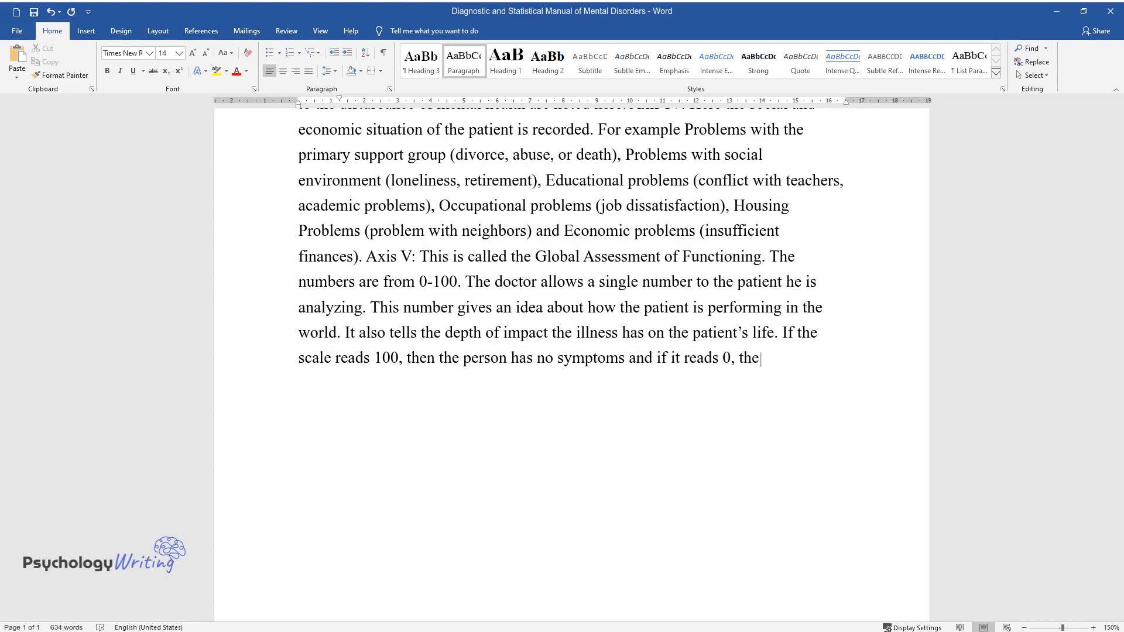
text(n it means that the patient is a)
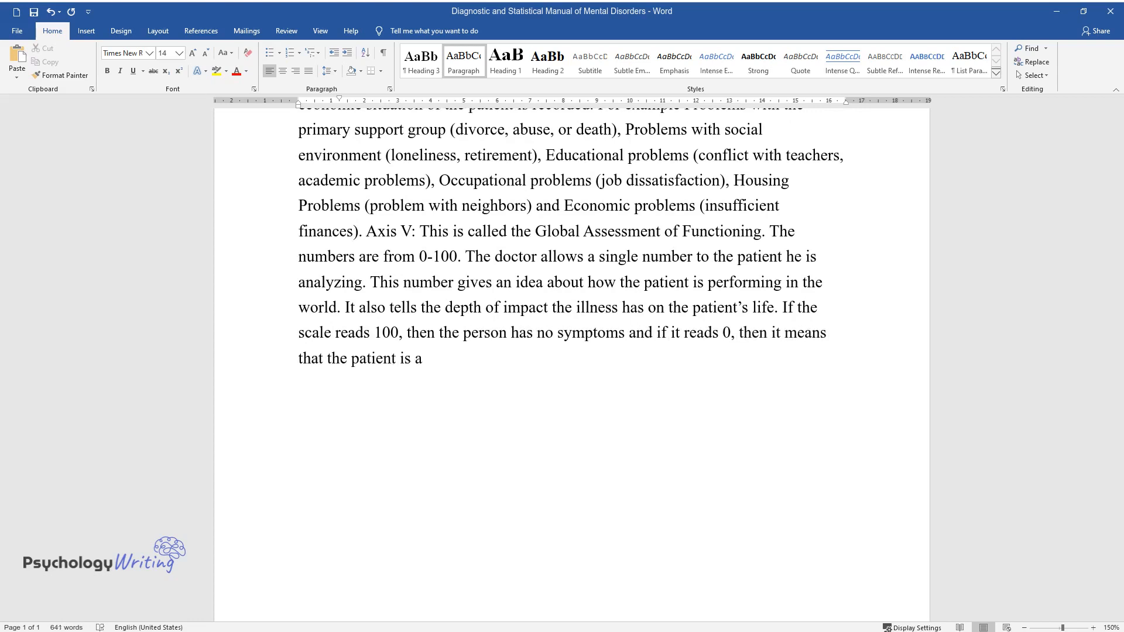
text(t high risk of hurting themselves)
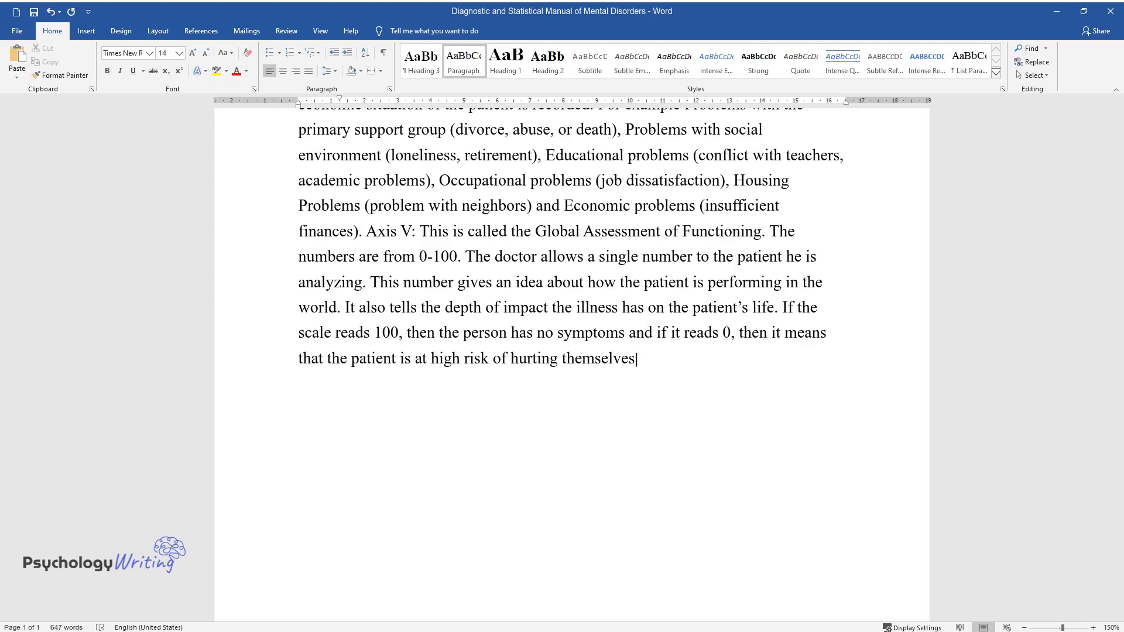
text(or others and has a clear attem)
text(So)
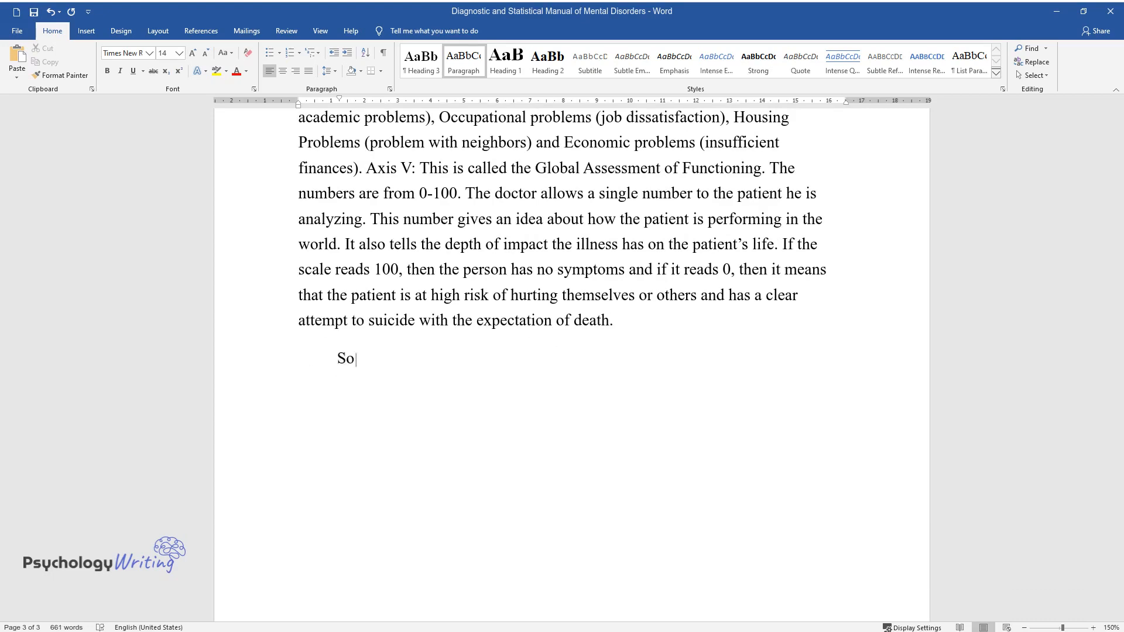
text(, the importance of V Axes Diagnosis is that with this five-part dia)
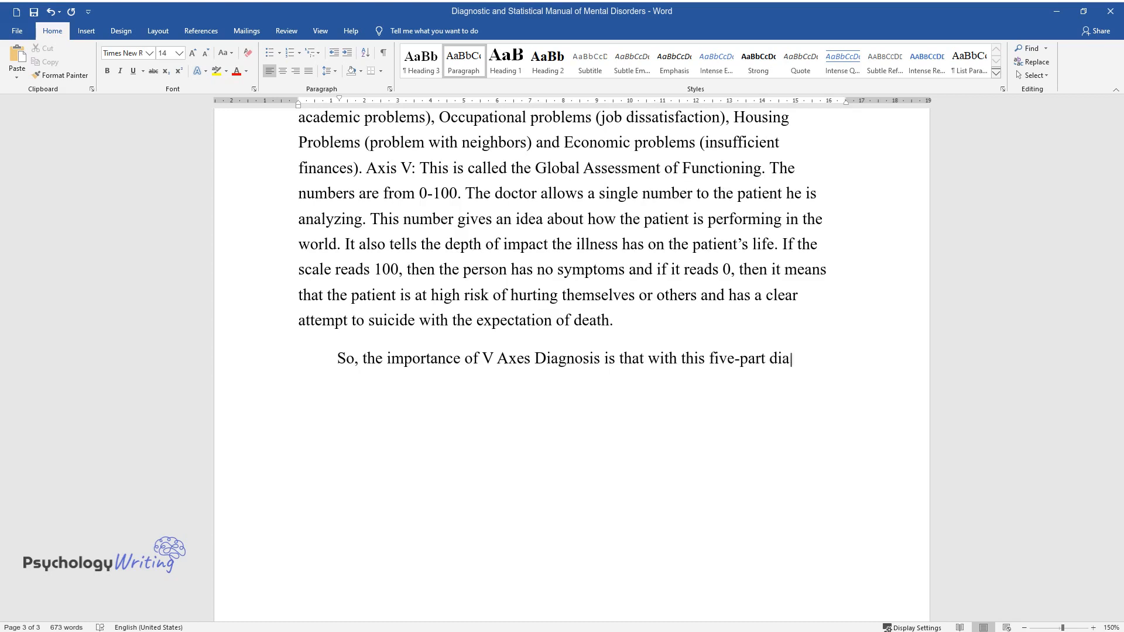
text(gnosis system, one can accurately evaluate and diagnose the illness)
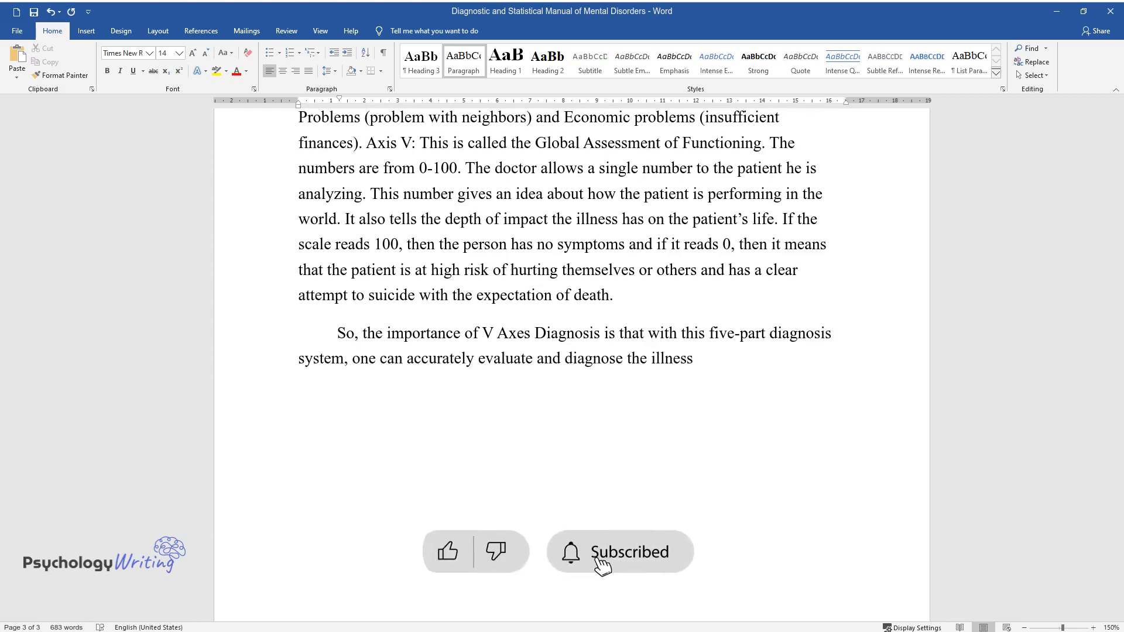
text(as well as the root cause whether)
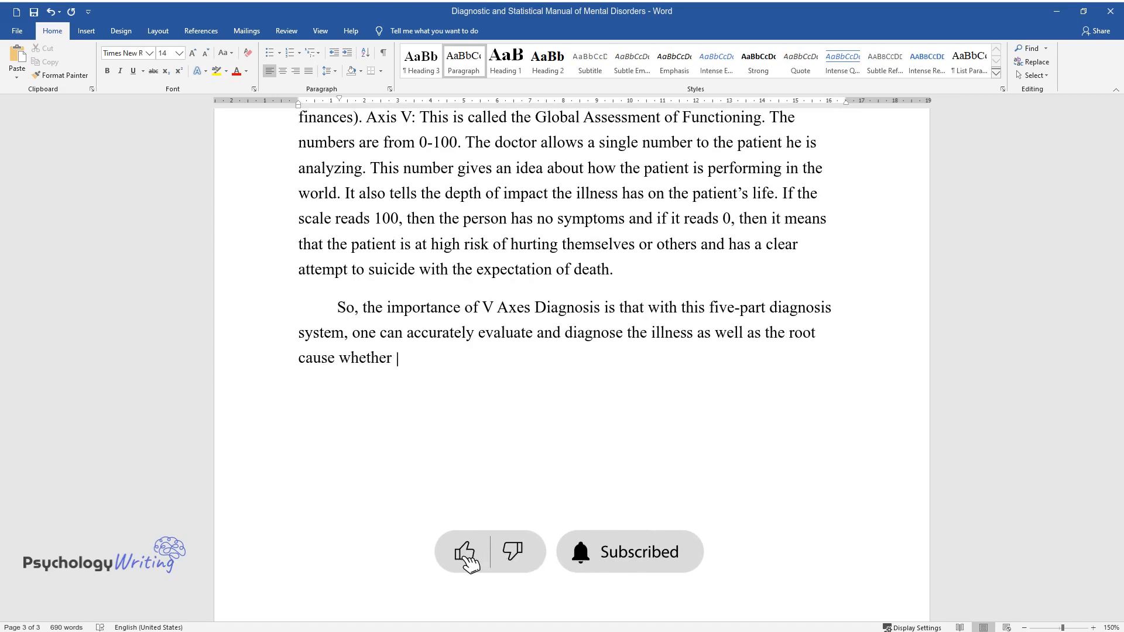
text(physical or socio-economical, and)
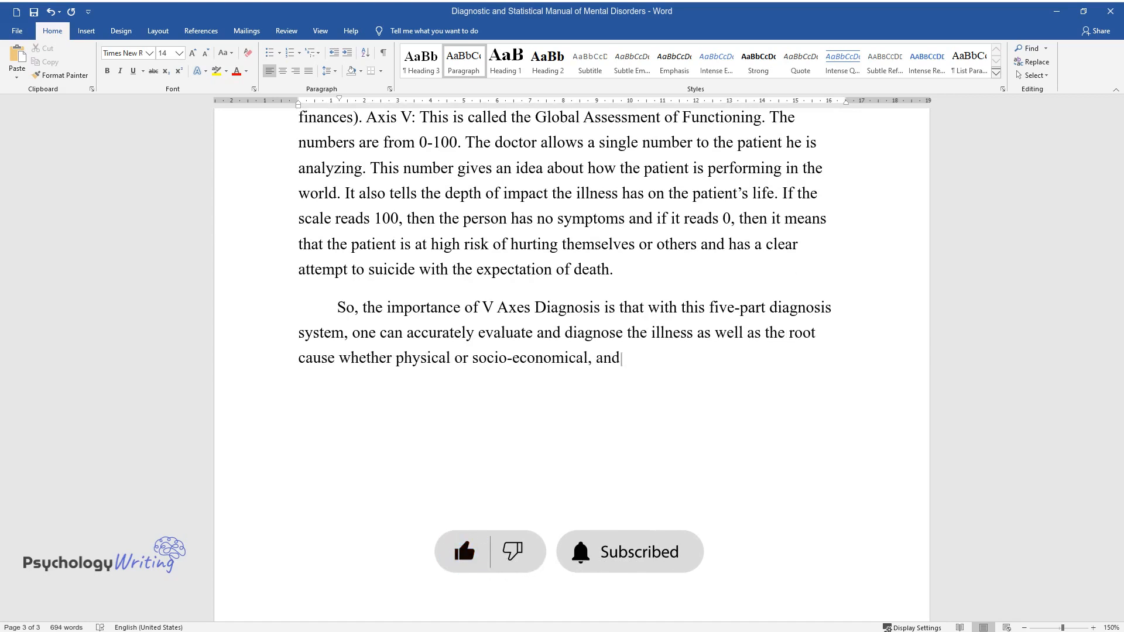